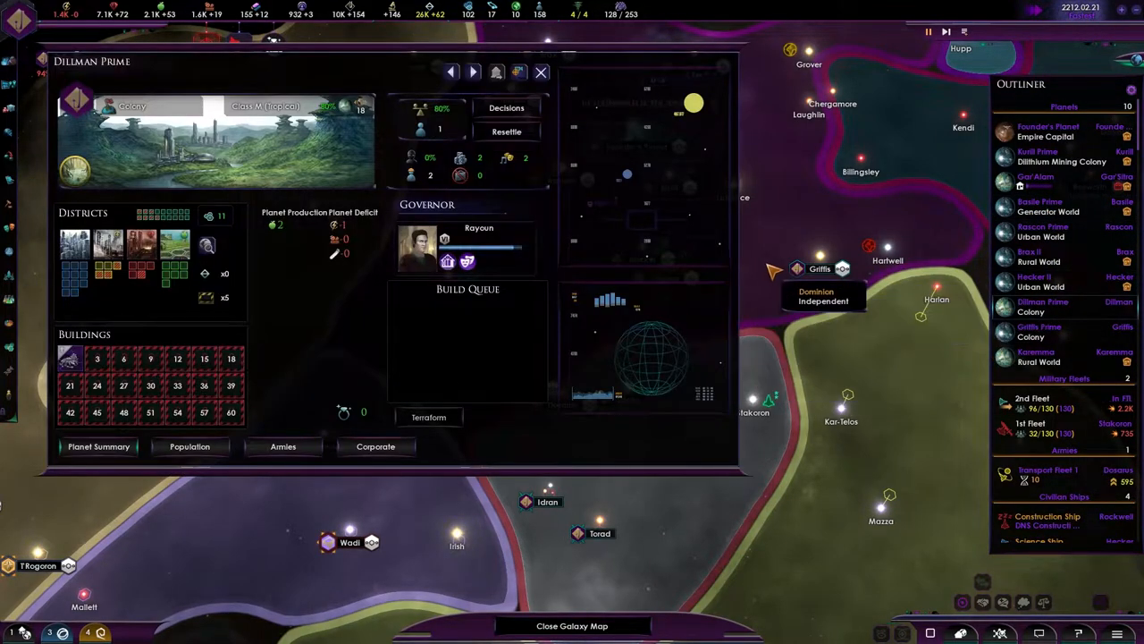
{"action": "mouse_move", "coordinate": [1073, 158]}
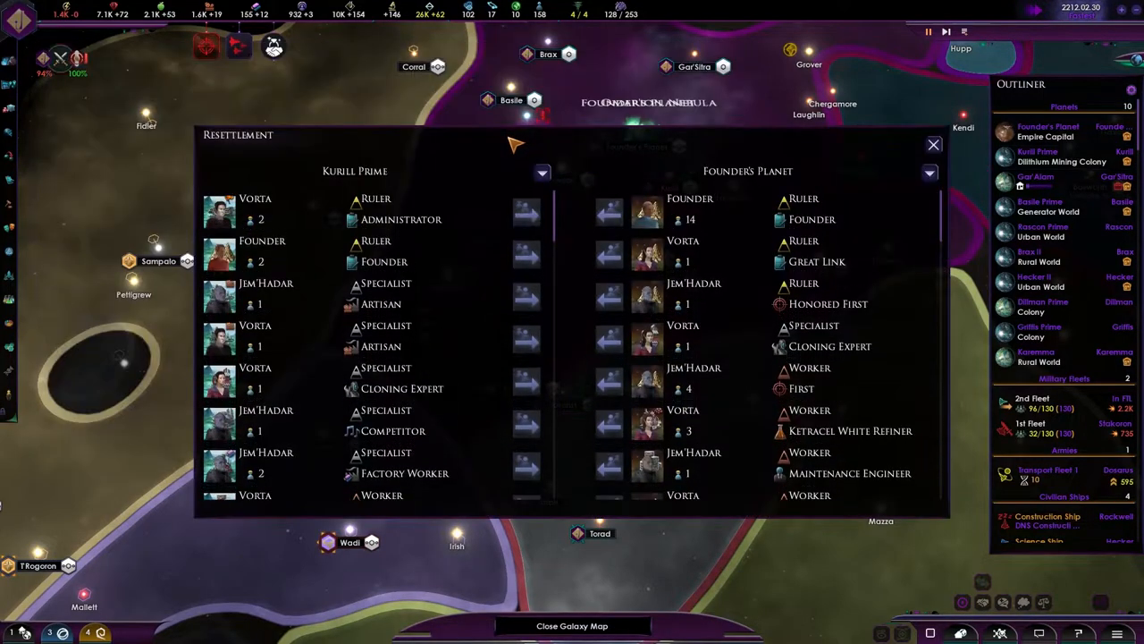
Resettle the unemployed Karemma pop from Gar'Alam to Dillman Prime.
{"action": "left_click", "coordinate": [541, 171]}
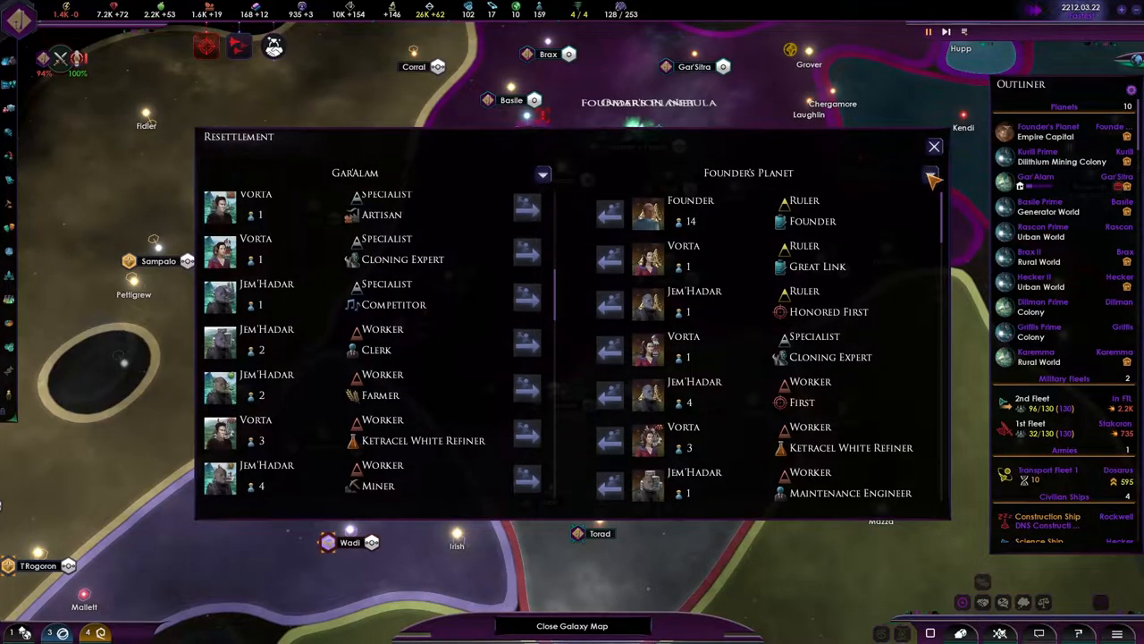
{"action": "left_click", "coordinate": [930, 175]}
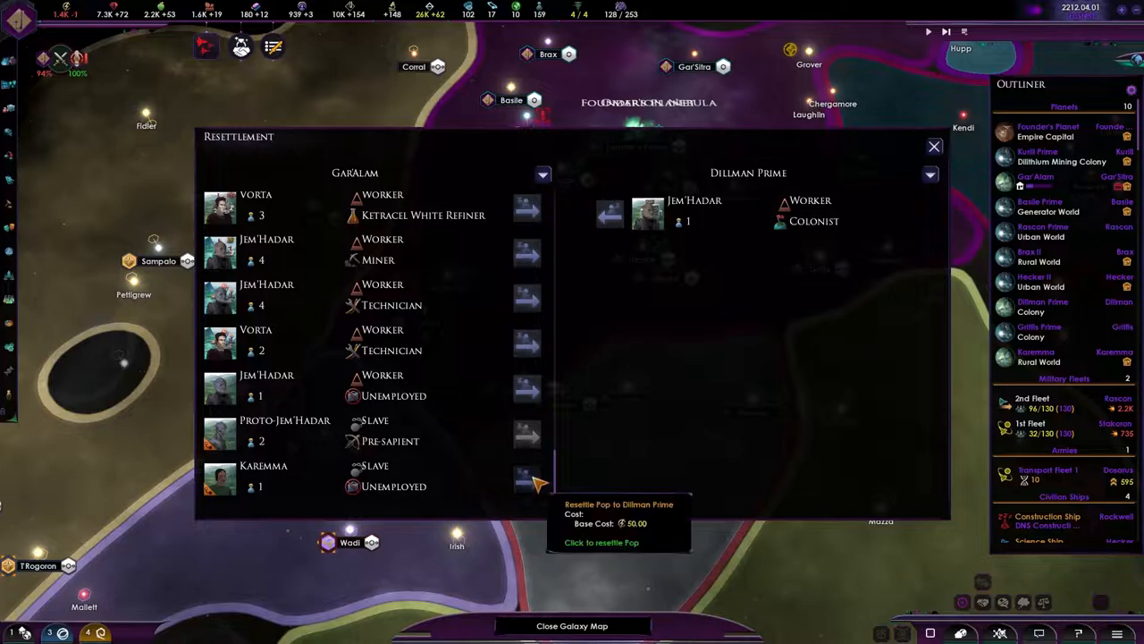
{"action": "left_click", "coordinate": [526, 480]}
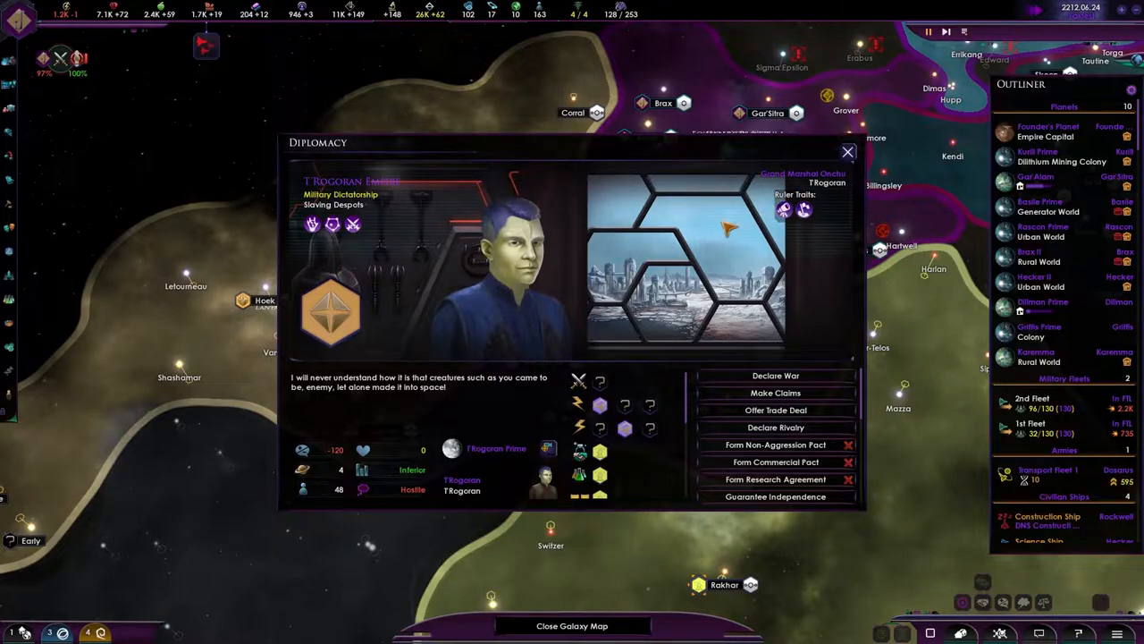
{"action": "mouse_move", "coordinate": [337, 196]}
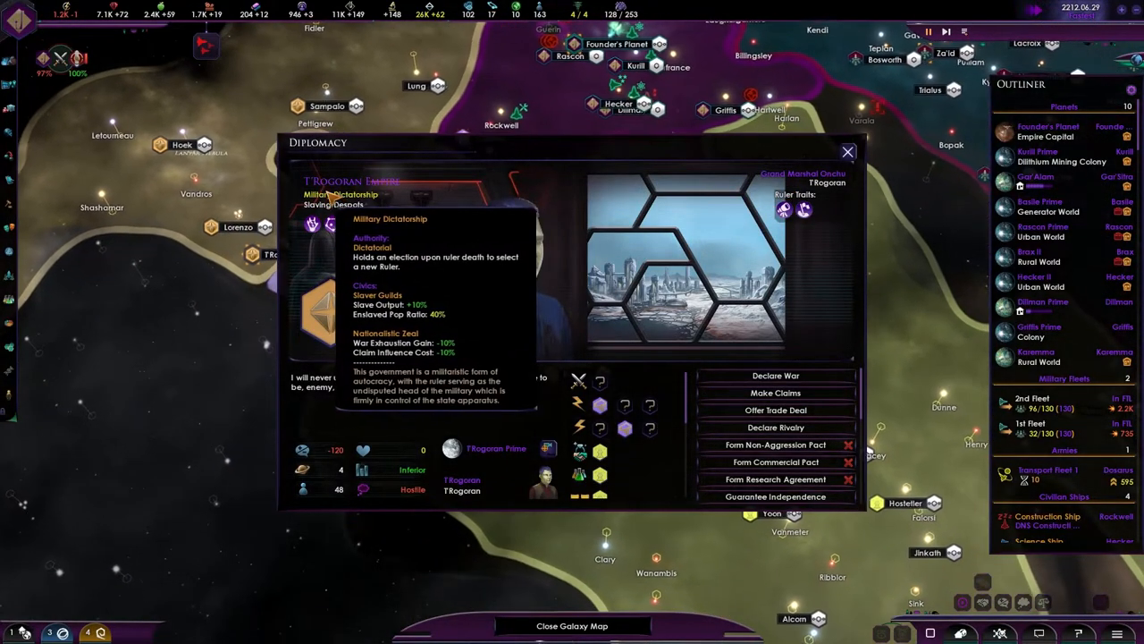
Review the T'Rogoran Empire's government and diplomatic options in Diplomacy.
{"action": "left_click", "coordinate": [847, 152]}
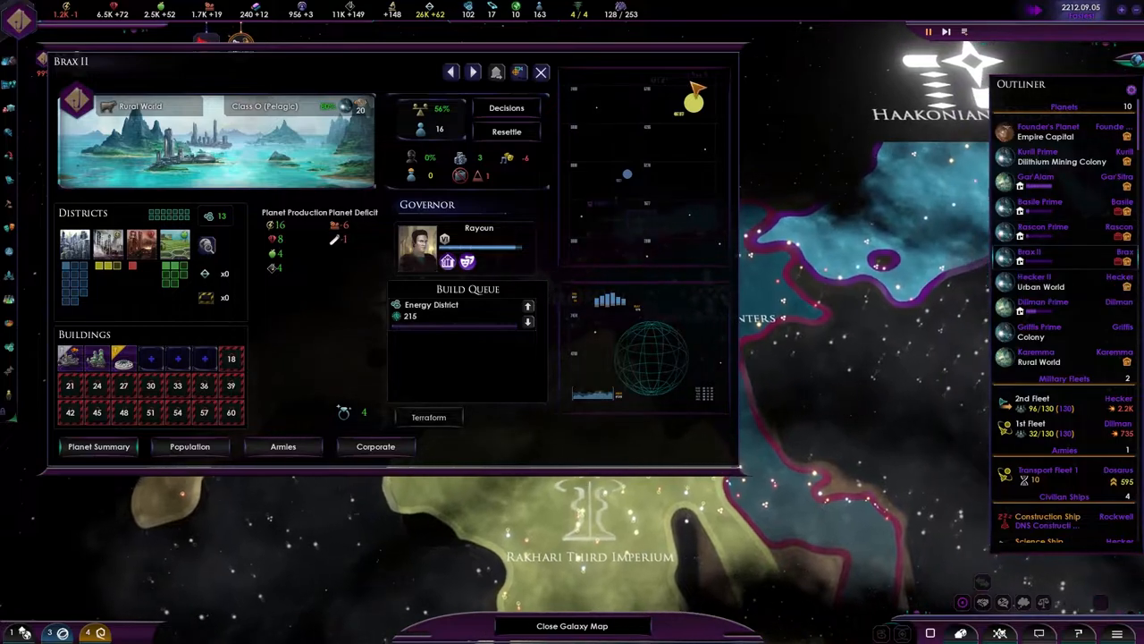
Queue an Energy District on the rural world Brax II.
{"action": "left_click", "coordinate": [536, 70]}
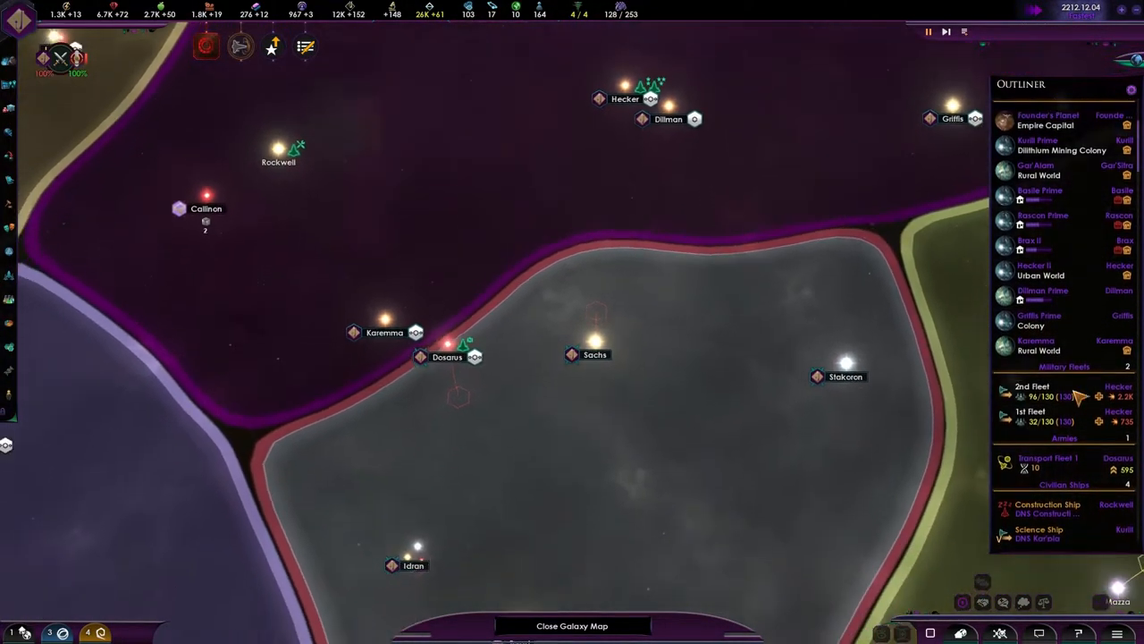
{"action": "mouse_move", "coordinate": [1060, 413]}
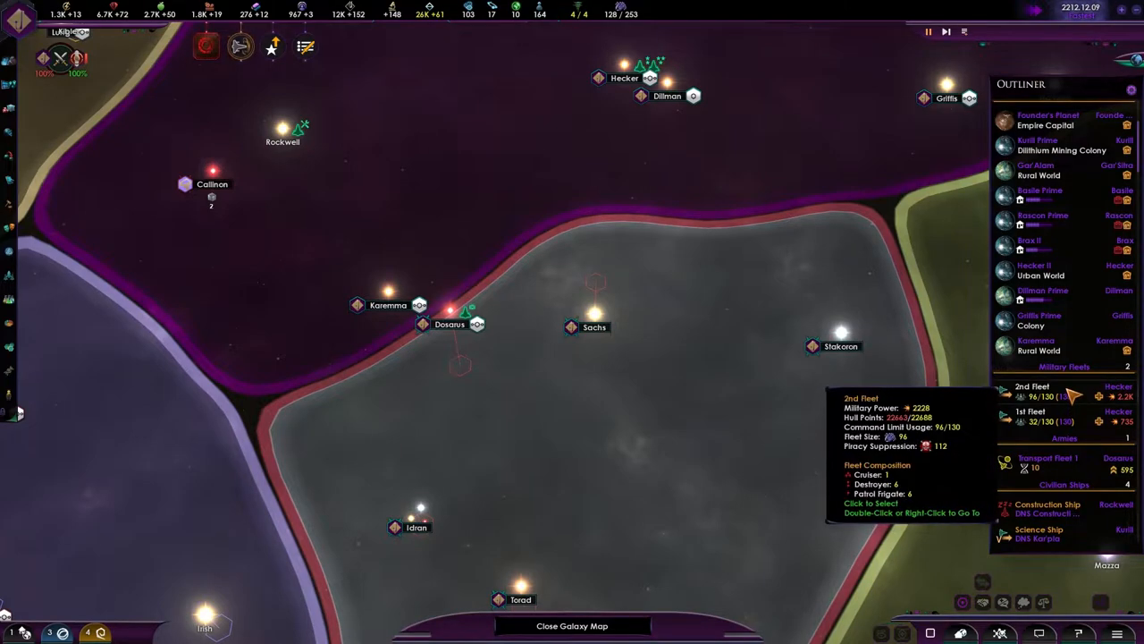
{"action": "mouse_move", "coordinate": [1028, 416]}
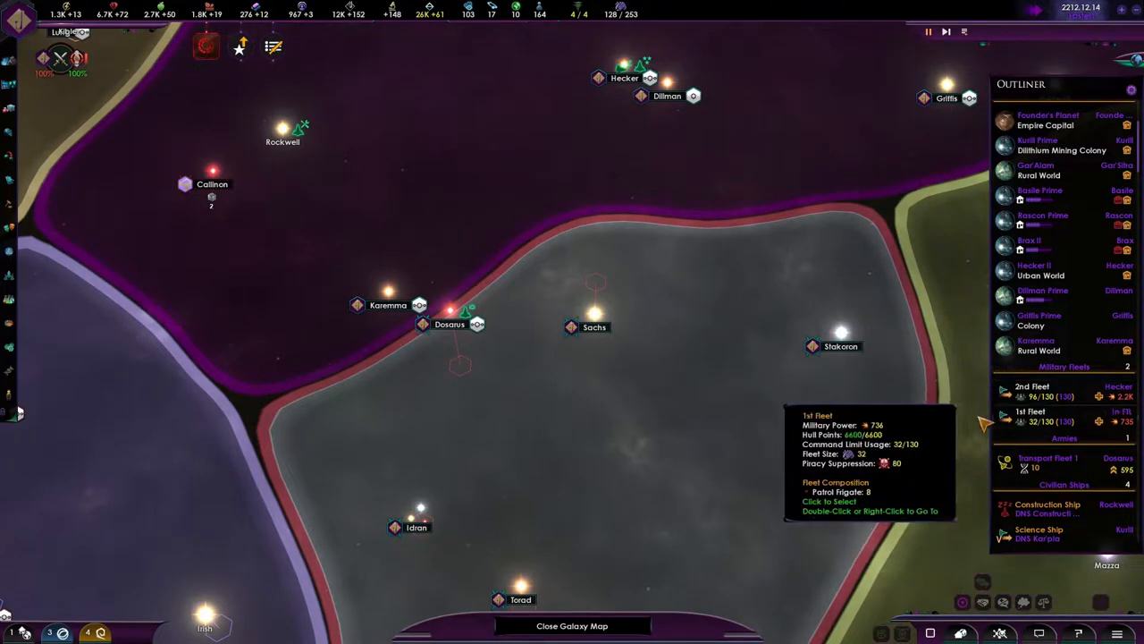
{"action": "mouse_move", "coordinate": [845, 450]}
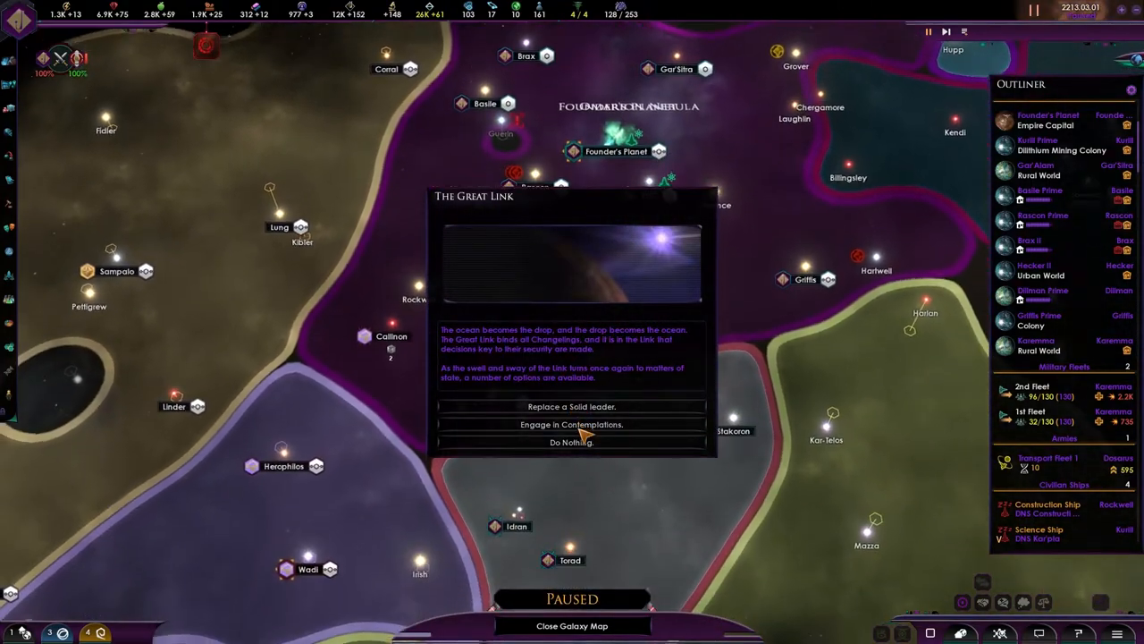
Pick a response option in The Great Link event popup.
{"action": "left_click", "coordinate": [572, 425]}
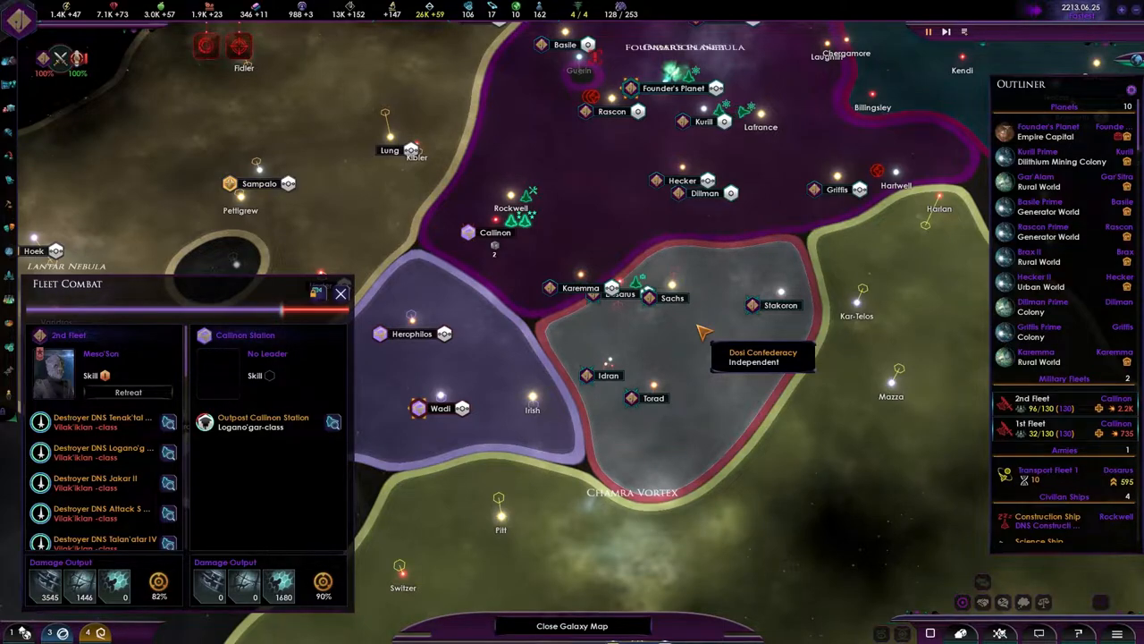
{"action": "mouse_move", "coordinate": [1048, 131]}
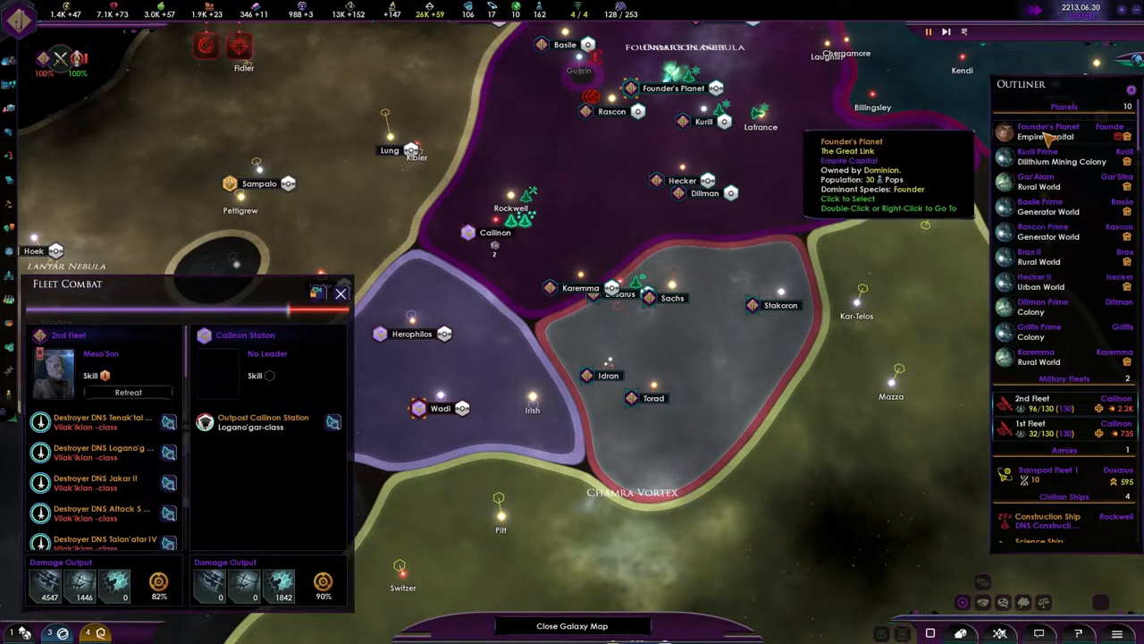
Build another Great Link district on Founder's Planet through District Details.
{"action": "left_click", "coordinate": [1051, 131]}
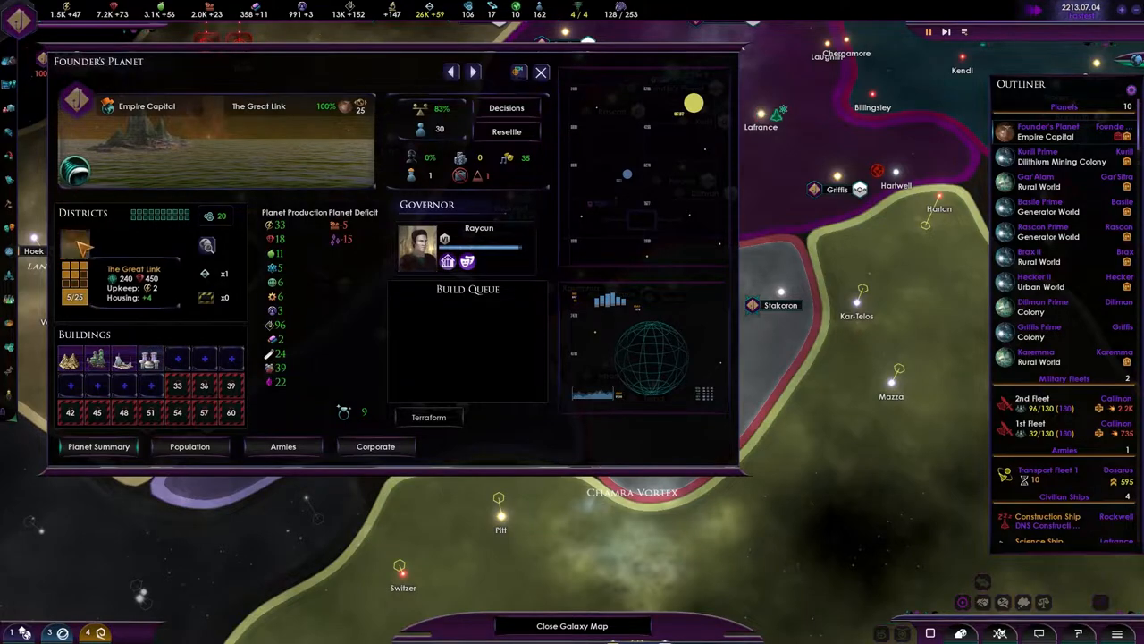
{"action": "left_click", "coordinate": [76, 259]}
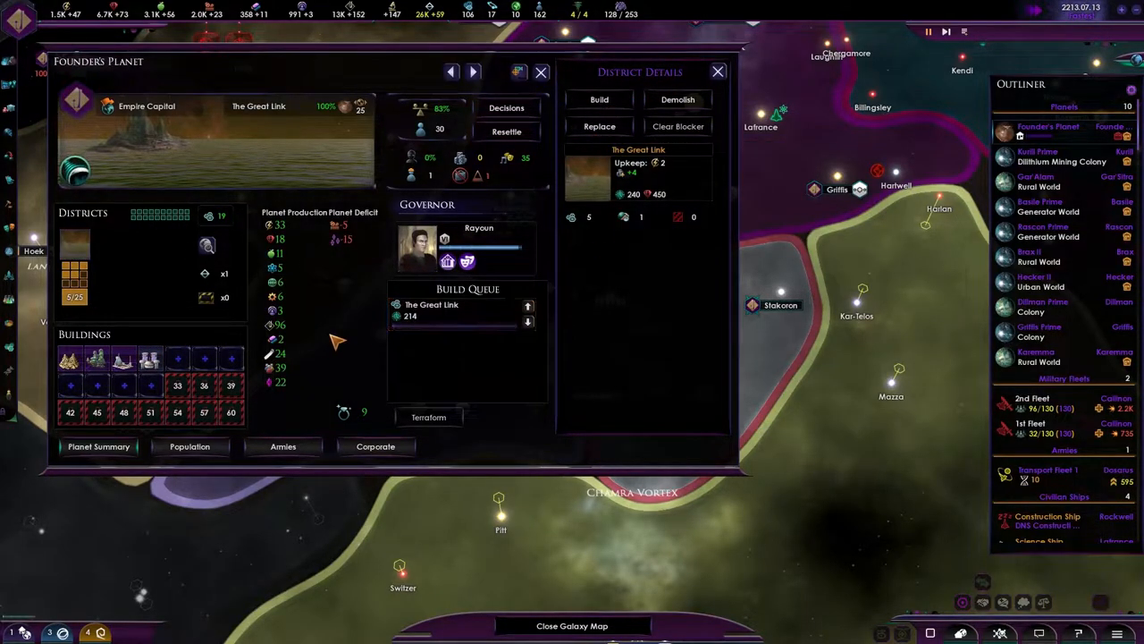
{"action": "mouse_move", "coordinate": [98, 355]}
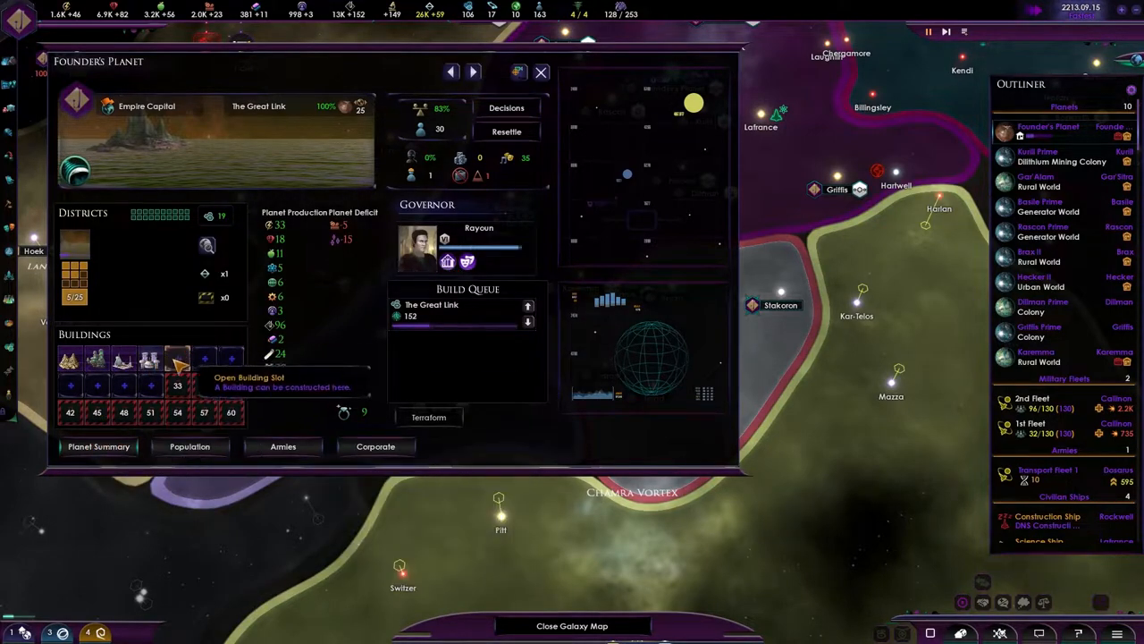
{"action": "left_click", "coordinate": [177, 357]}
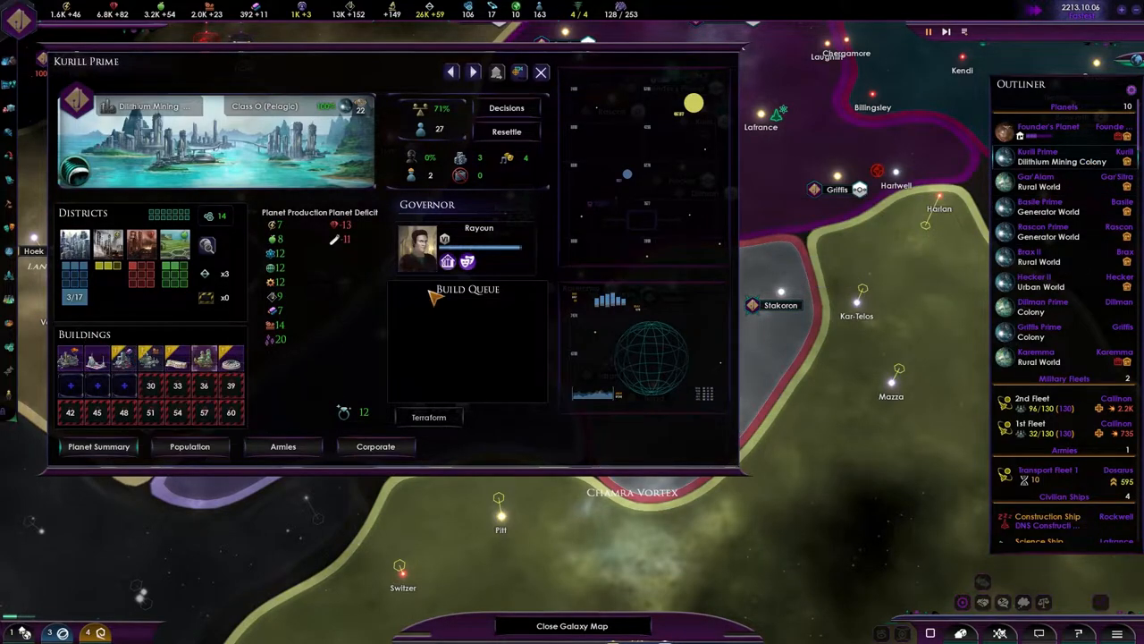
Switch the planet view from Kurill Prime to Gar'Alam.
{"action": "left_click", "coordinate": [190, 446]}
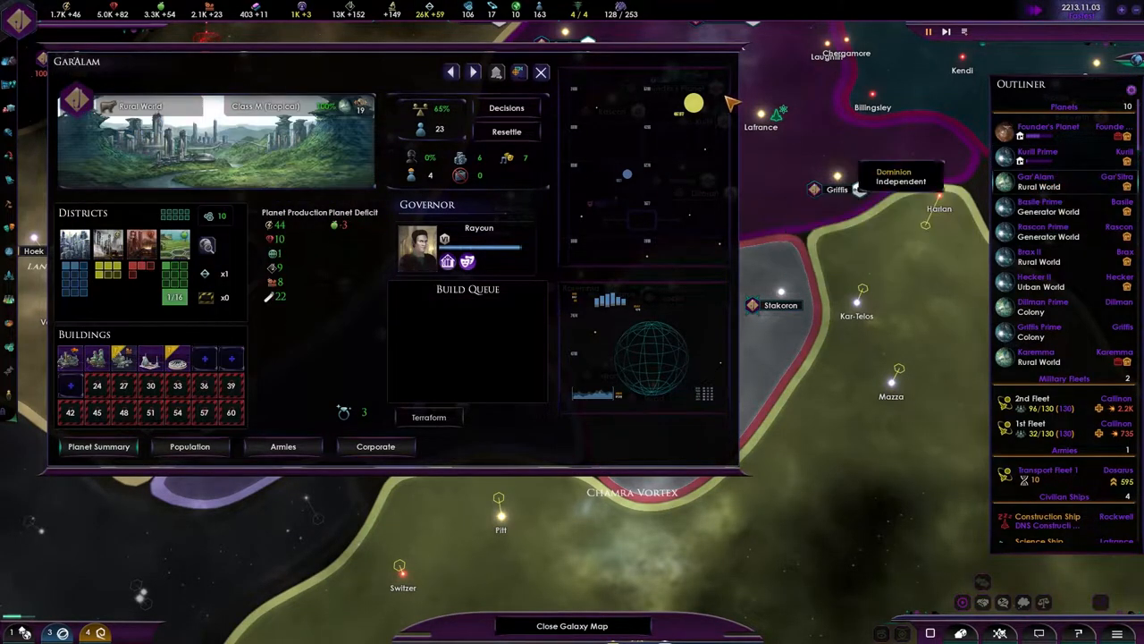
{"action": "left_click", "coordinate": [541, 71]}
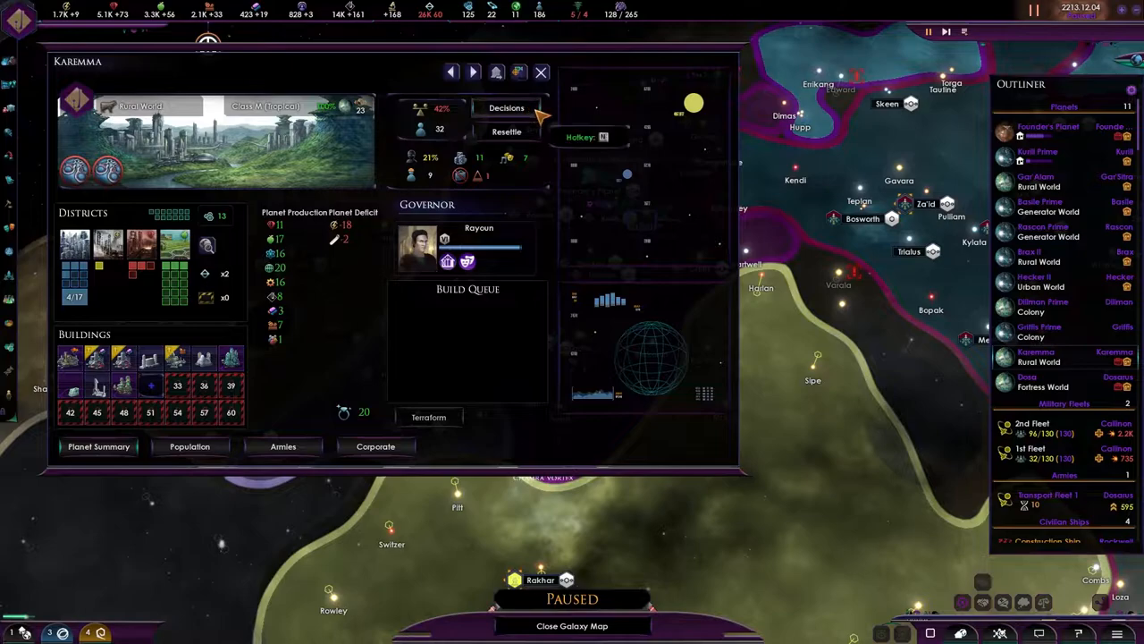
Select an empty Karemma building slot to list options like Ministry of Public Enlightenment.
{"action": "left_click", "coordinate": [506, 107]}
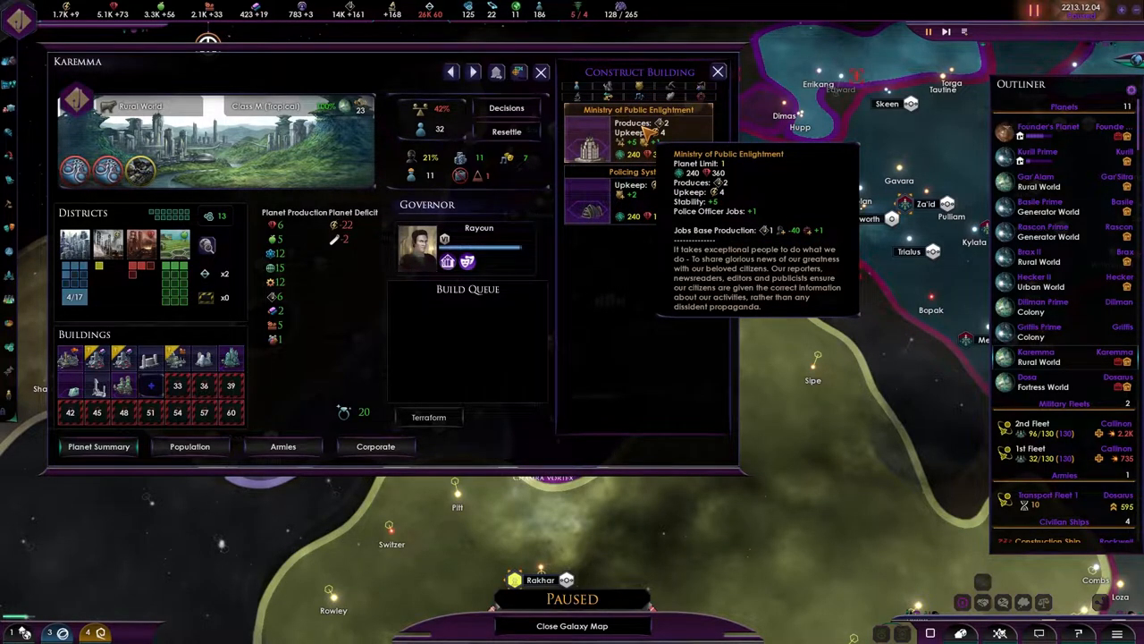
{"action": "mouse_move", "coordinate": [658, 143]}
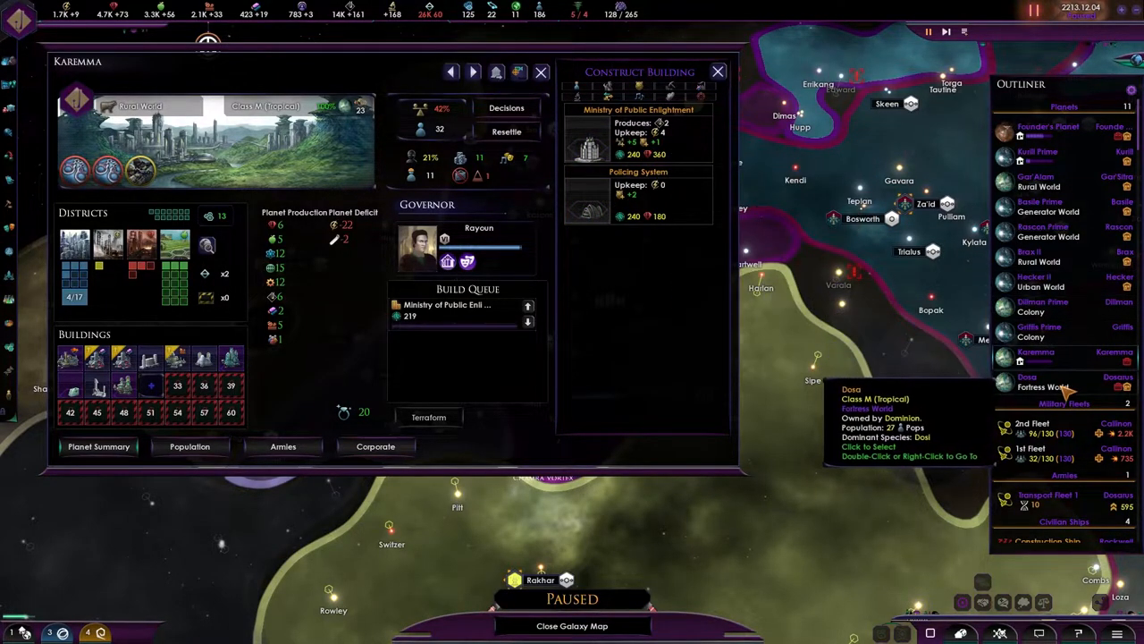
{"action": "mouse_move", "coordinate": [656, 142]}
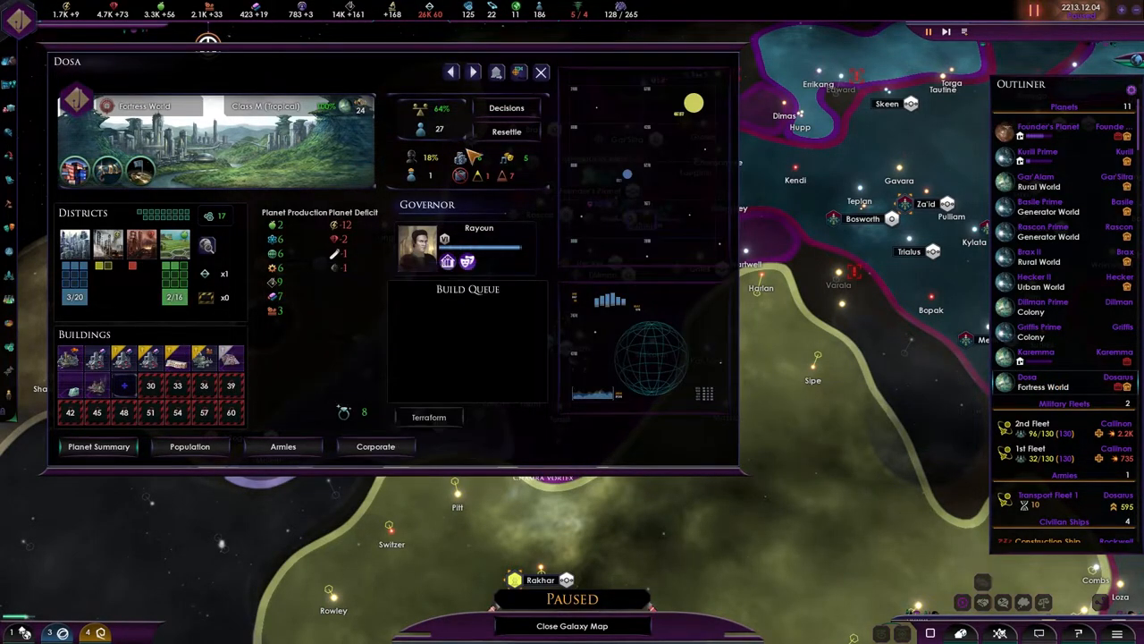
{"action": "mouse_move", "coordinate": [465, 176]}
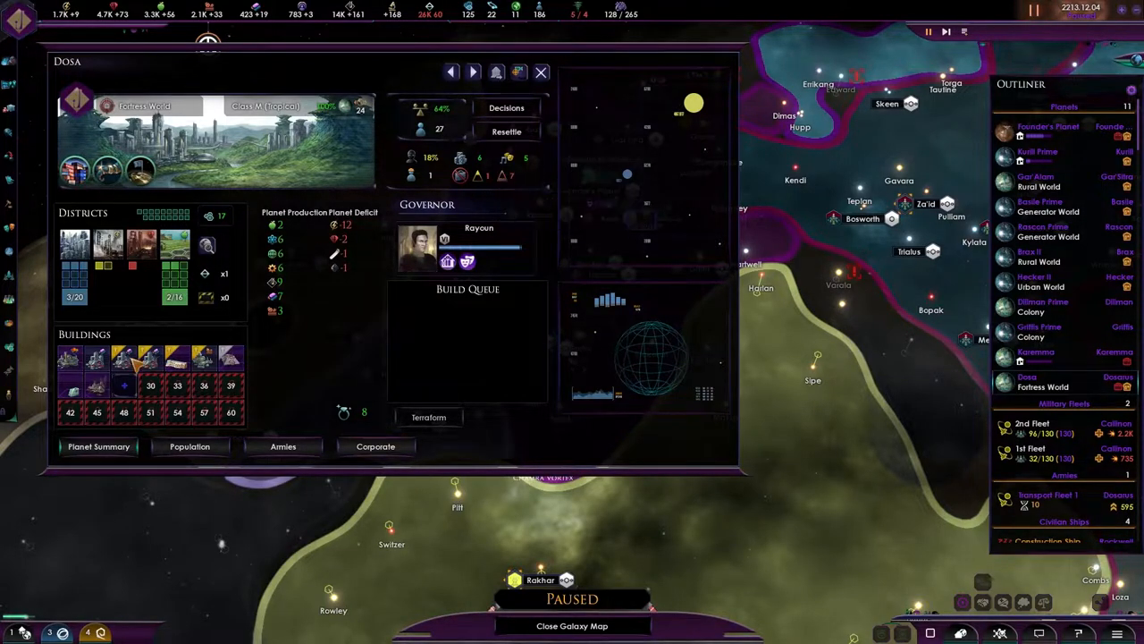
{"action": "mouse_move", "coordinate": [143, 174]}
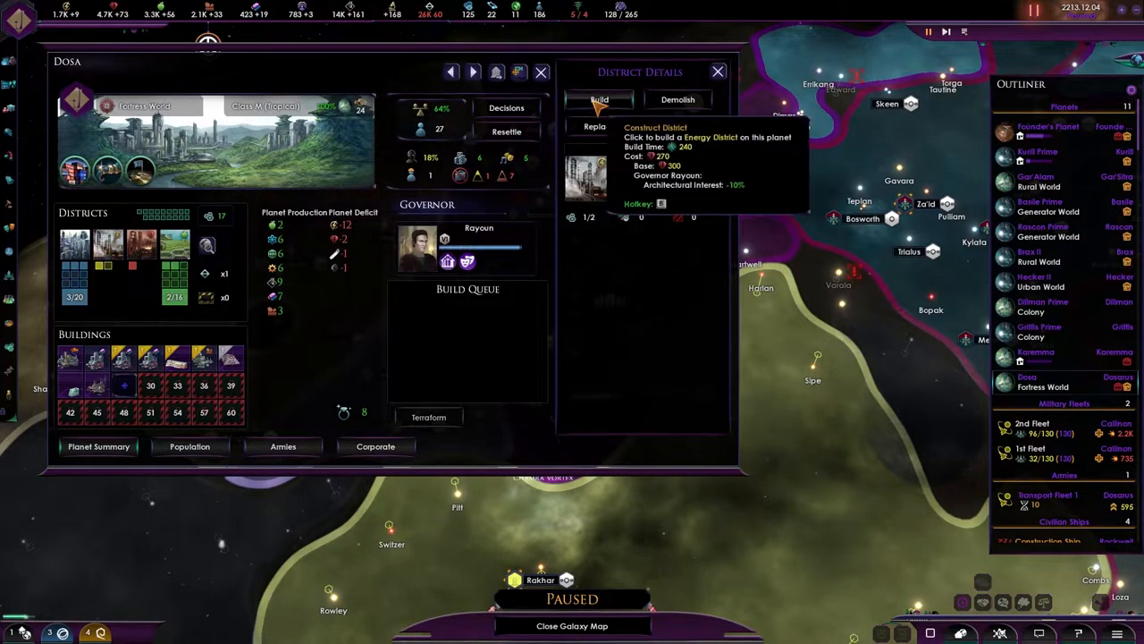
Queue an Energy District on Dosa, then view Rascon Prime, Kurill Prime and Founder's Planet.
{"action": "left_click", "coordinate": [599, 99]}
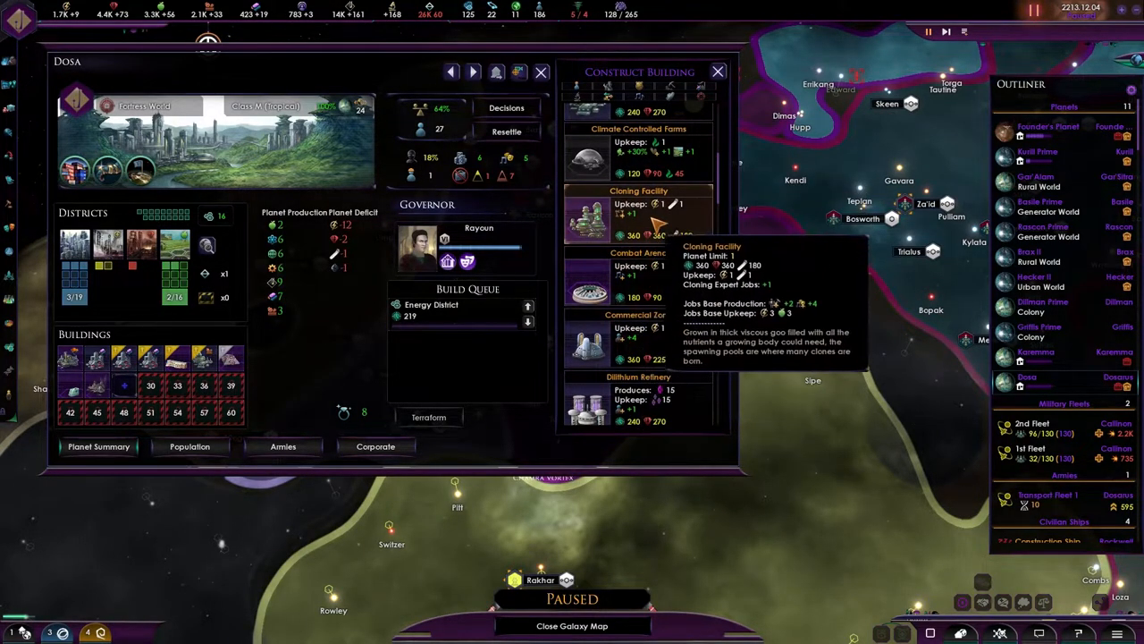
{"action": "left_click", "coordinate": [583, 215]}
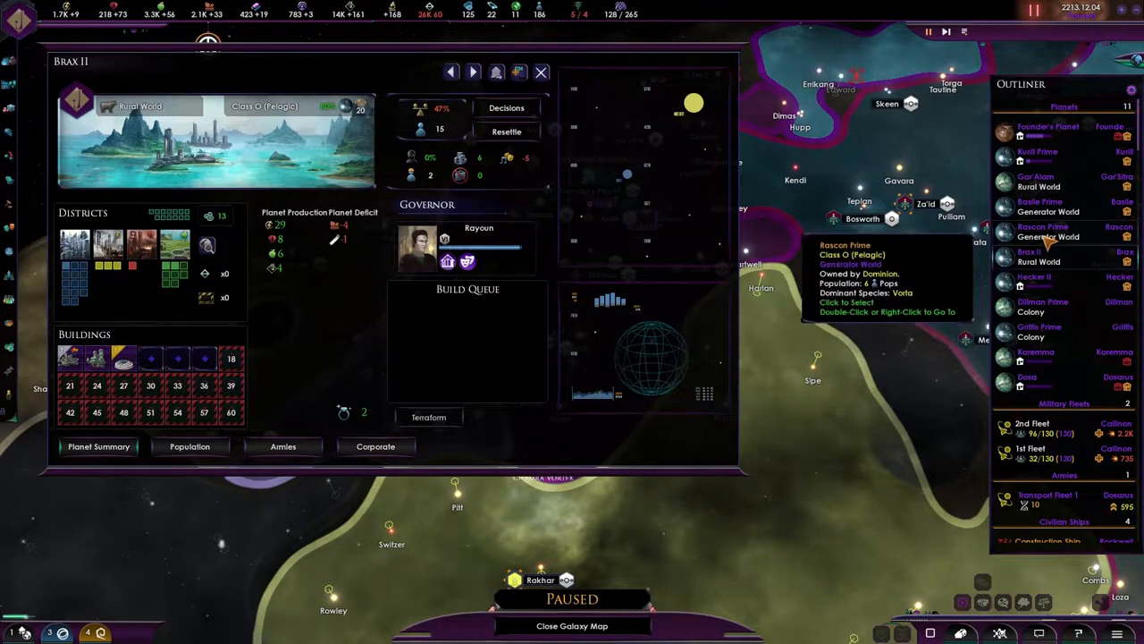
{"action": "left_click", "coordinate": [1059, 231]}
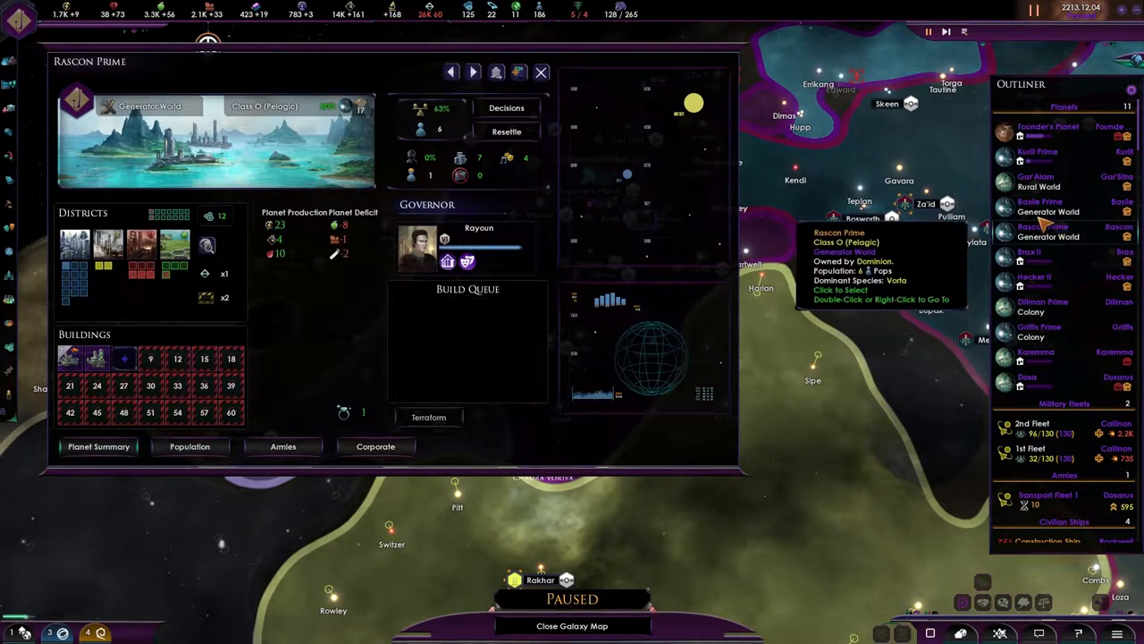
{"action": "left_click", "coordinate": [1037, 153]}
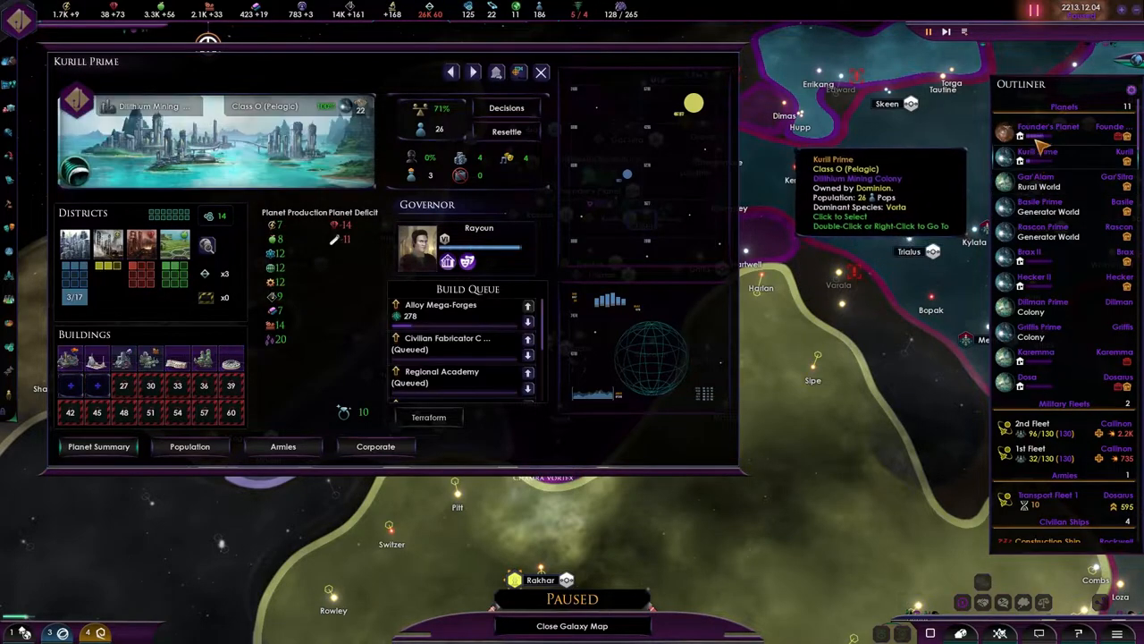
{"action": "left_click", "coordinate": [1046, 126]}
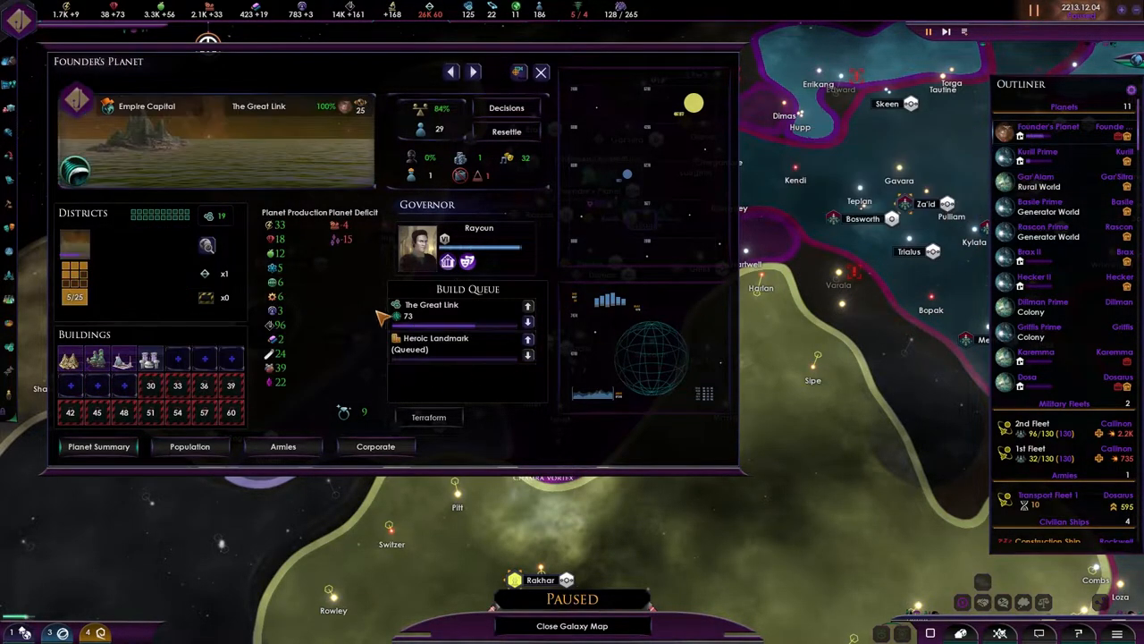
{"action": "left_click", "coordinate": [538, 72]}
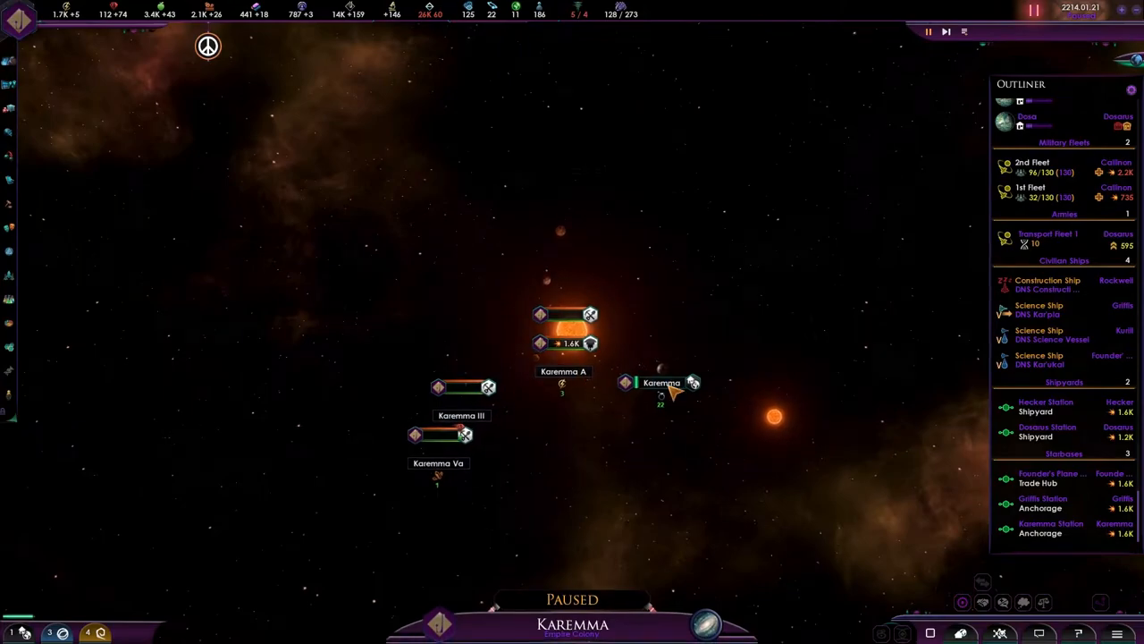
Close the planet window, view the Karemma system, and return to the galaxy map.
{"action": "left_click", "coordinate": [651, 383]}
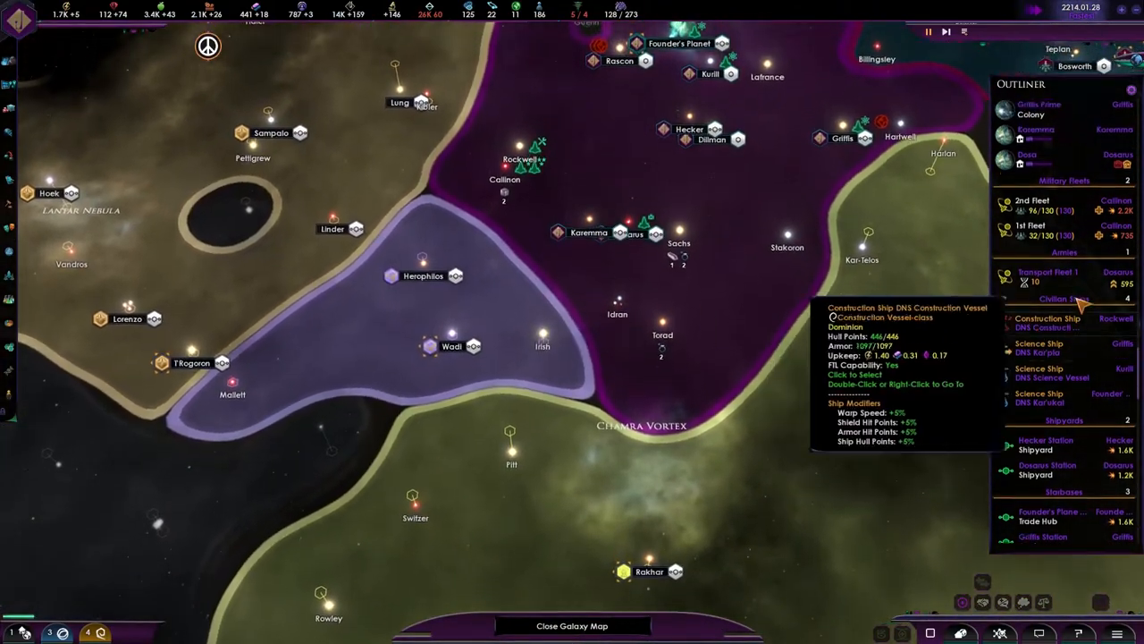
Select the 2nd Fleet and open the Fleet Manager to review reinforcements.
{"action": "left_click", "coordinate": [1031, 204]}
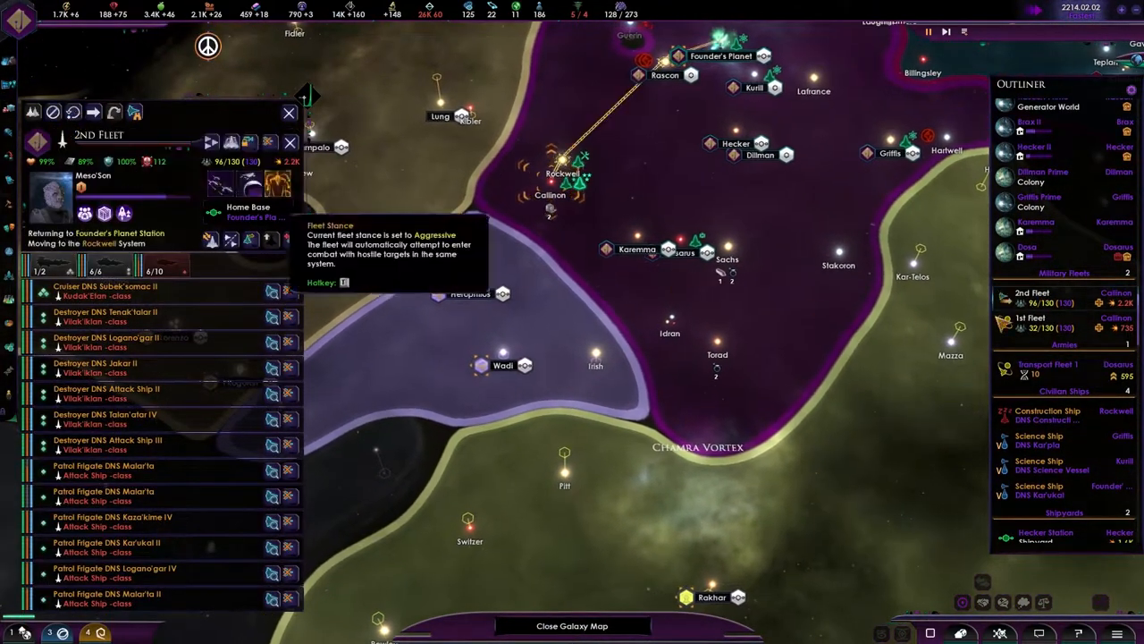
{"action": "left_click", "coordinate": [1032, 321]}
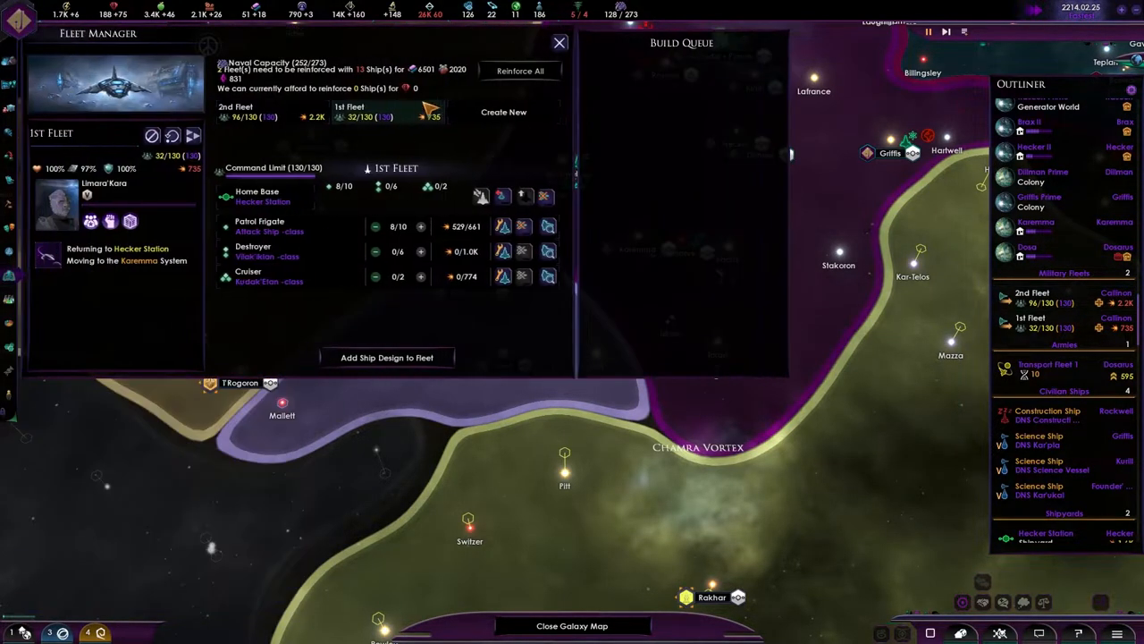
Select the 2nd Fleet and queue two Patrol Frigates at Dosarus Station.
{"action": "left_click", "coordinate": [245, 114]}
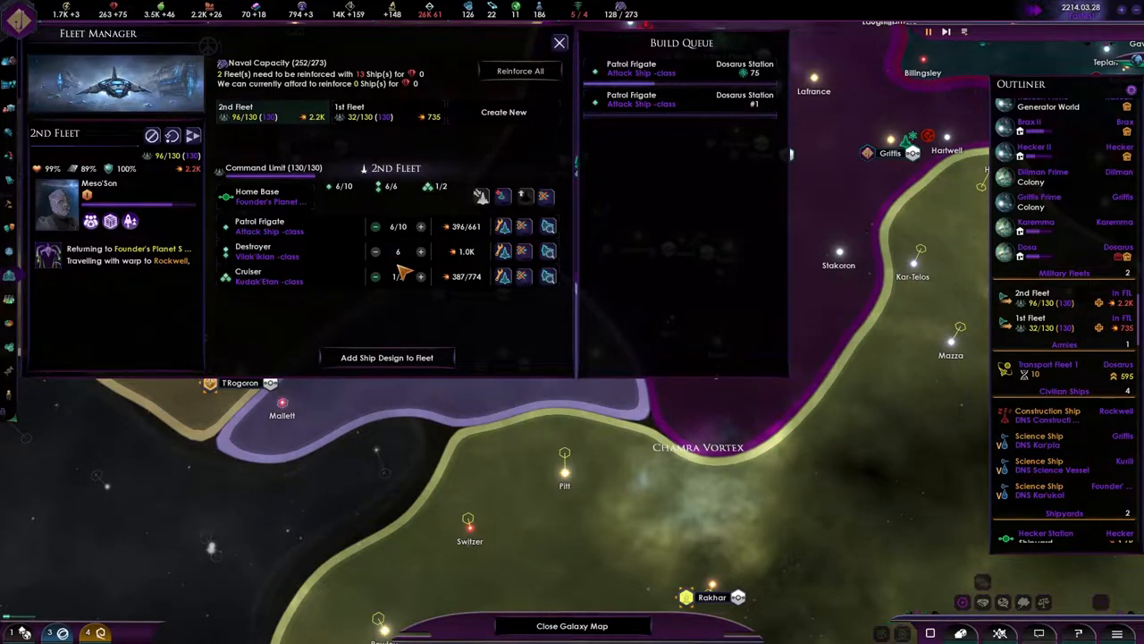
{"action": "left_click", "coordinate": [376, 112]}
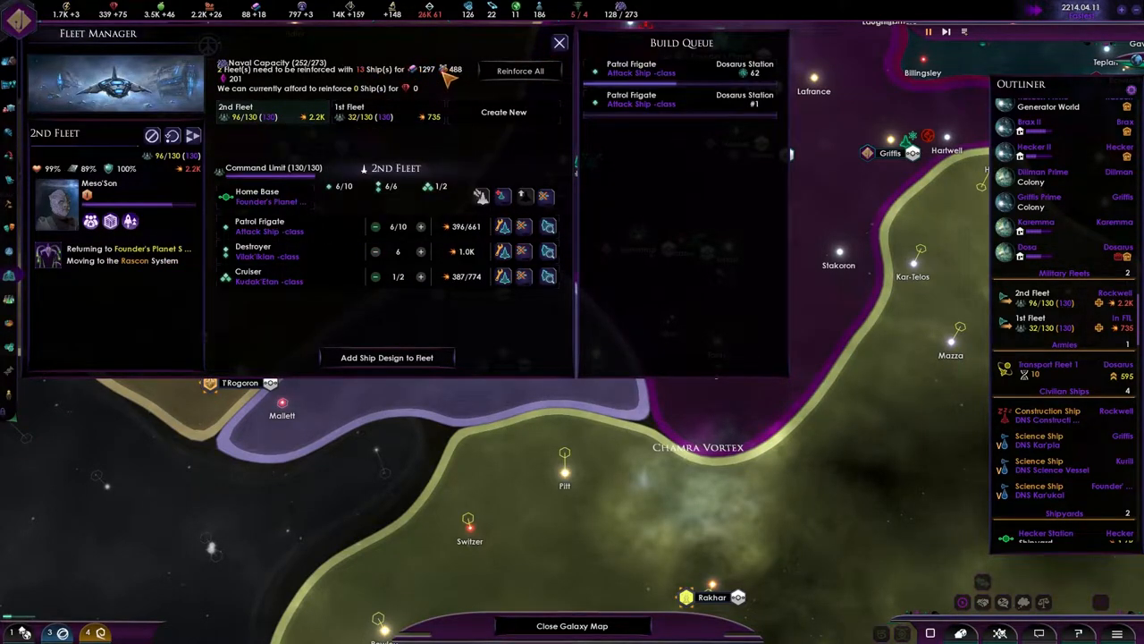
{"action": "mouse_move", "coordinate": [253, 13]}
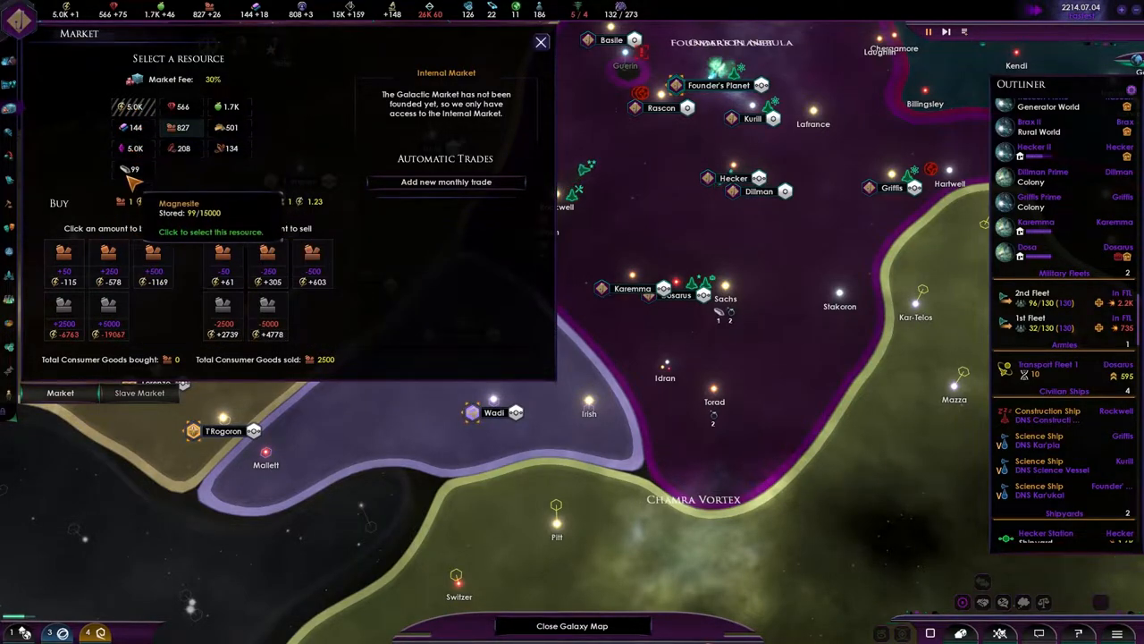
Select Processed Dilithium on the internal market to sell it.
{"action": "left_click", "coordinate": [132, 169]}
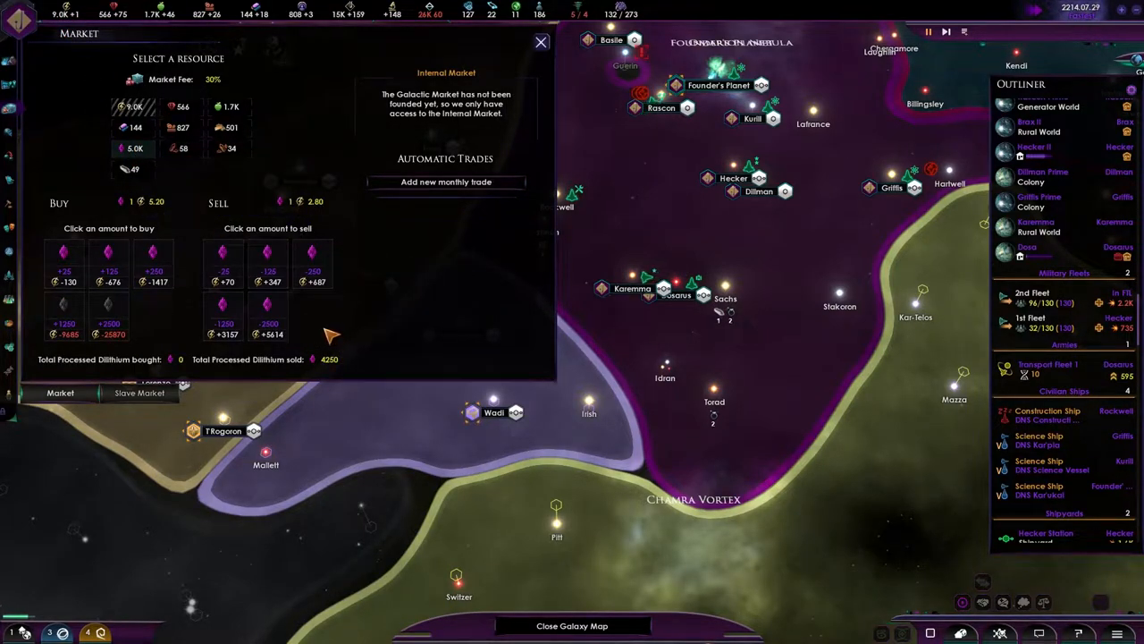
{"action": "mouse_move", "coordinate": [223, 317]}
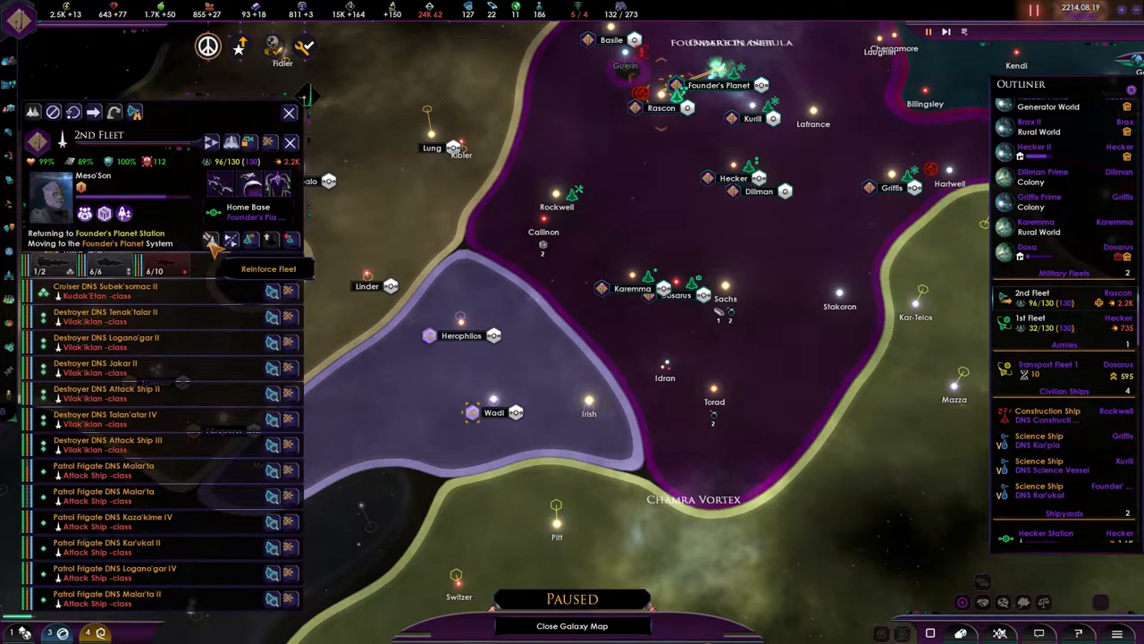
Order the 2nd Fleet to reinforce at Founder's Planet.
{"action": "left_click", "coordinate": [1032, 322]}
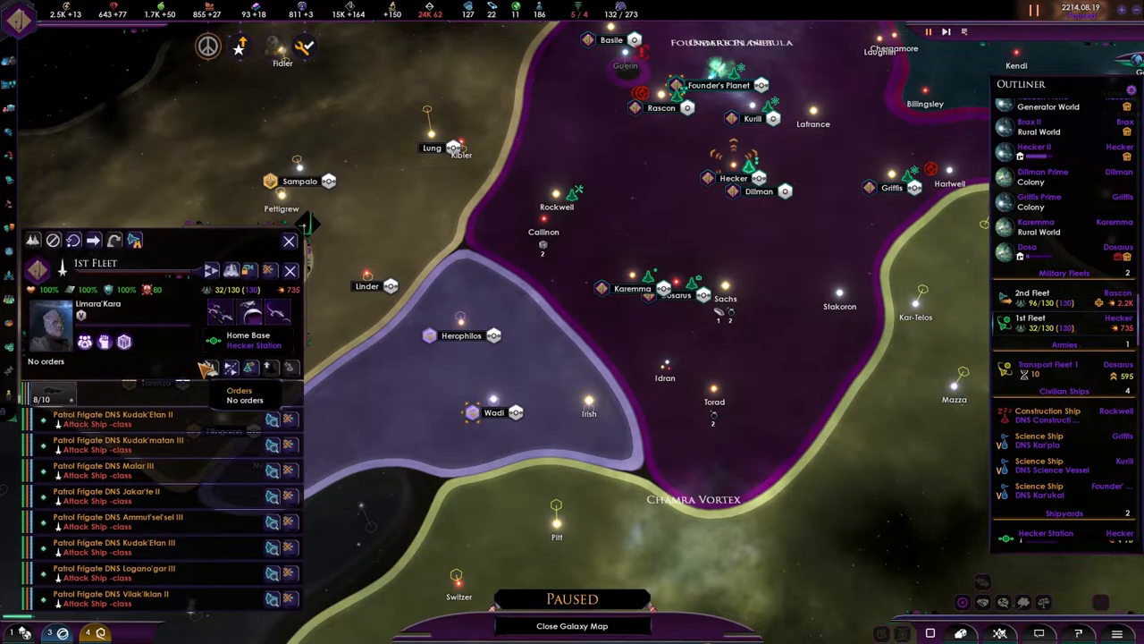
{"action": "mouse_move", "coordinate": [289, 242]}
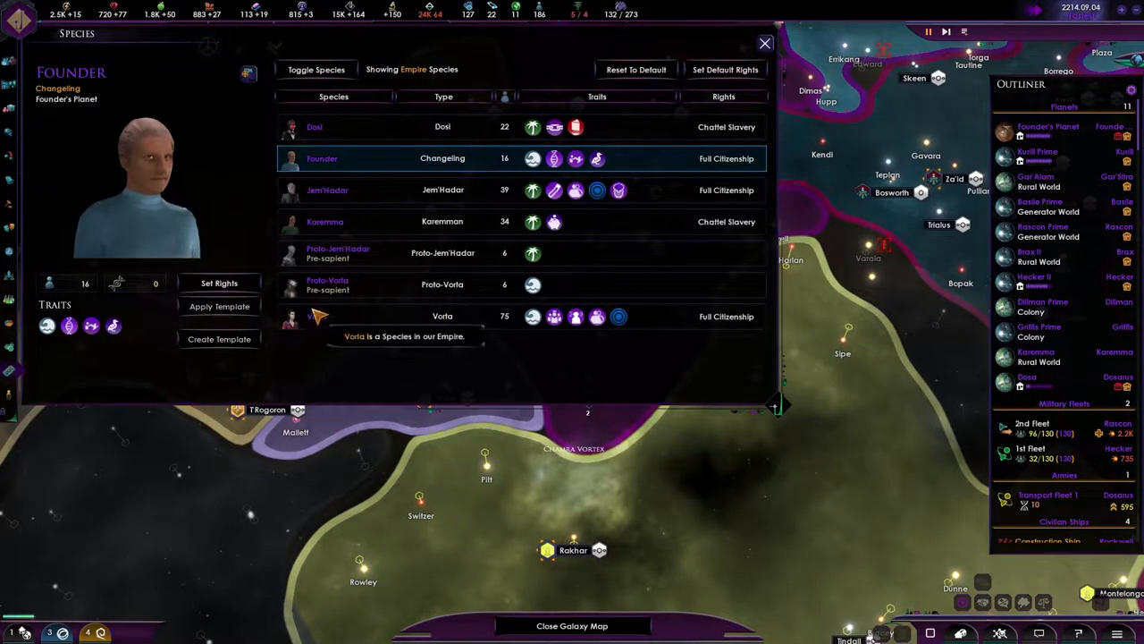
{"action": "mouse_move", "coordinate": [313, 134]}
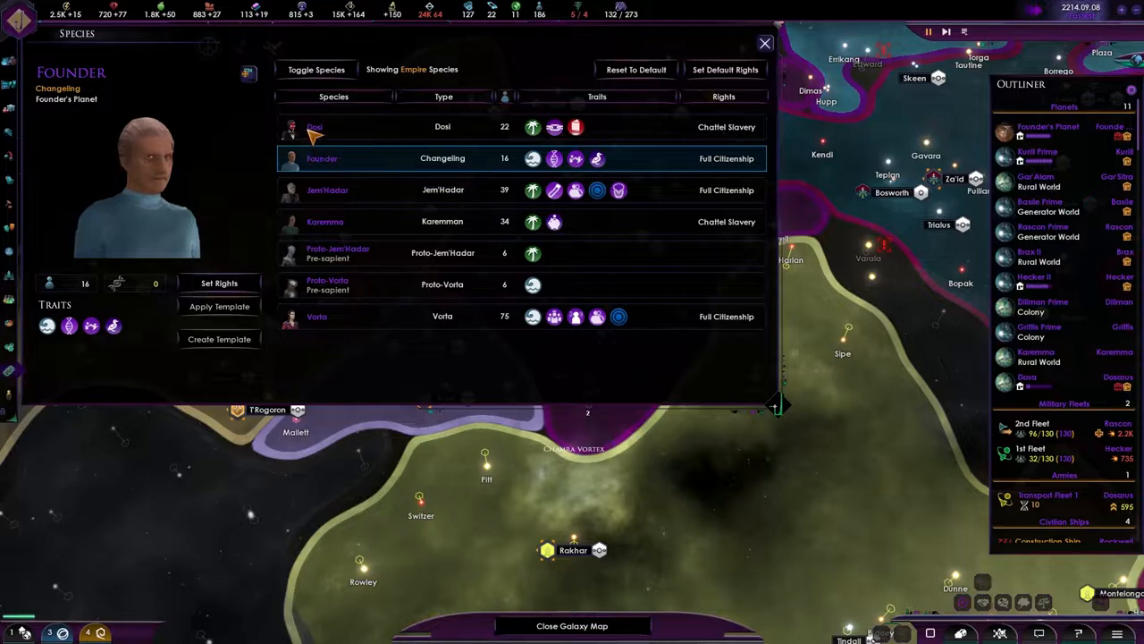
{"action": "mouse_move", "coordinate": [532, 190]}
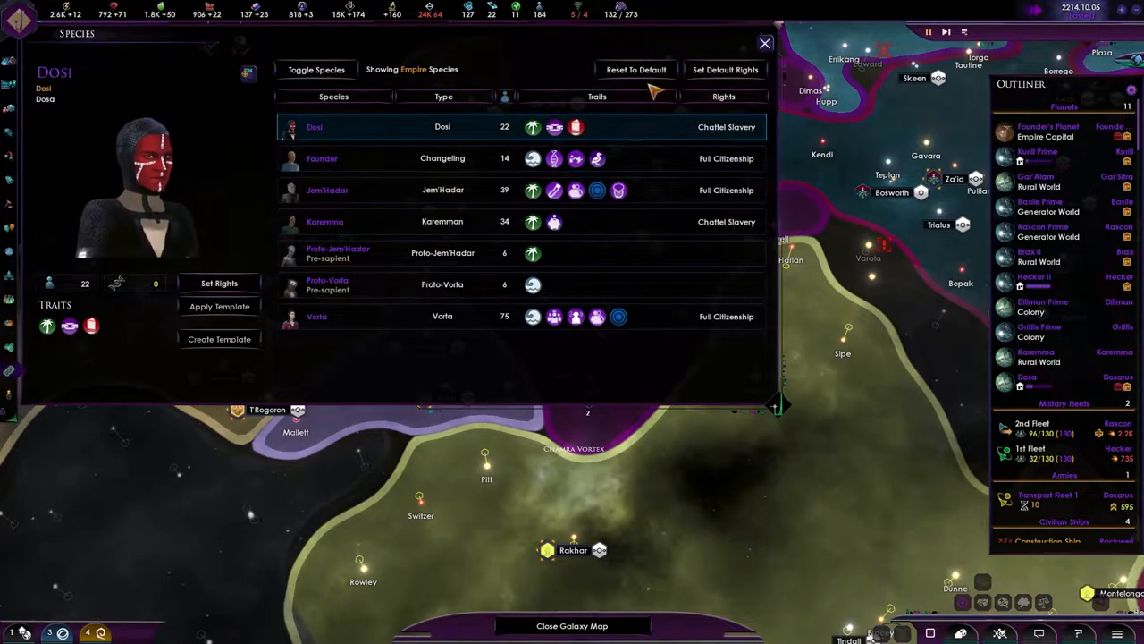
{"action": "mouse_move", "coordinate": [402, 329]}
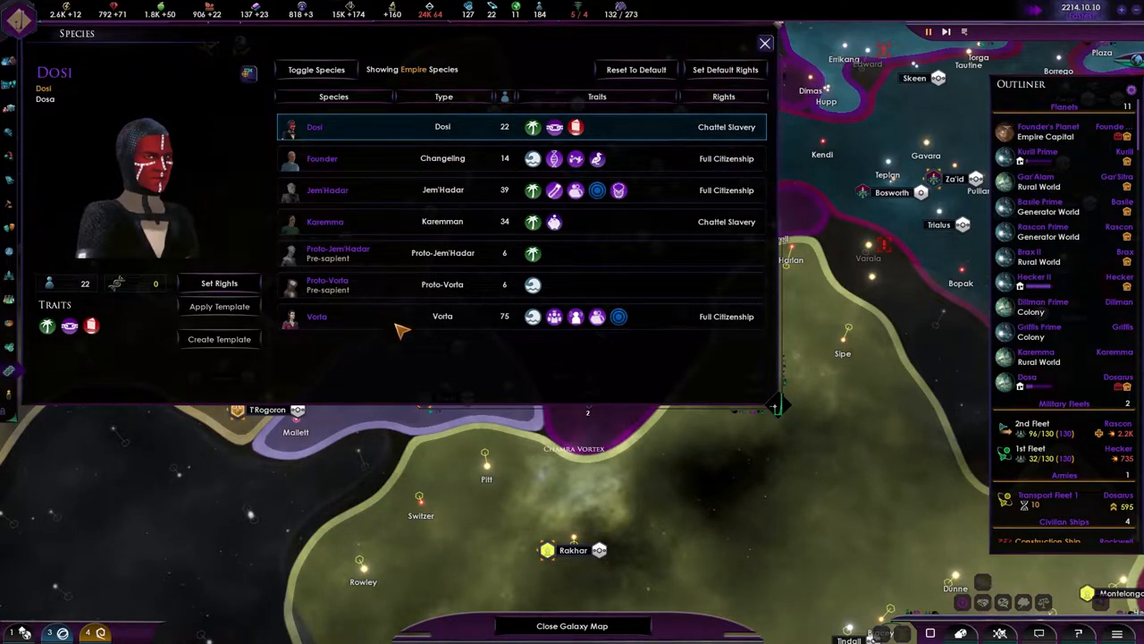
{"action": "mouse_move", "coordinate": [496, 159]}
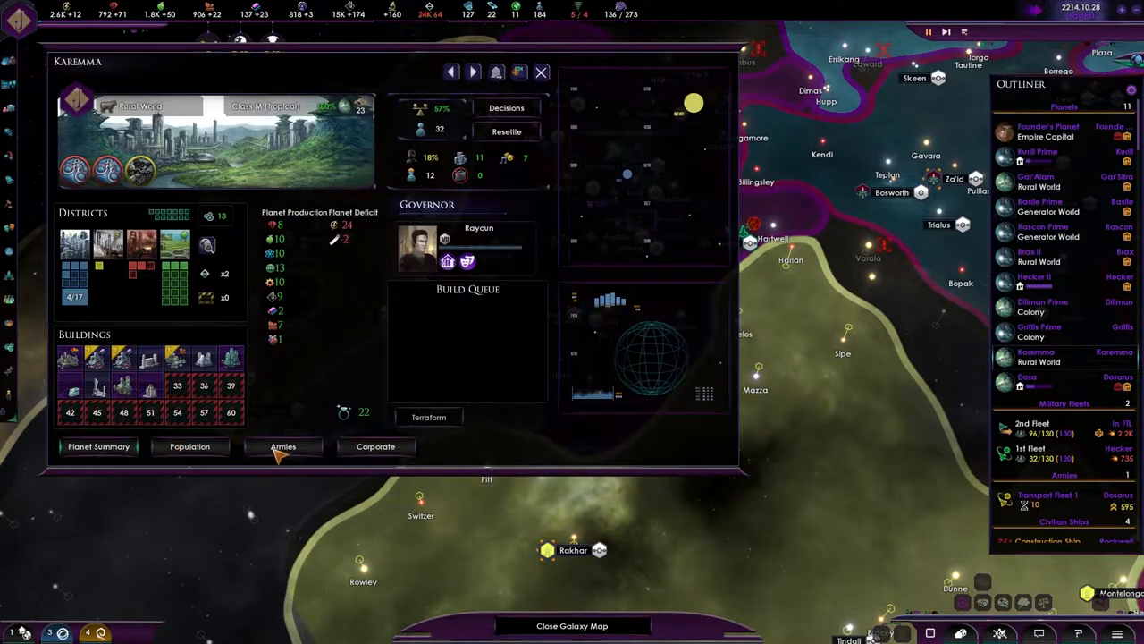
Browse the planet population views as the Honoured Elder event appears.
{"action": "left_click", "coordinate": [190, 446]}
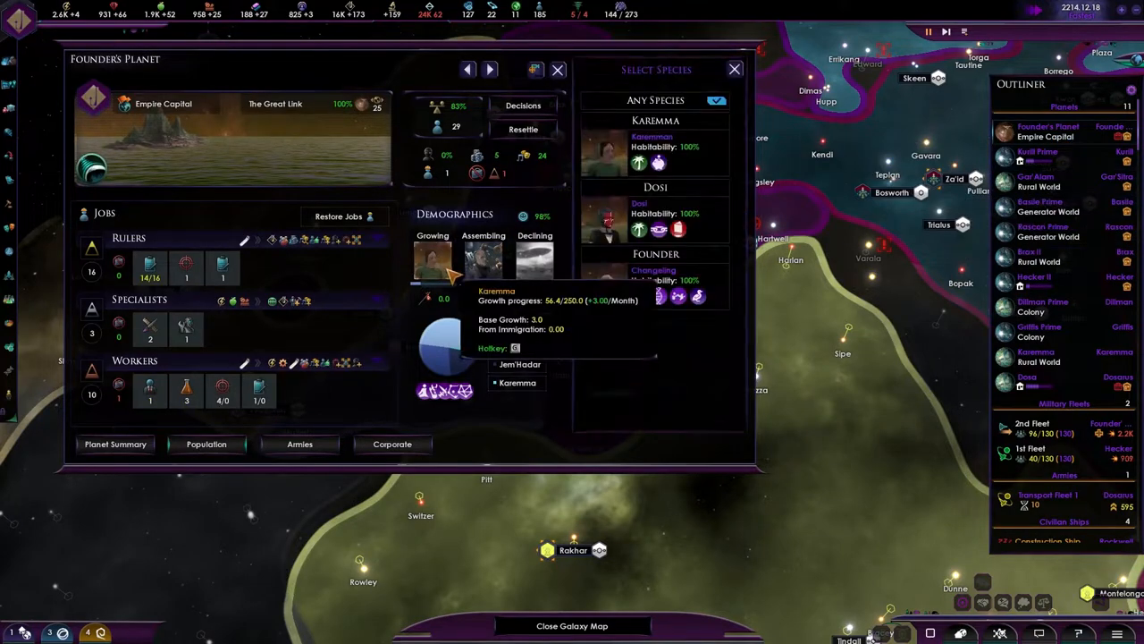
{"action": "mouse_move", "coordinate": [652, 214]}
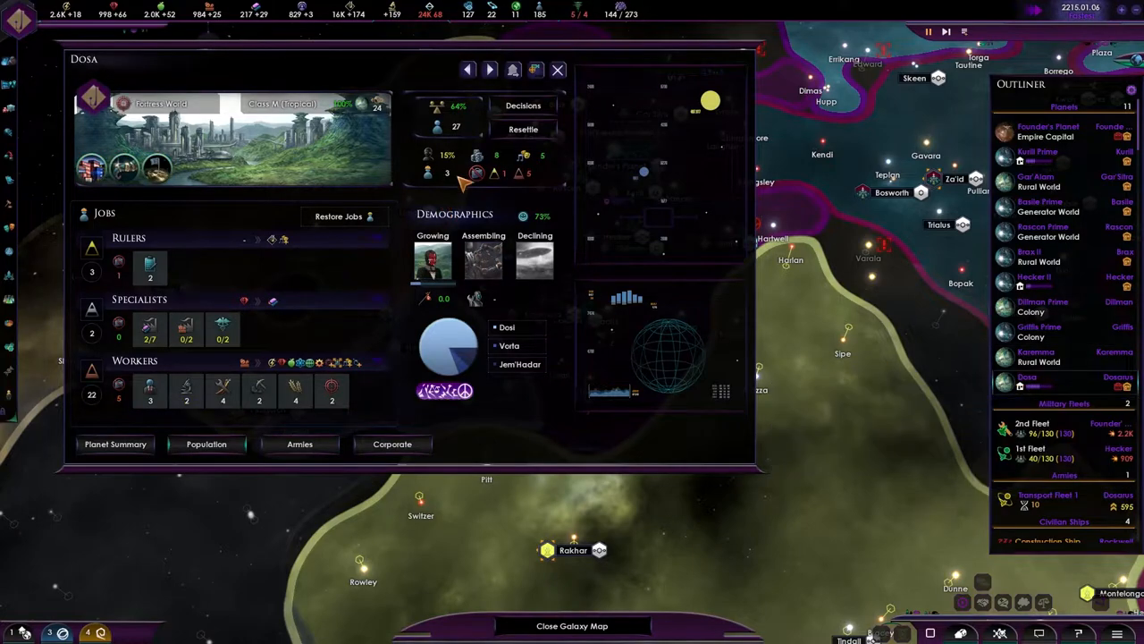
{"action": "mouse_move", "coordinate": [432, 259]}
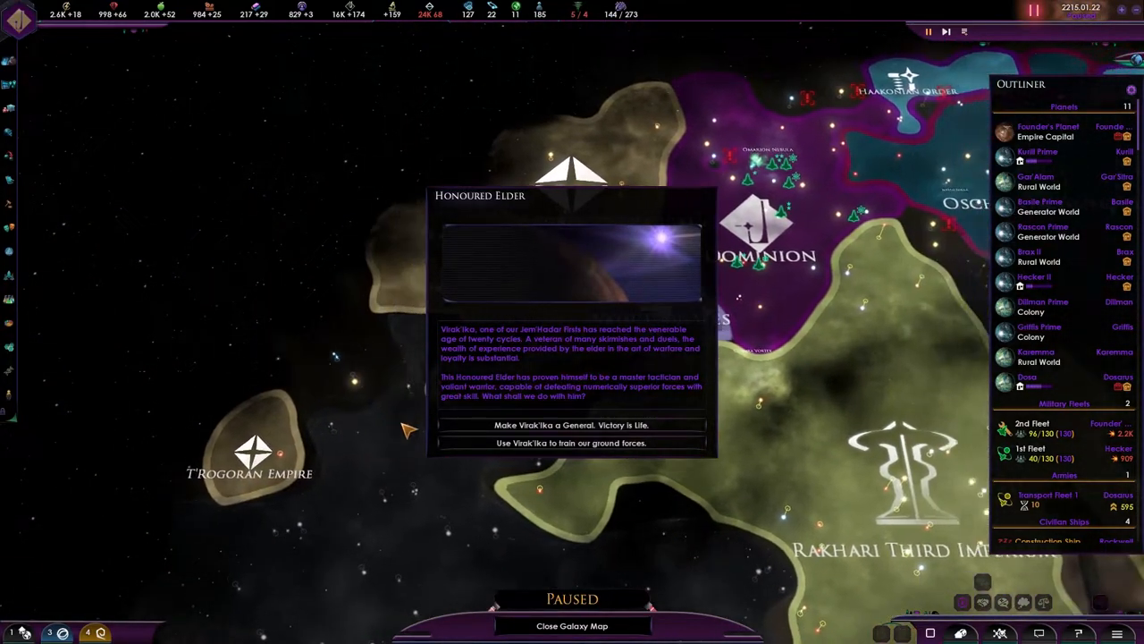
Resolve the Honoured Elder event, view Founder's Planet's summary, then select Dosa.
{"action": "left_click", "coordinate": [572, 424]}
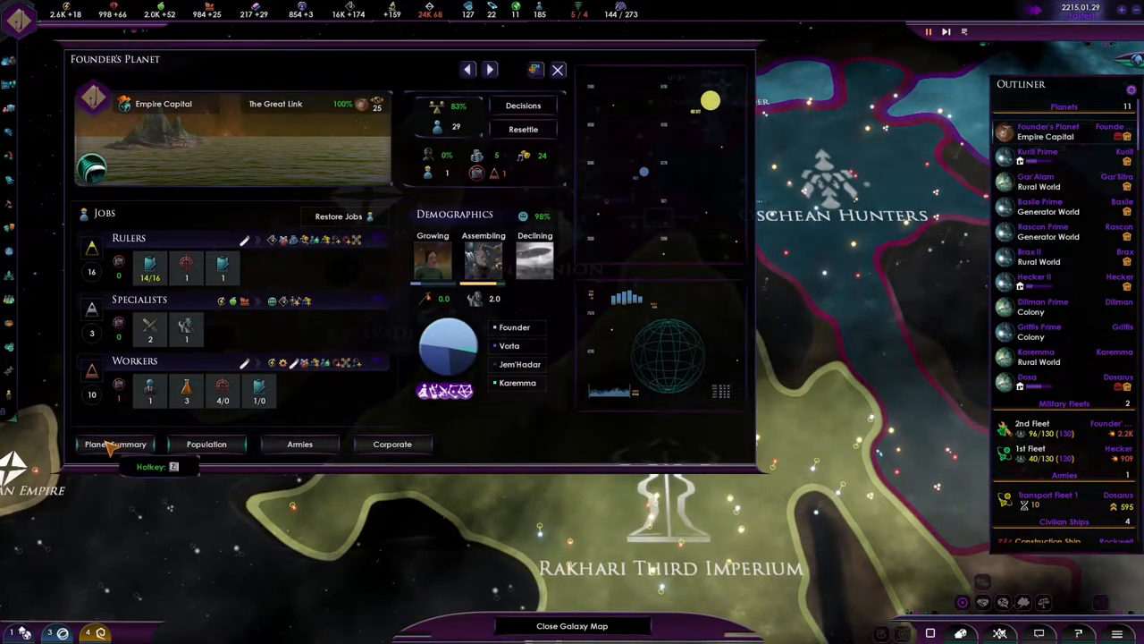
{"action": "left_click", "coordinate": [115, 444]}
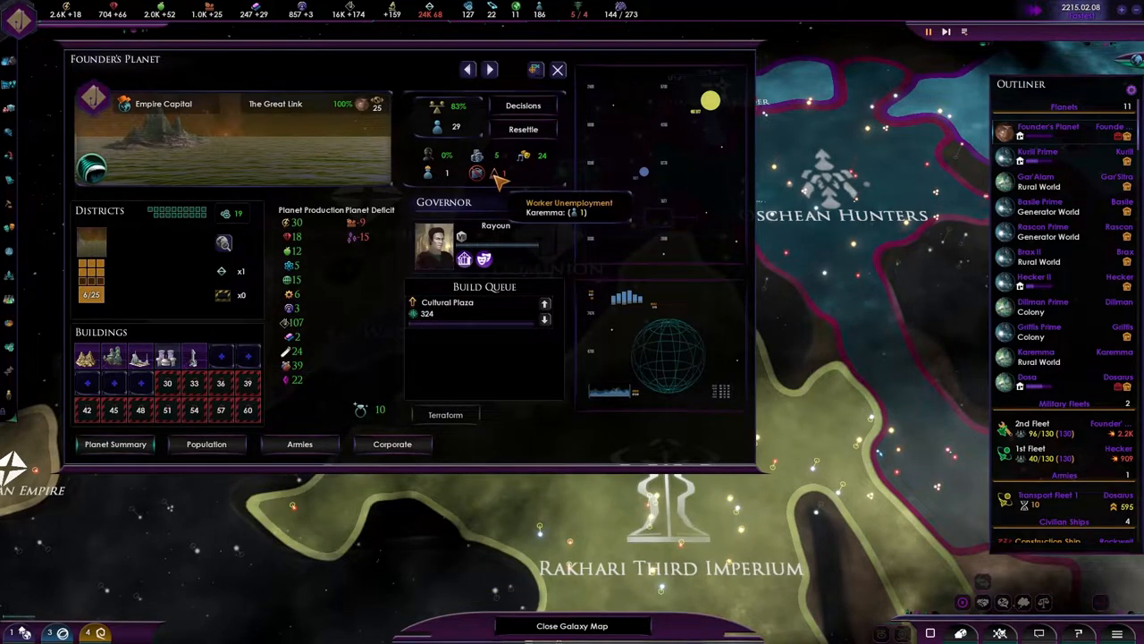
{"action": "mouse_move", "coordinate": [1037, 380]}
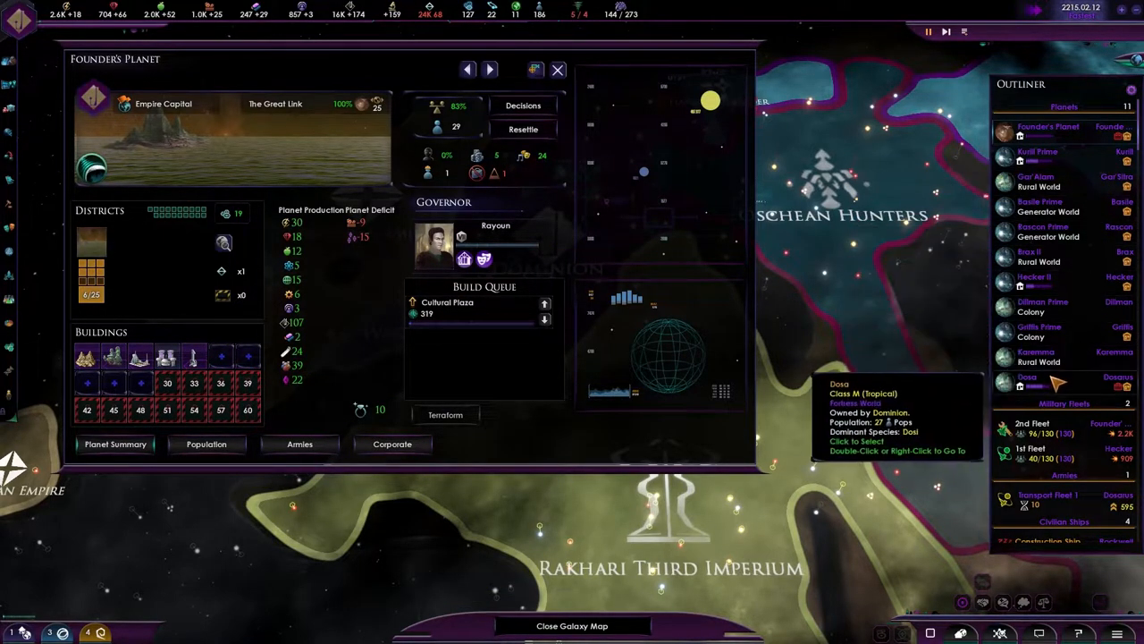
{"action": "left_click", "coordinate": [557, 70]}
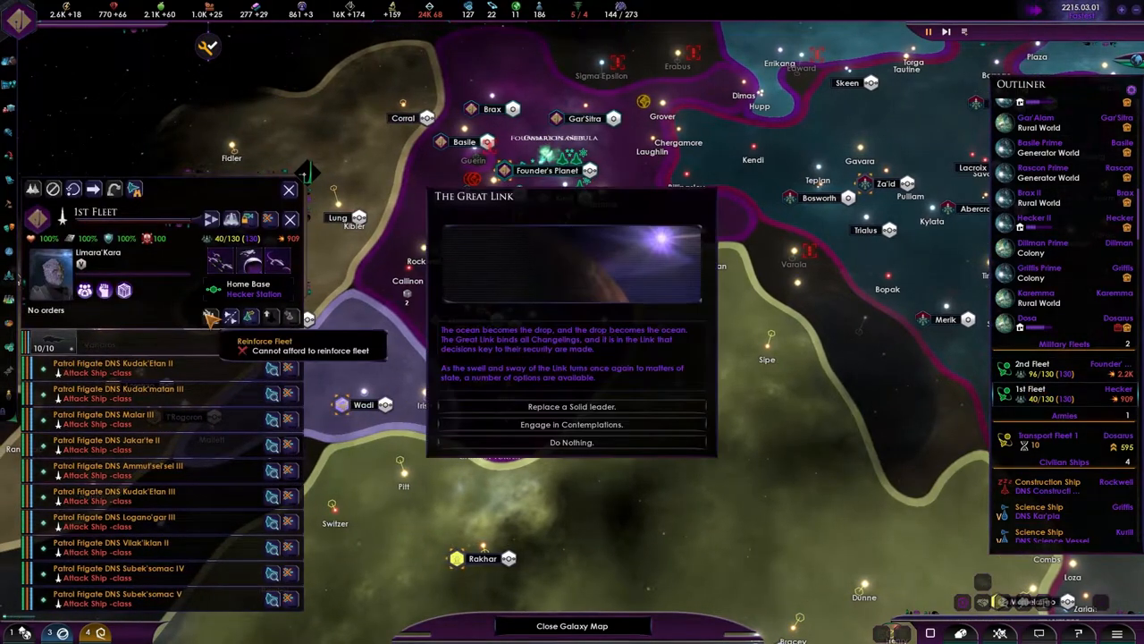
Engage in contemplation for 50 Dominion and accept the Great Link outcome.
{"action": "left_click", "coordinate": [571, 423]}
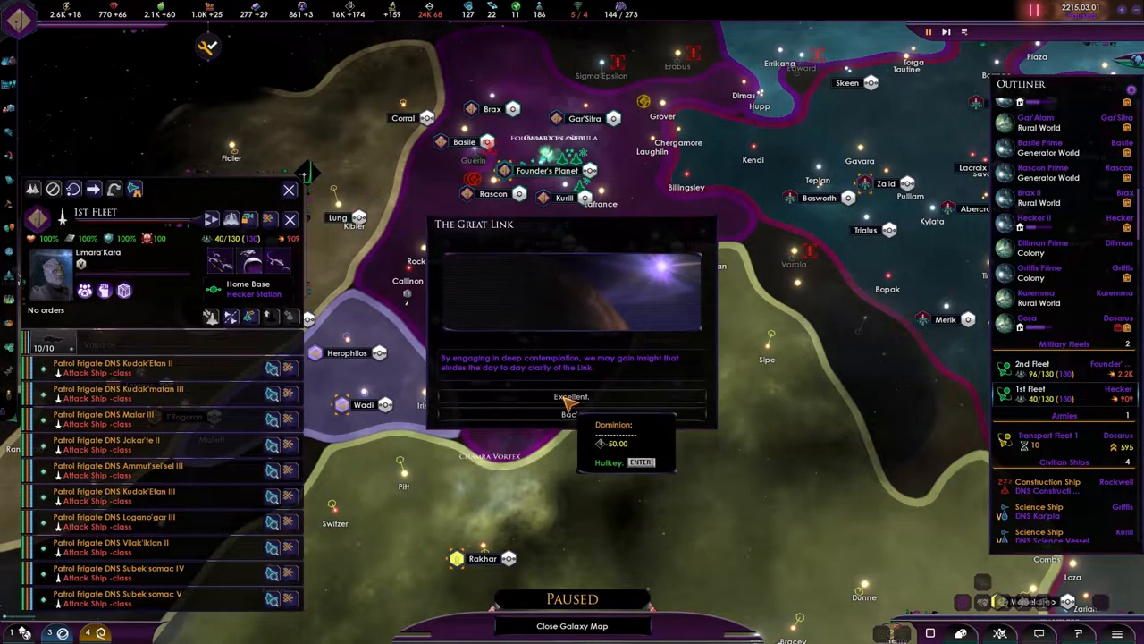
{"action": "left_click", "coordinate": [571, 396]}
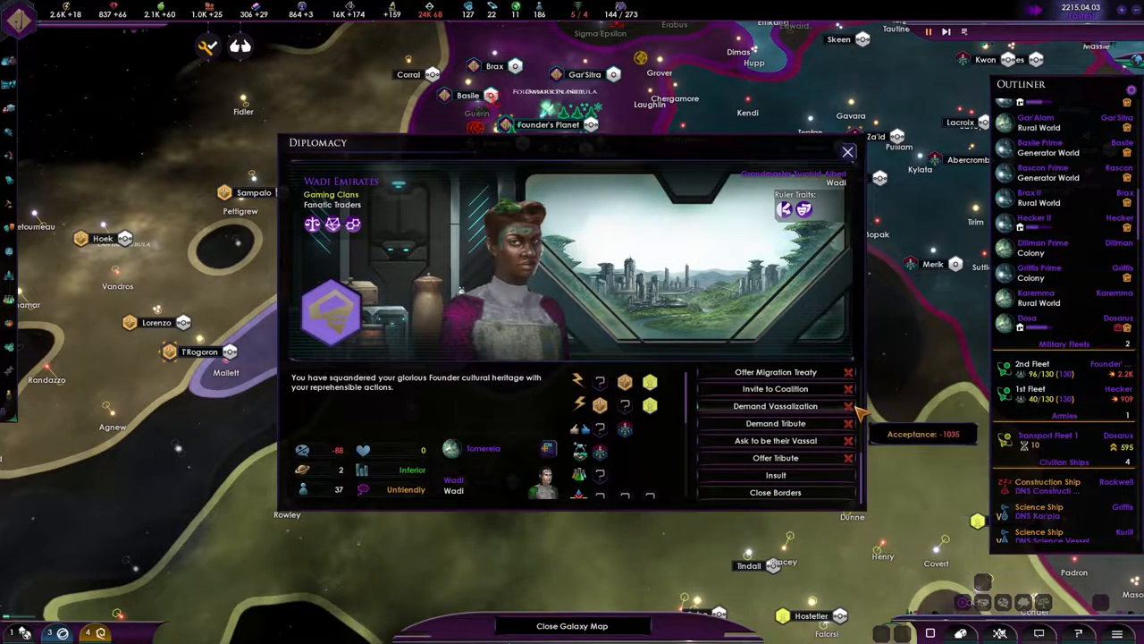
{"action": "mouse_move", "coordinate": [863, 408]}
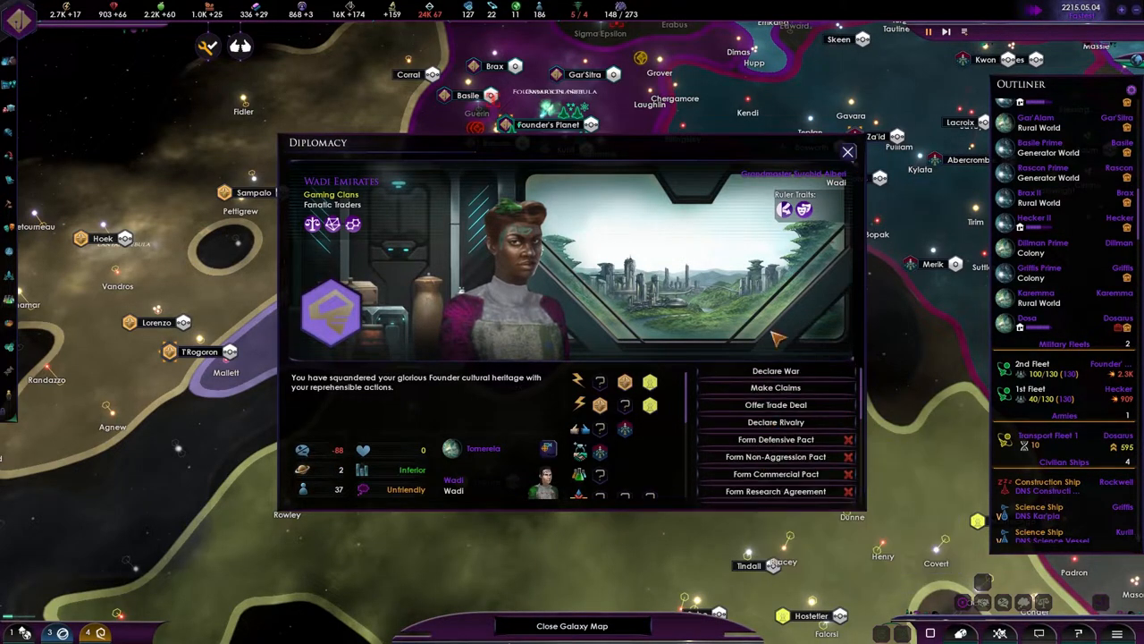
Close the diplomacy window and dismiss the Great Link event with 'Unfortunate.'.
{"action": "left_click", "coordinate": [846, 151]}
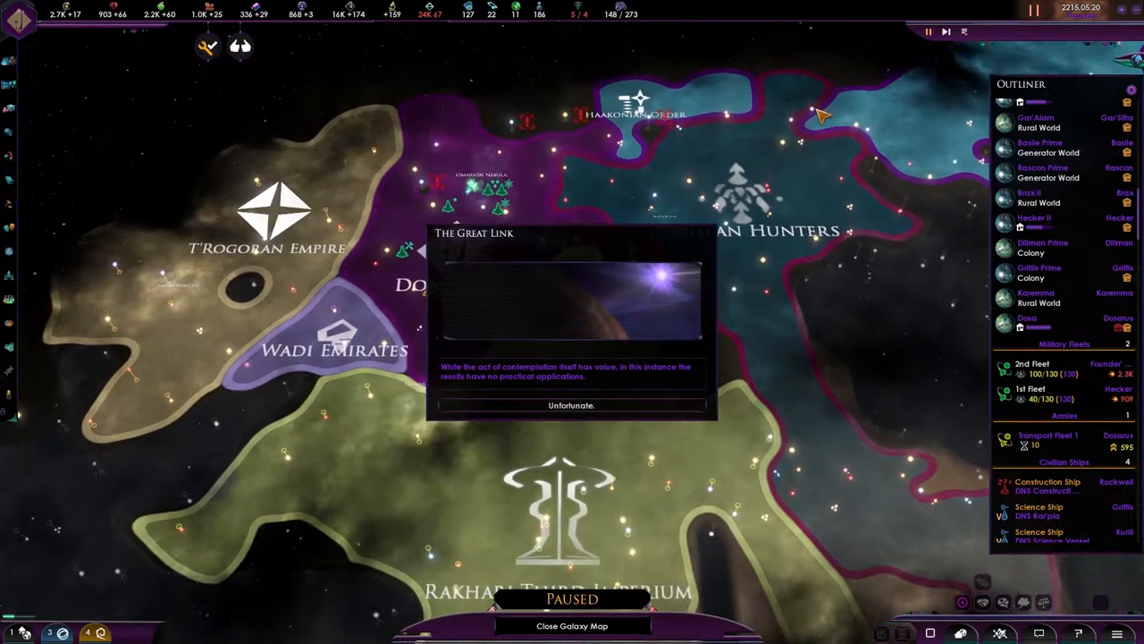
{"action": "left_click", "coordinate": [570, 405]}
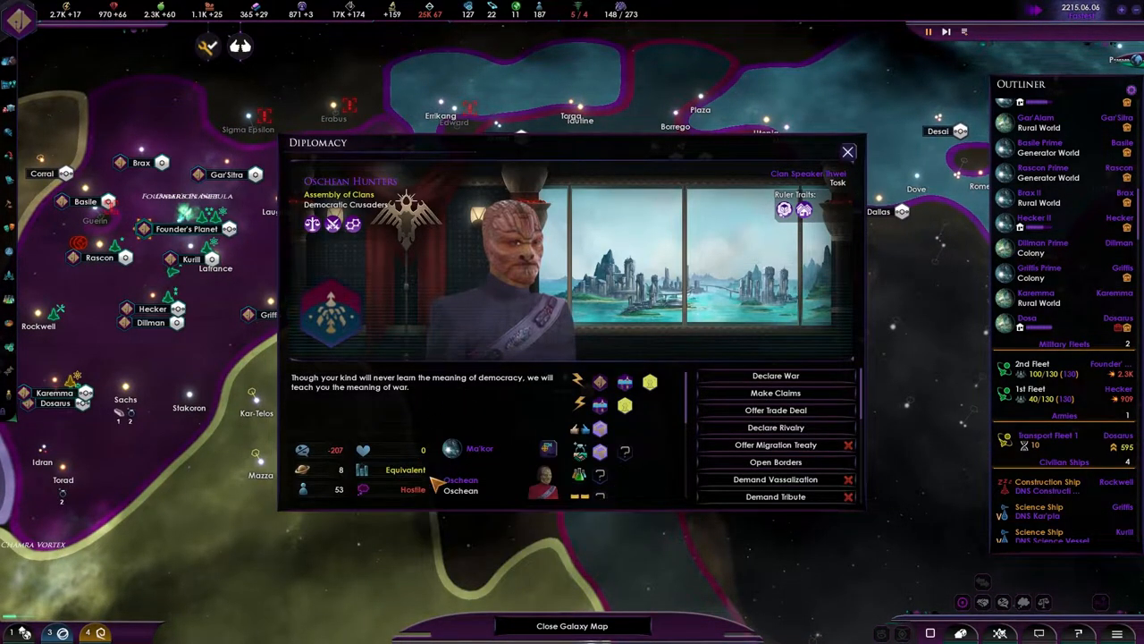
{"action": "mouse_move", "coordinate": [443, 447]}
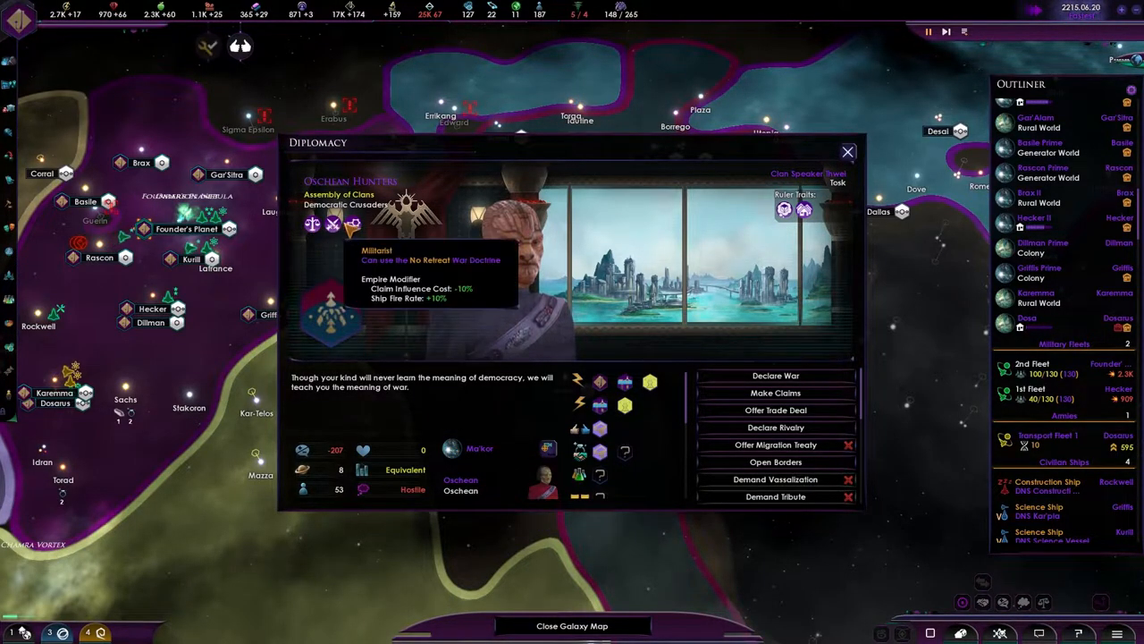
Close the Oschean Hunters diplomacy screen to reveal their territory.
{"action": "left_click", "coordinate": [847, 151]}
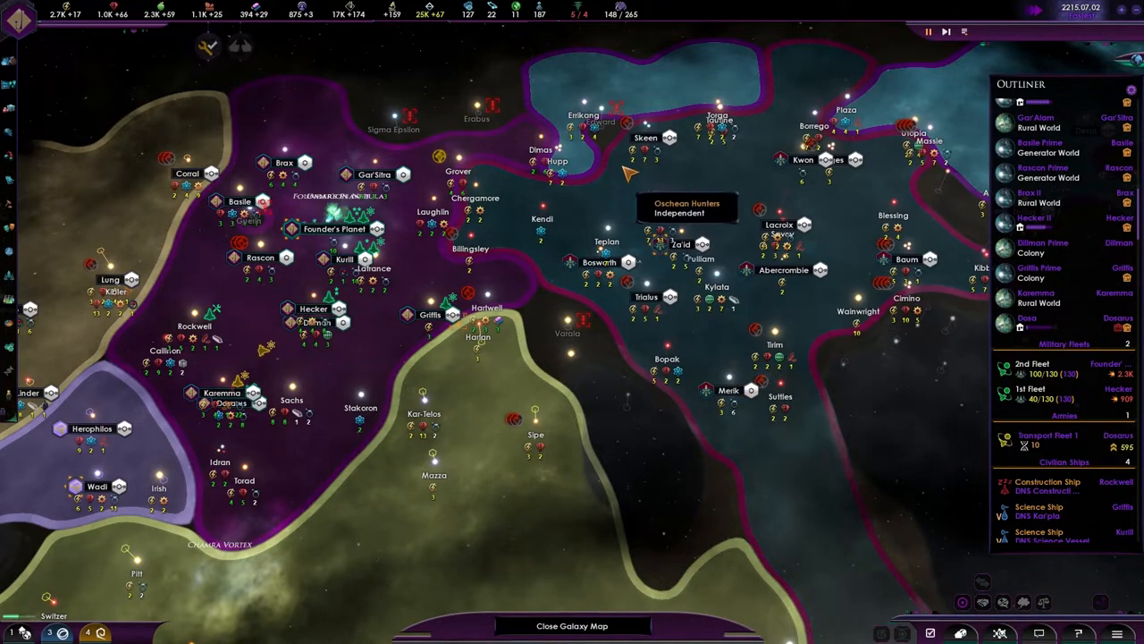
{"action": "mouse_move", "coordinate": [457, 167]}
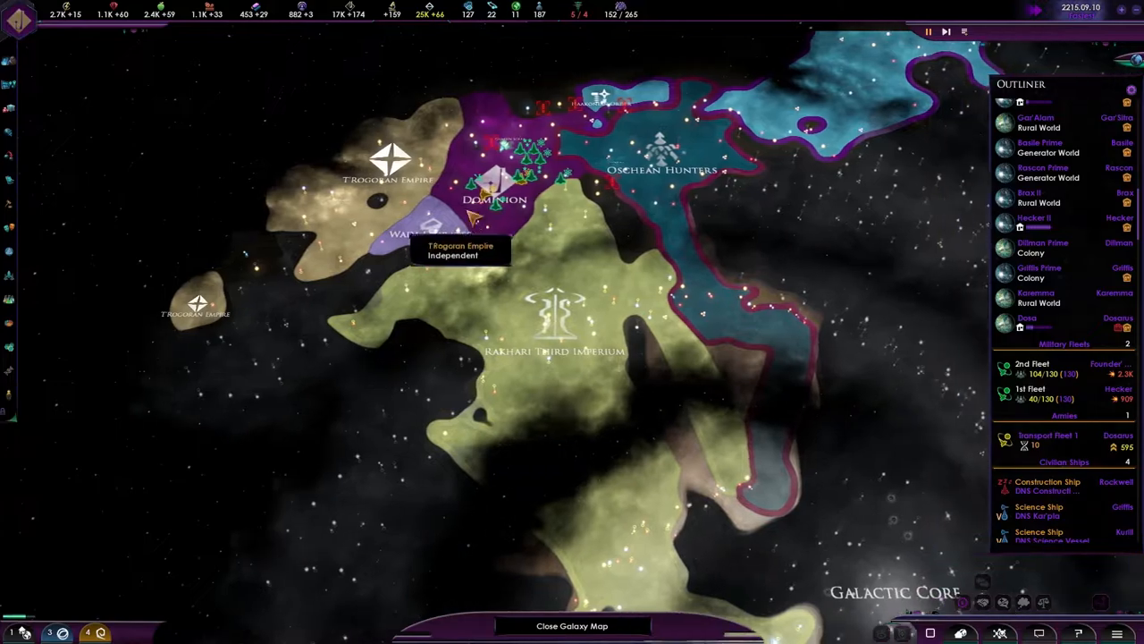
Focus the zoomed-out galaxy map on Dominion territory.
{"action": "left_click", "coordinate": [1025, 365]}
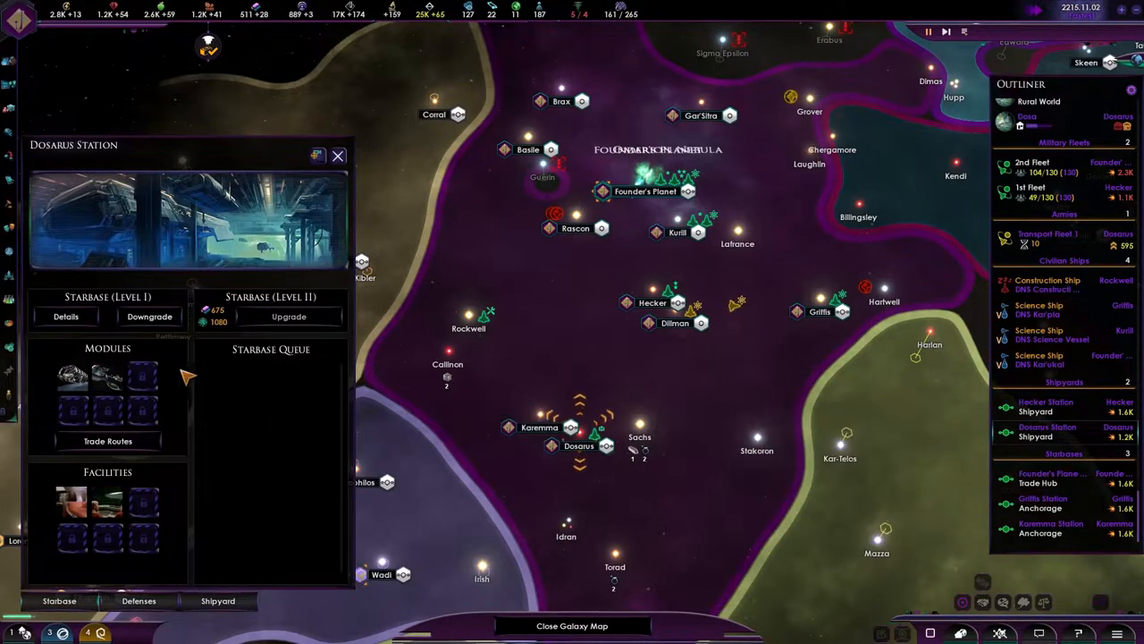
{"action": "mouse_move", "coordinate": [99, 407]}
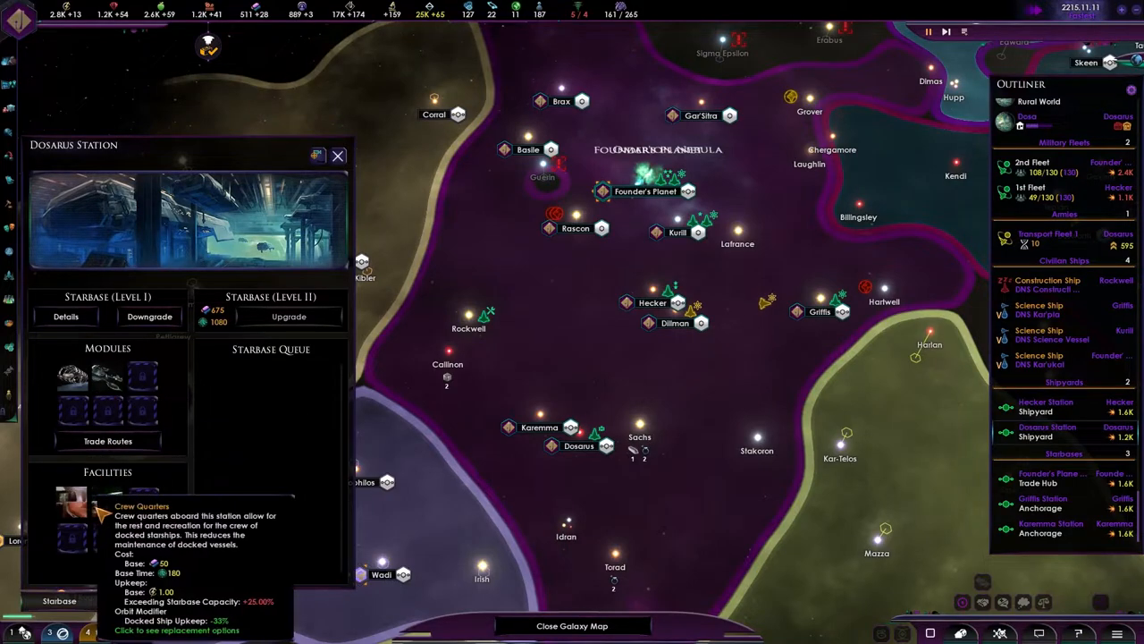
Open replacement options for Dosarus Station's Crew Quarters facility slot.
{"action": "left_click", "coordinate": [107, 472]}
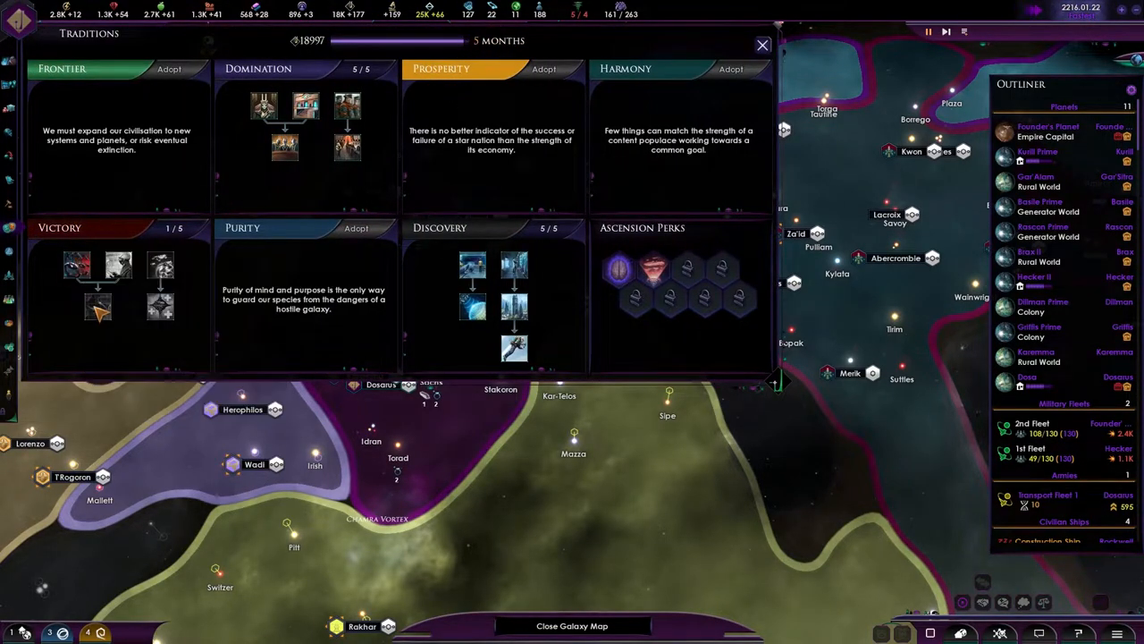
{"action": "mouse_move", "coordinate": [112, 263]}
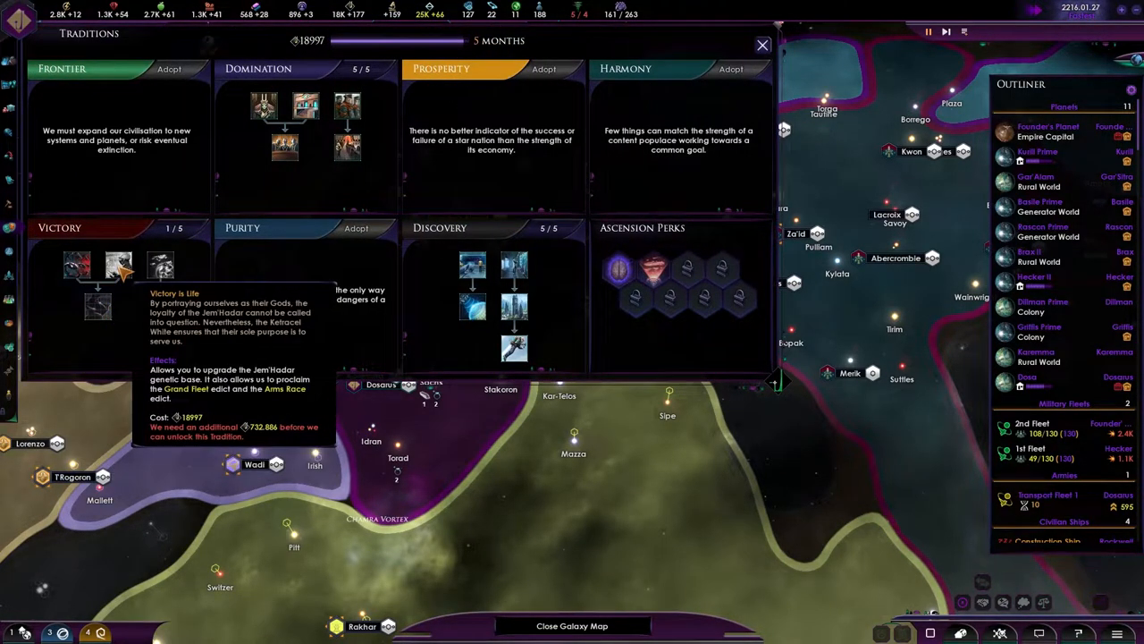
{"action": "mouse_move", "coordinate": [161, 269]}
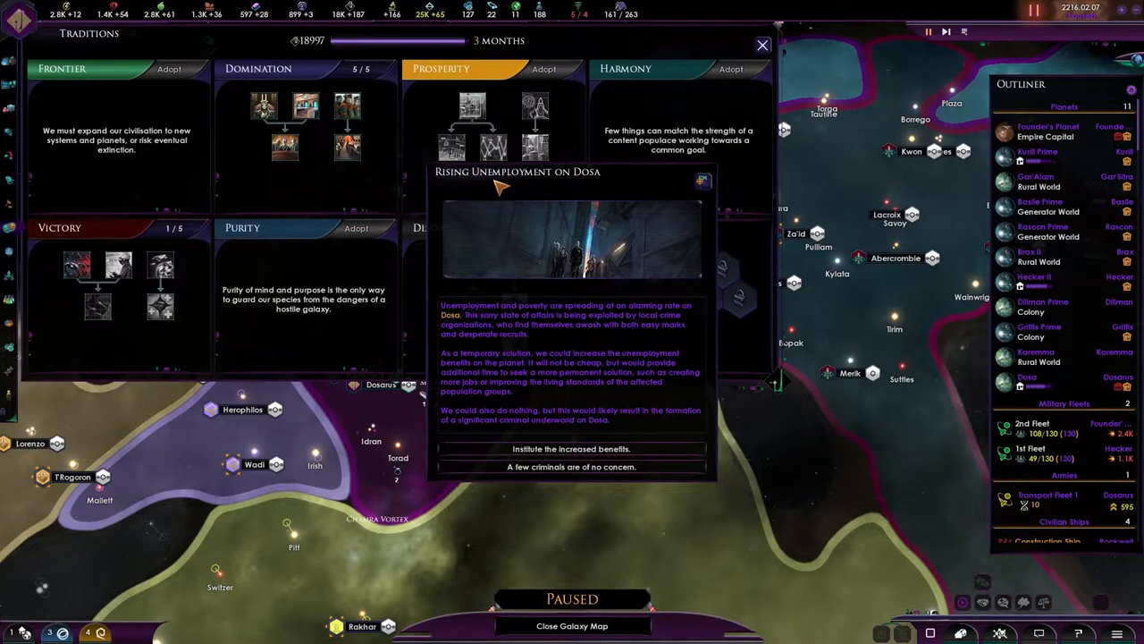
Close Traditions and answer Rising Unemployment on Dosa with 'A few criminals are of no concern.'.
{"action": "left_click", "coordinate": [759, 43]}
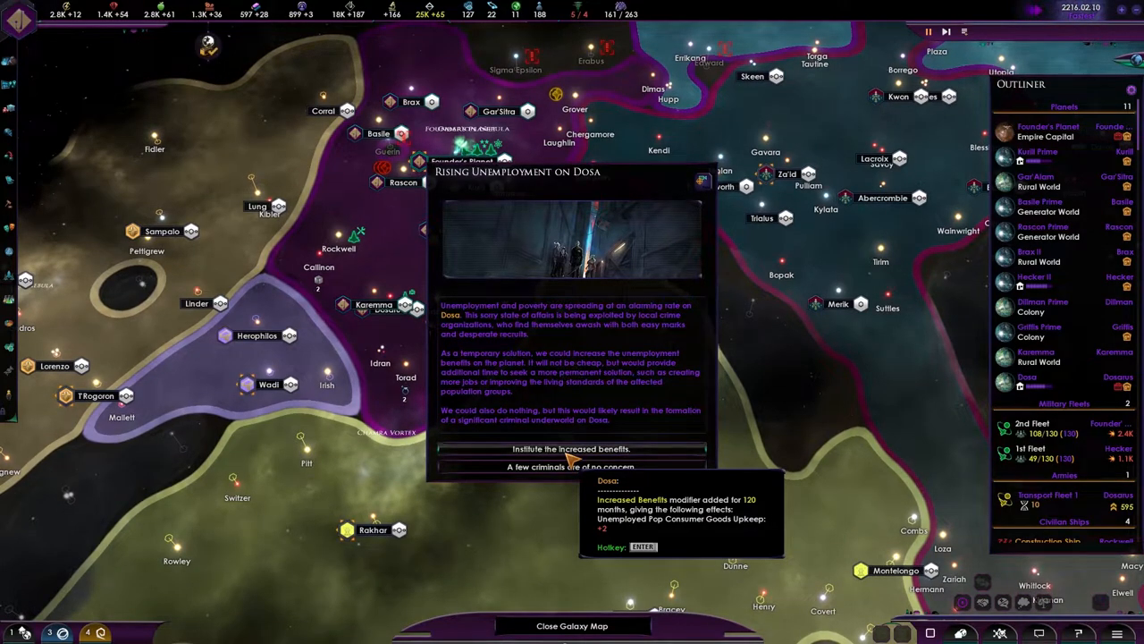
{"action": "mouse_move", "coordinate": [572, 466]}
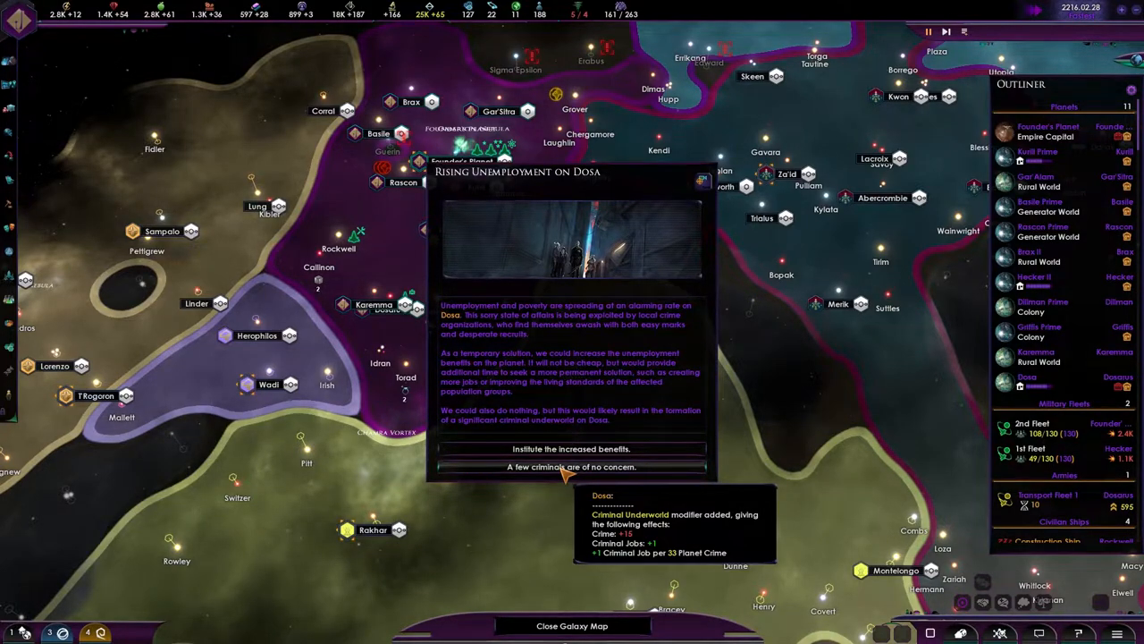
{"action": "left_click", "coordinate": [568, 448]}
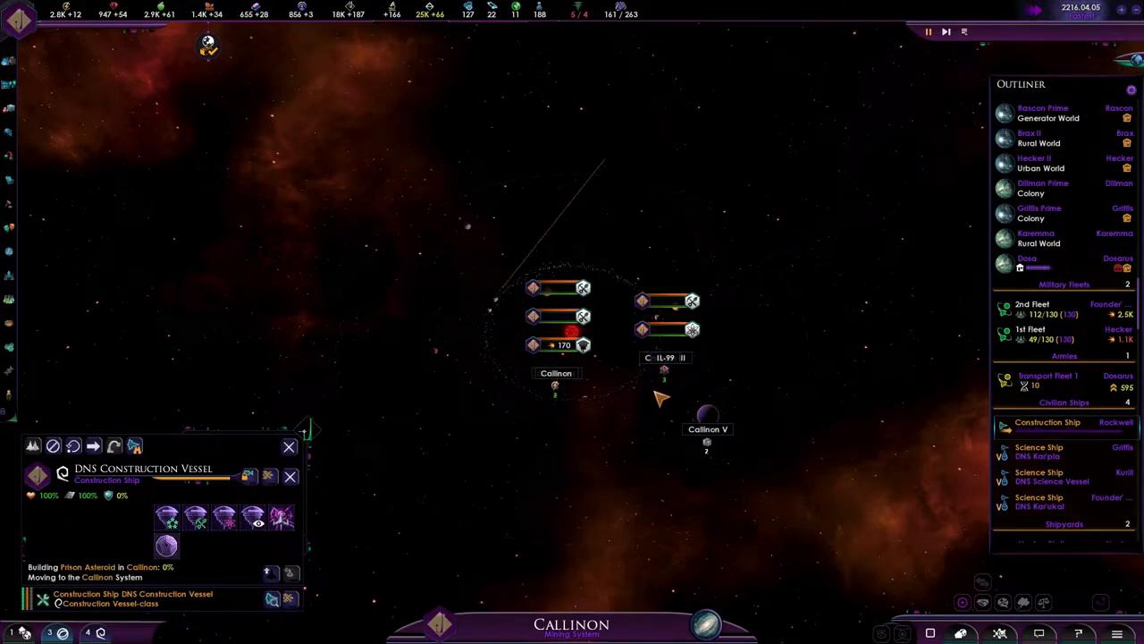
{"action": "mouse_move", "coordinate": [1020, 258]}
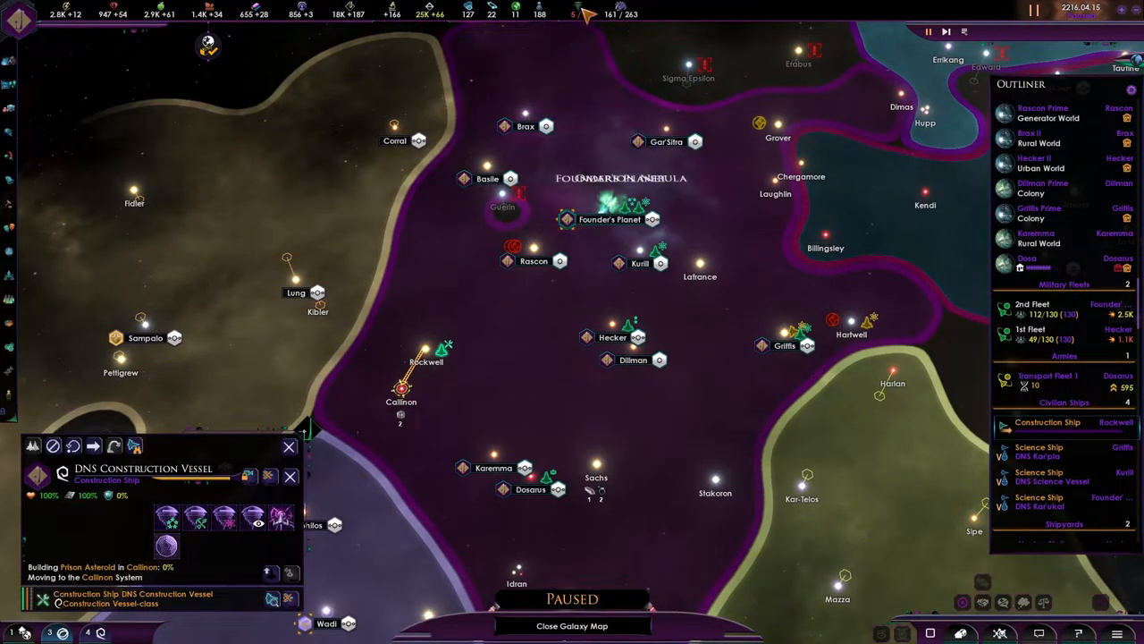
{"action": "mouse_move", "coordinate": [659, 221]}
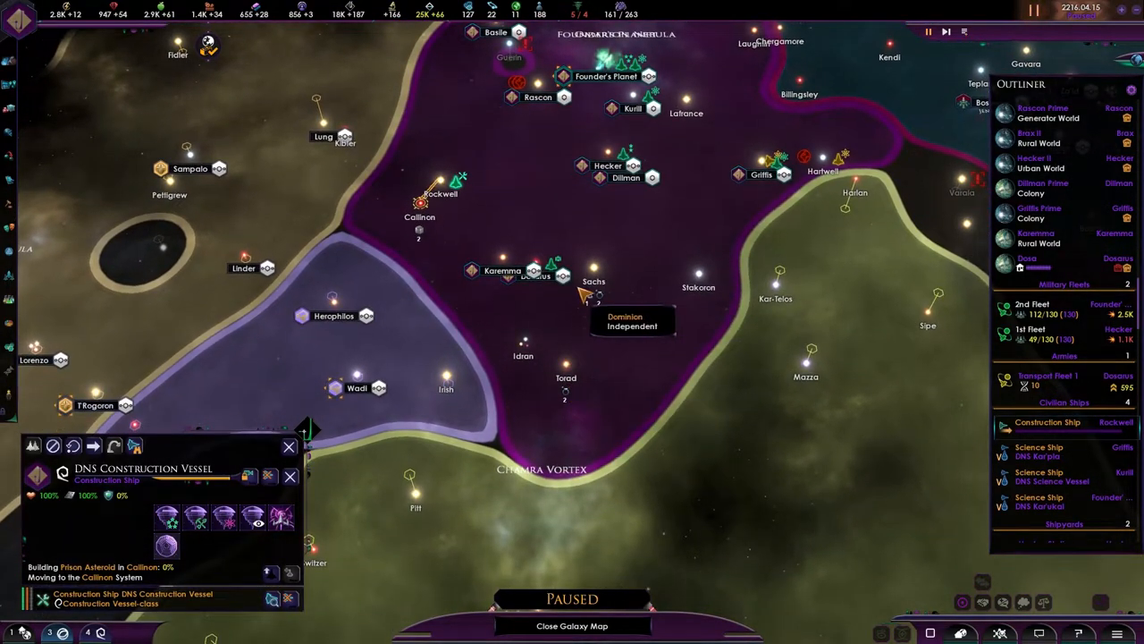
{"action": "mouse_move", "coordinate": [642, 170]}
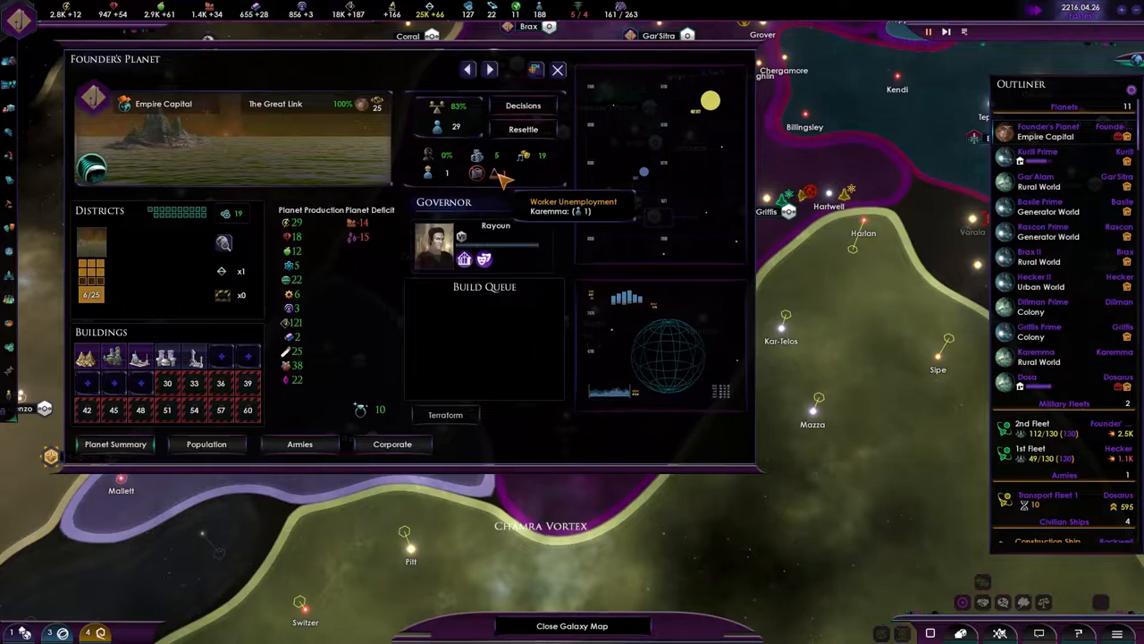
Review Founder's Planet population, browse buildings, and acknowledge the Basile Prime plague report.
{"action": "left_click", "coordinate": [223, 356]}
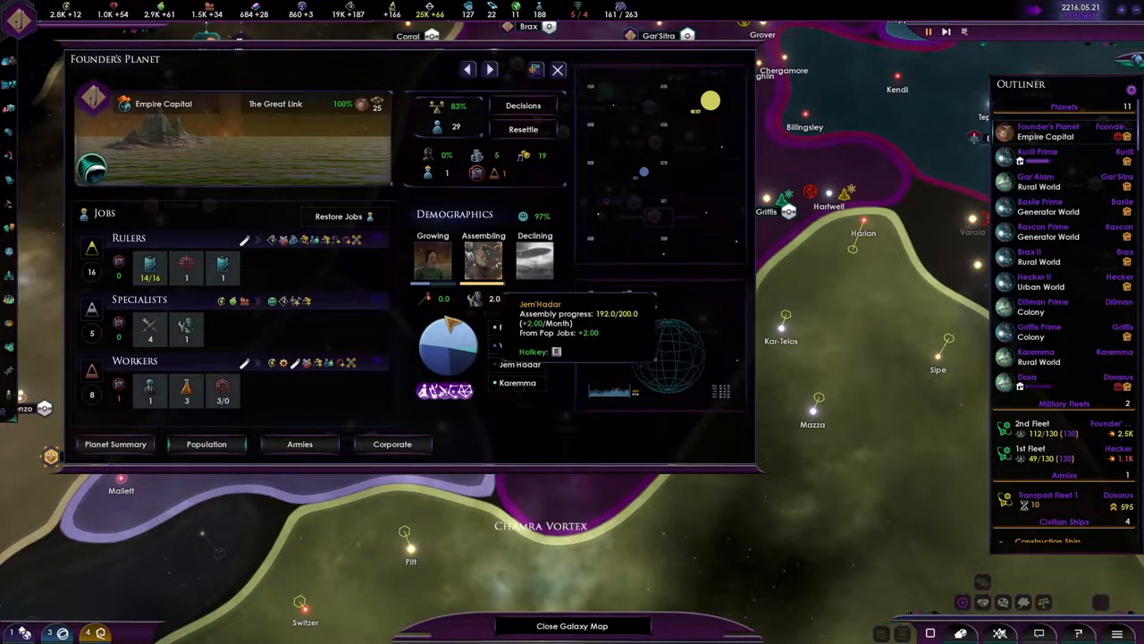
{"action": "left_click", "coordinate": [114, 444]}
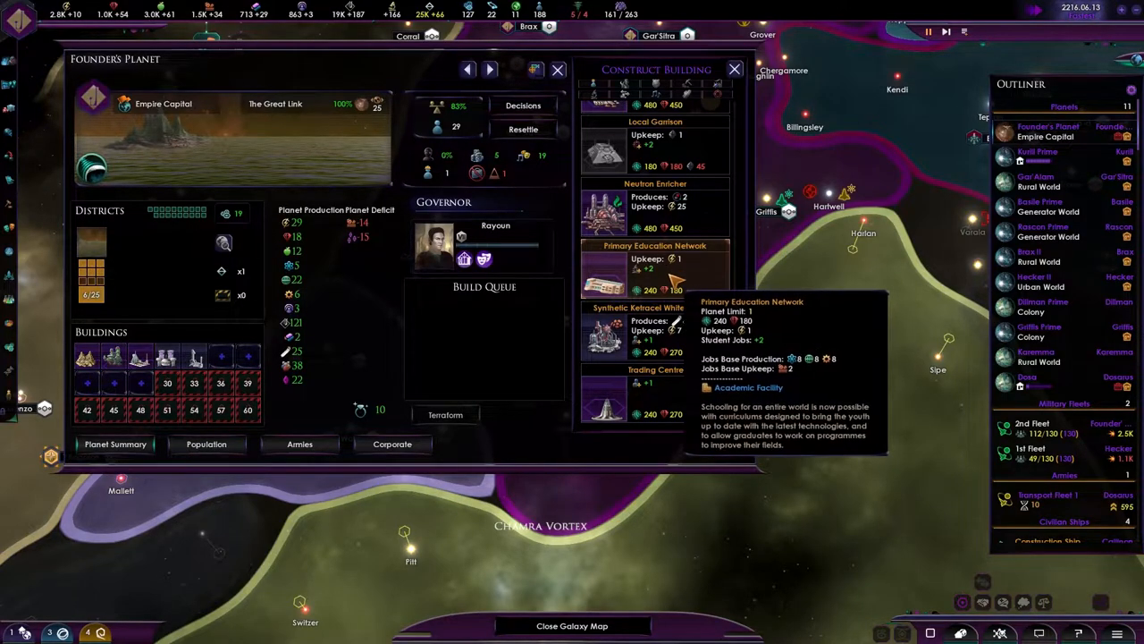
{"action": "mouse_move", "coordinate": [655, 388]}
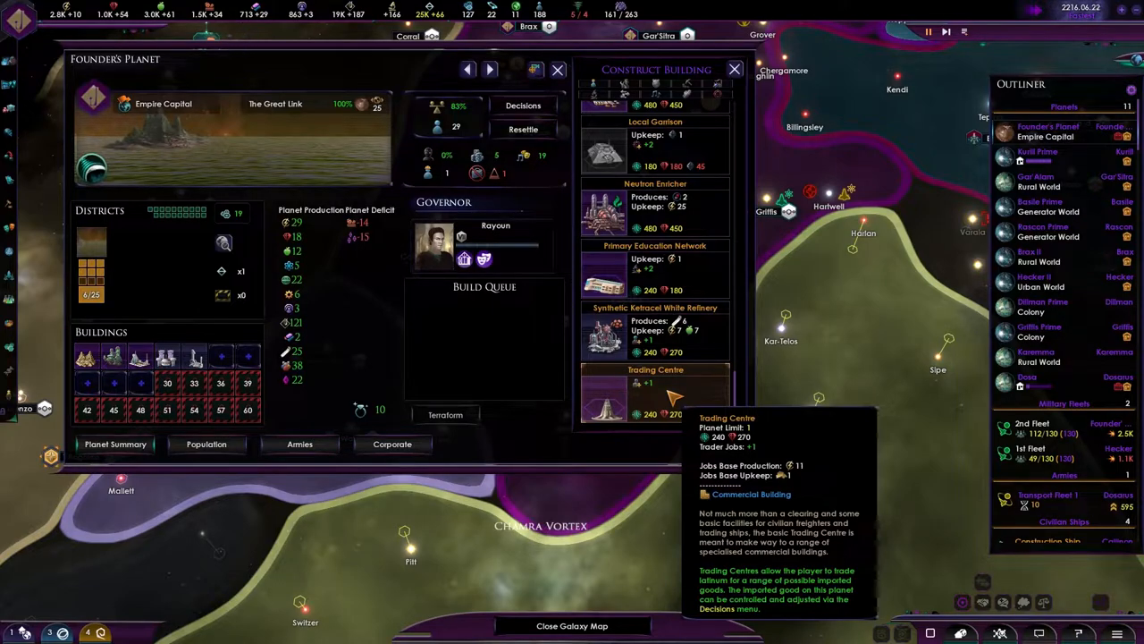
{"action": "mouse_move", "coordinate": [465, 13]}
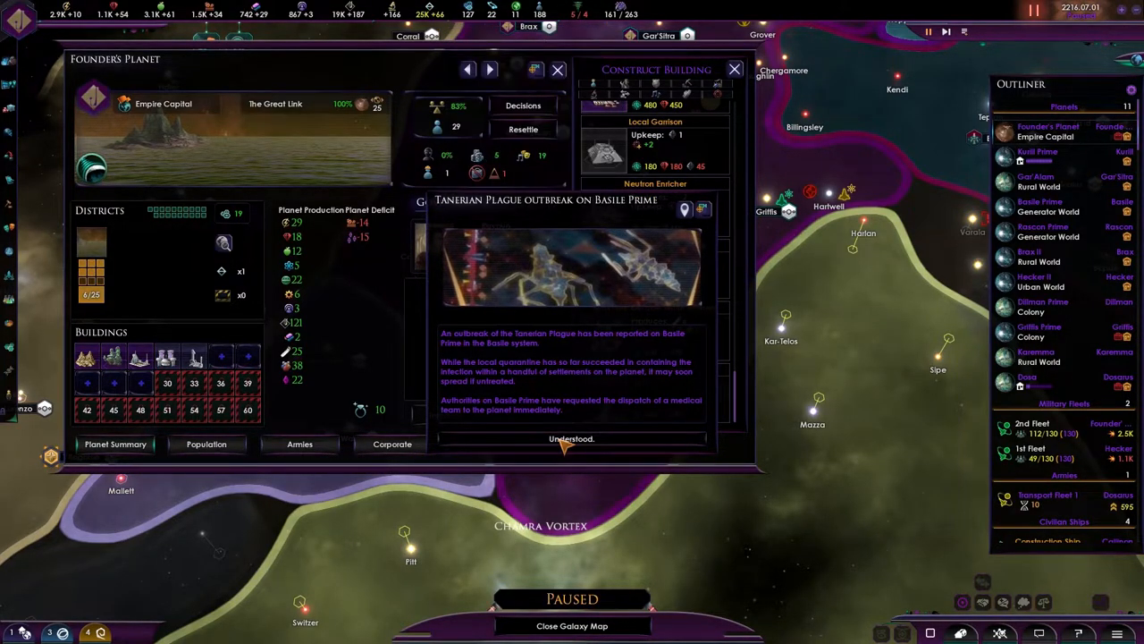
{"action": "left_click", "coordinate": [570, 438]}
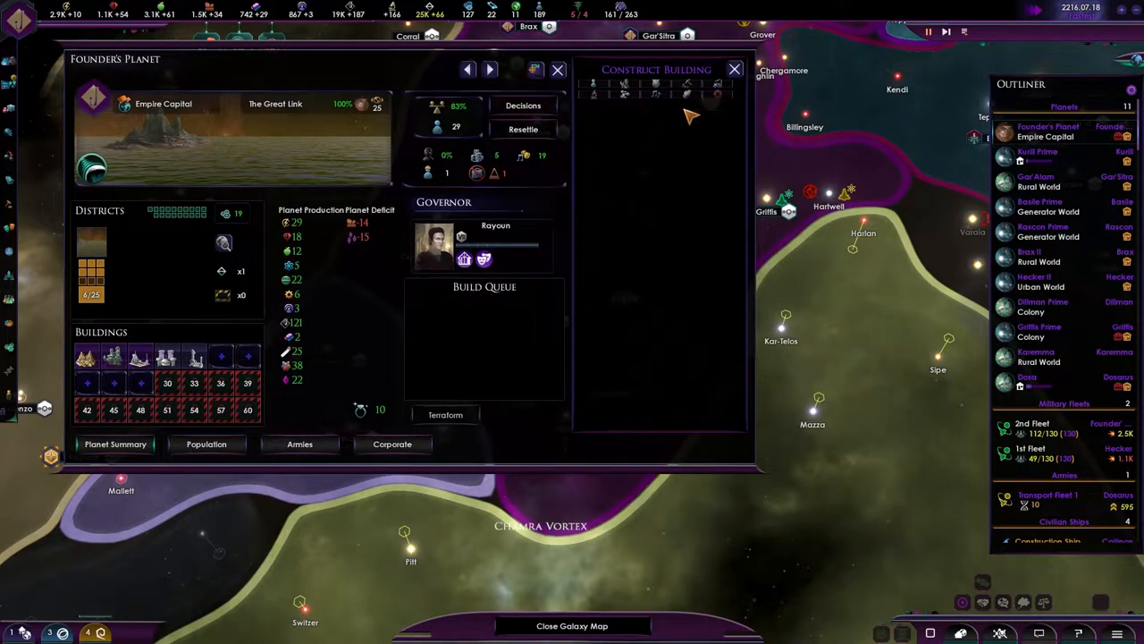
{"action": "mouse_move", "coordinate": [715, 86]}
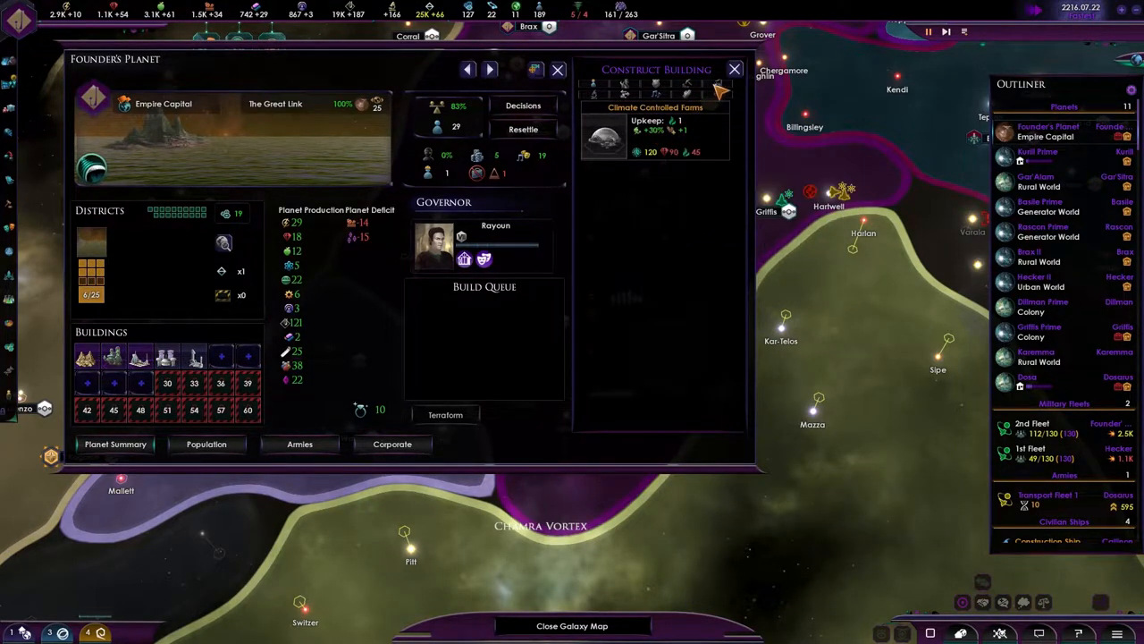
{"action": "mouse_move", "coordinate": [697, 89]}
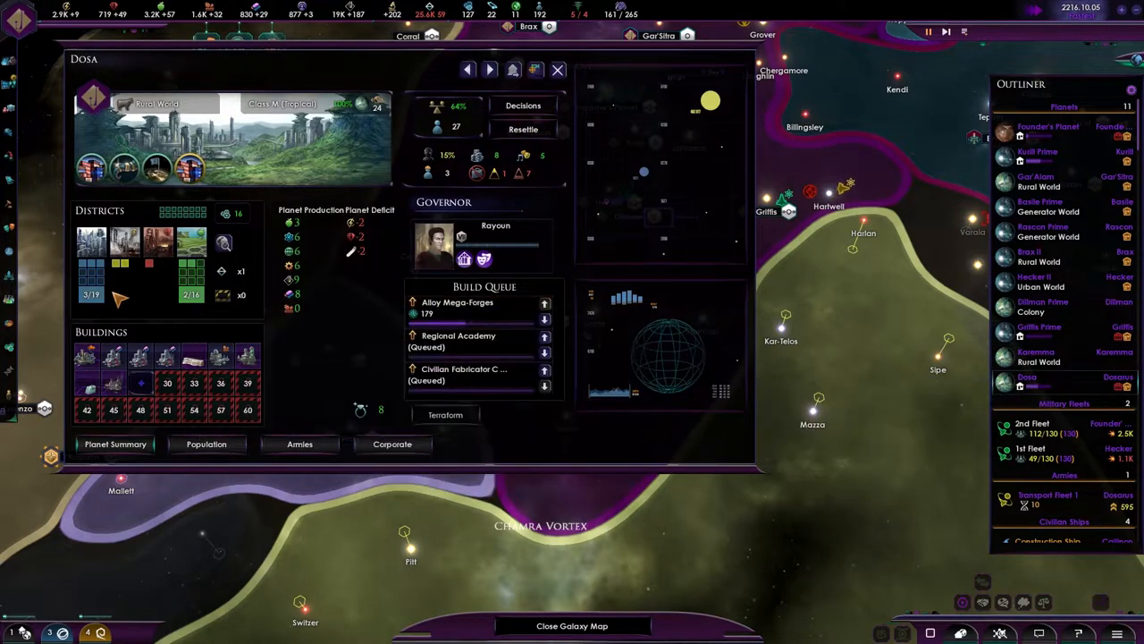
{"action": "mouse_move", "coordinate": [530, 173]}
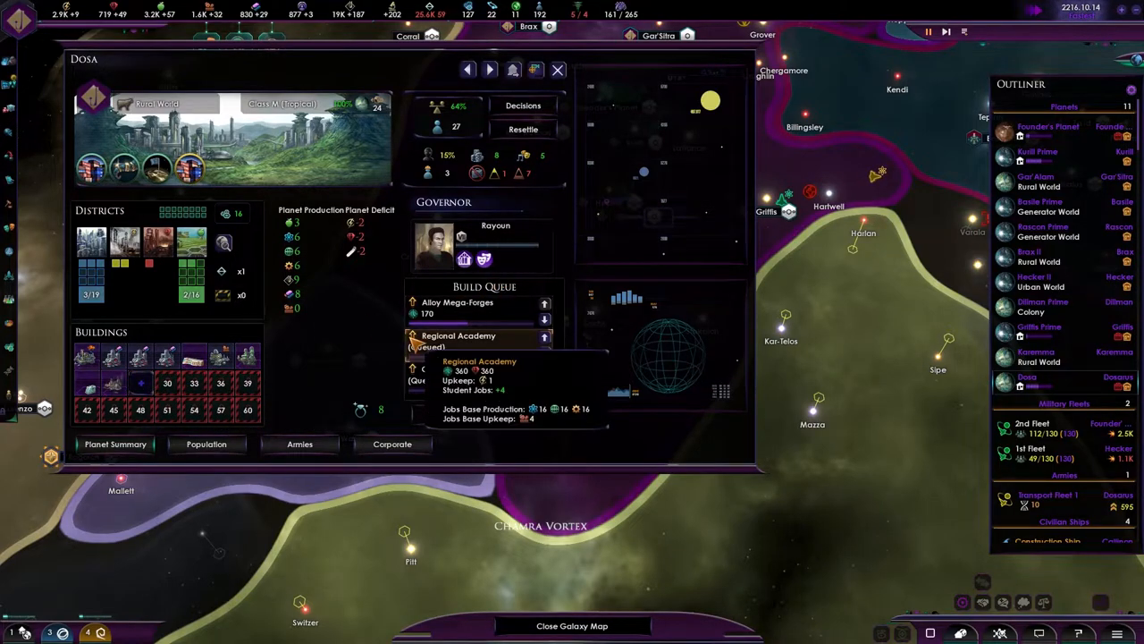
Close the planet view to bring up the 2nd Fleet's roster.
{"action": "left_click", "coordinate": [556, 70]}
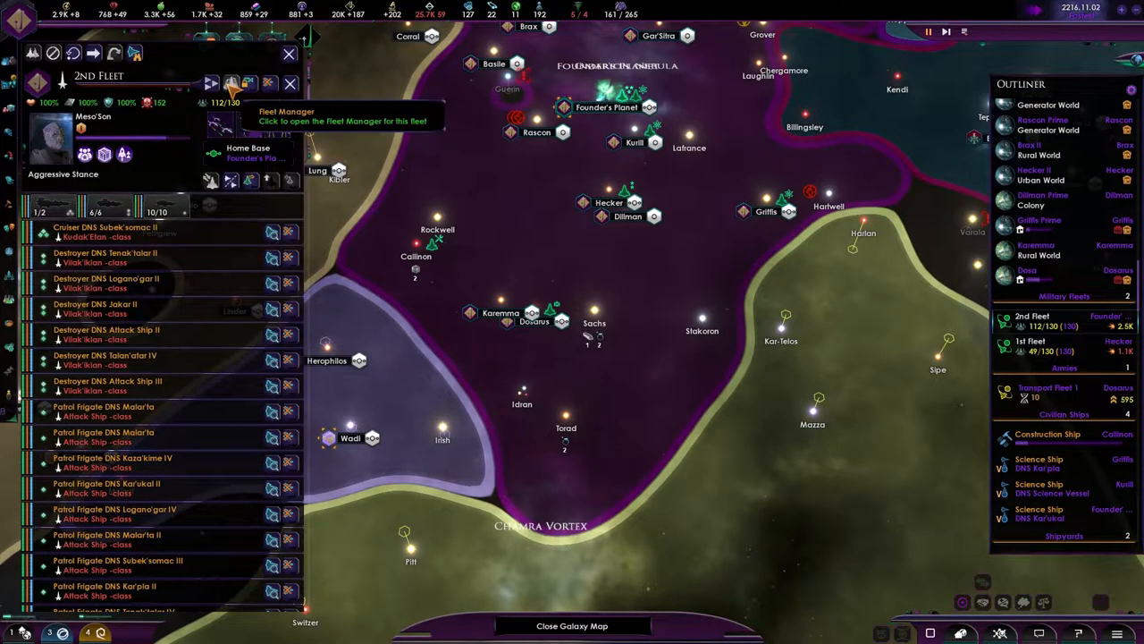
Review the 2nd and 1st Fleets in the Fleet Manager, then close it.
{"action": "left_click", "coordinate": [231, 82]}
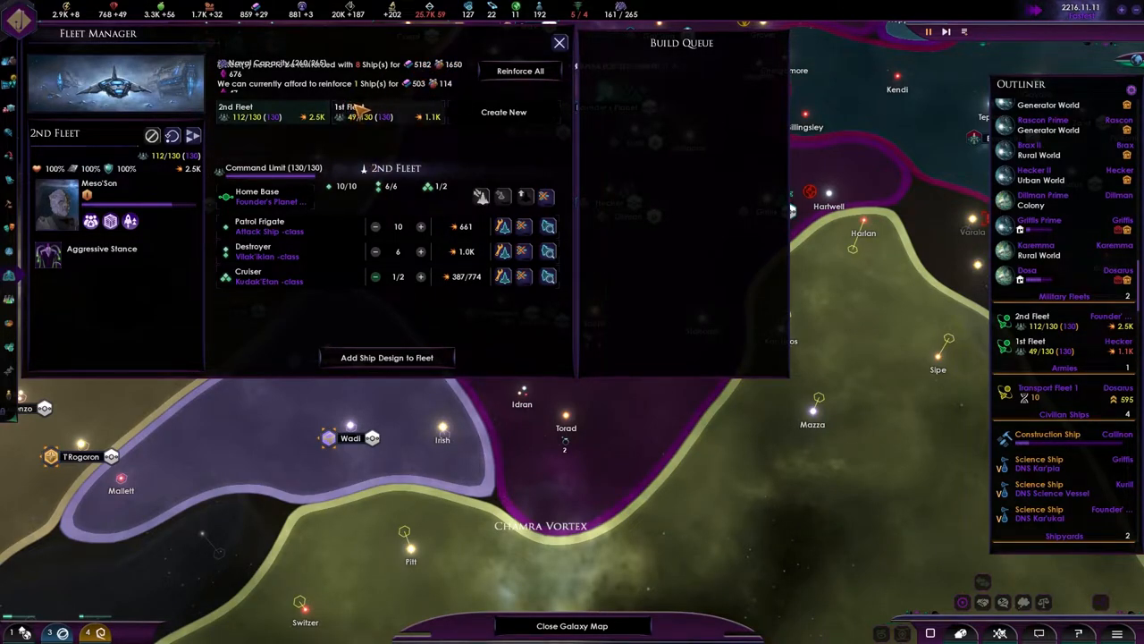
{"action": "left_click", "coordinate": [378, 111]}
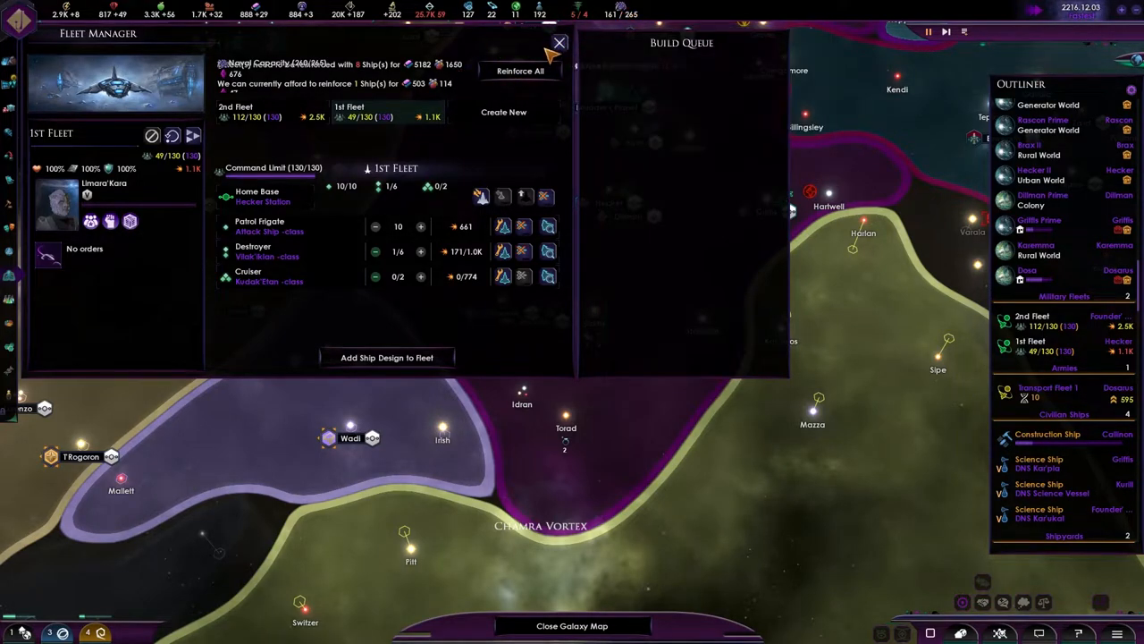
{"action": "left_click", "coordinate": [558, 43]}
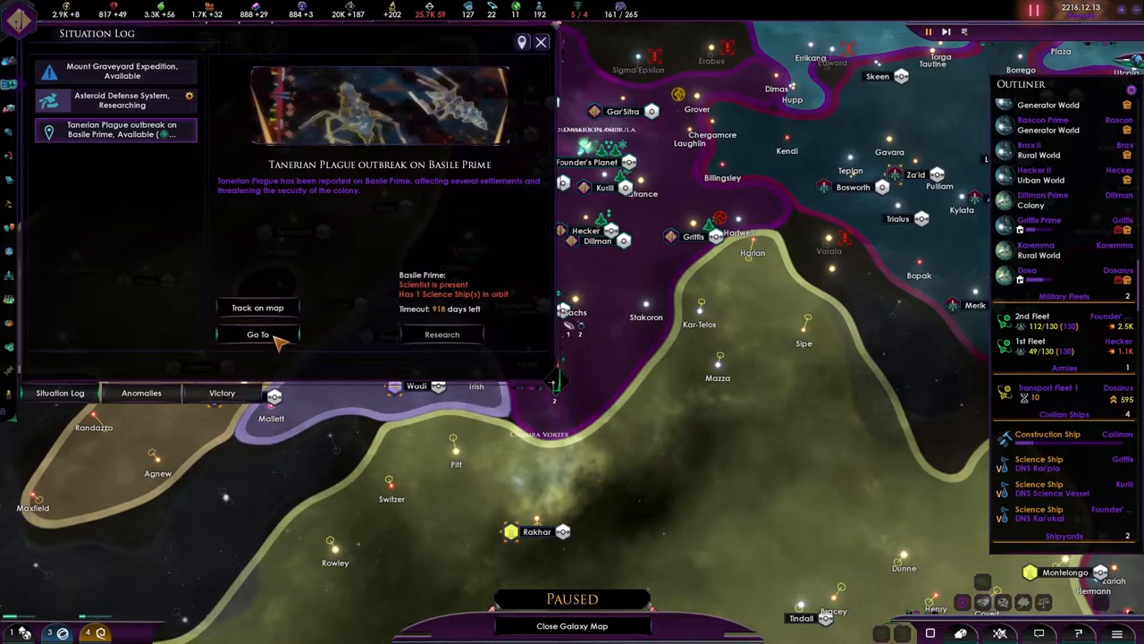
Jump to the Basile Prime plague and view the system's research projects.
{"action": "left_click", "coordinate": [257, 334]}
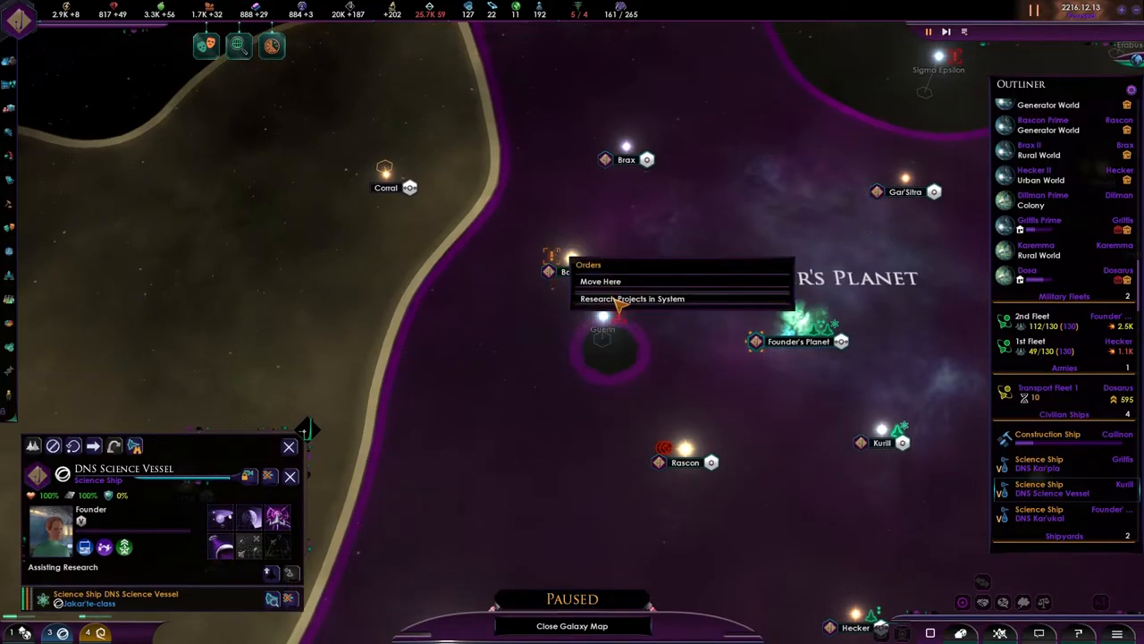
{"action": "left_click", "coordinate": [632, 298]}
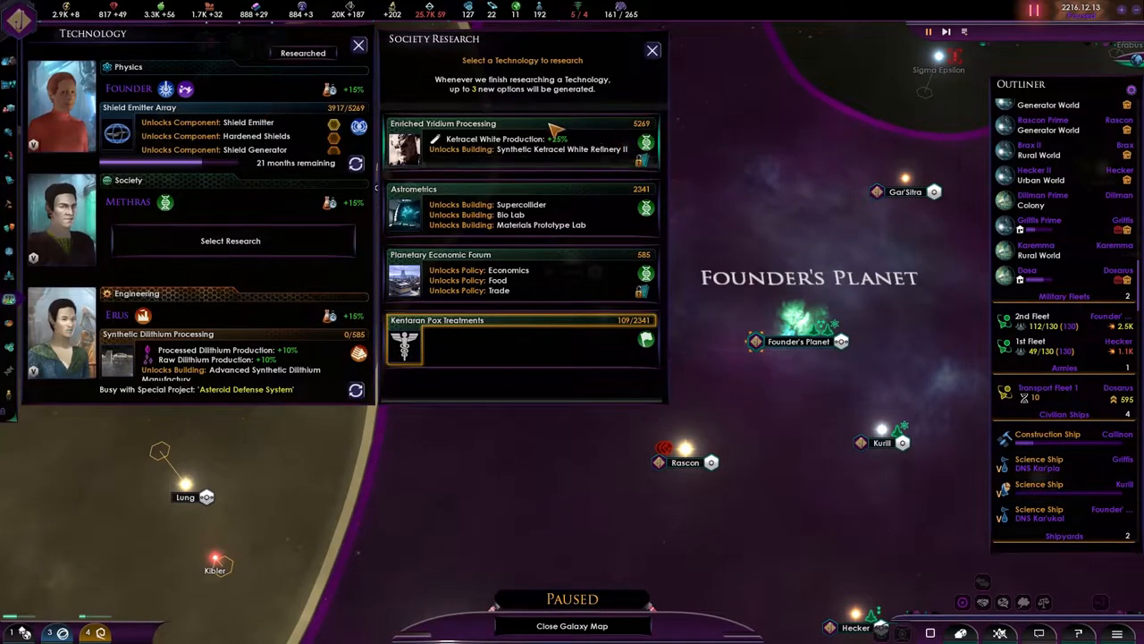
{"action": "mouse_move", "coordinate": [528, 149]}
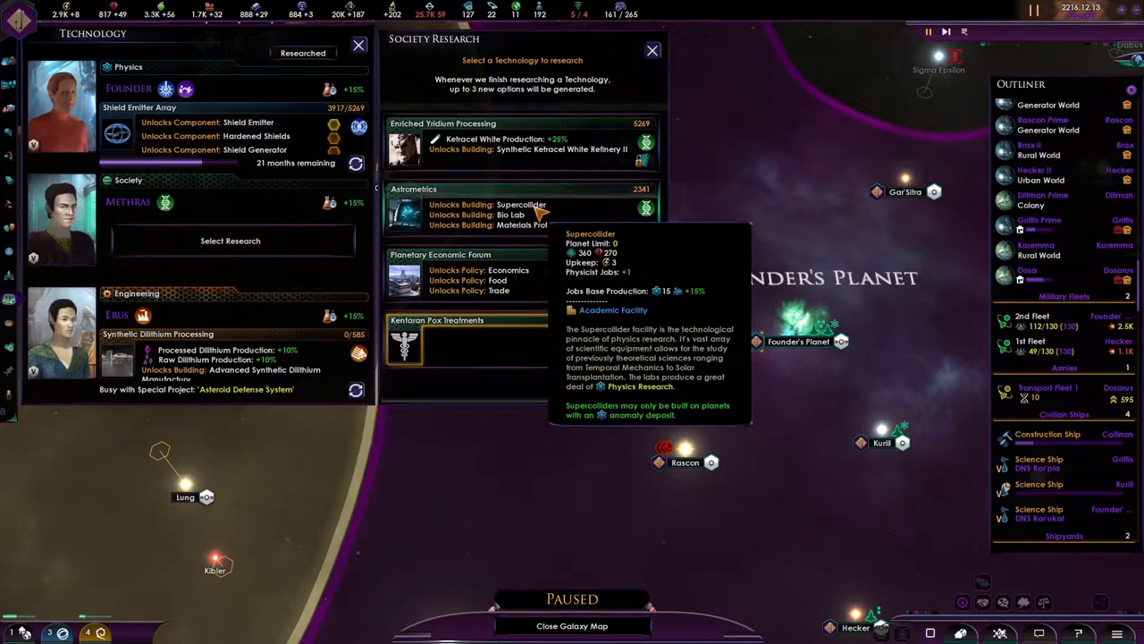
{"action": "mouse_move", "coordinate": [525, 214]}
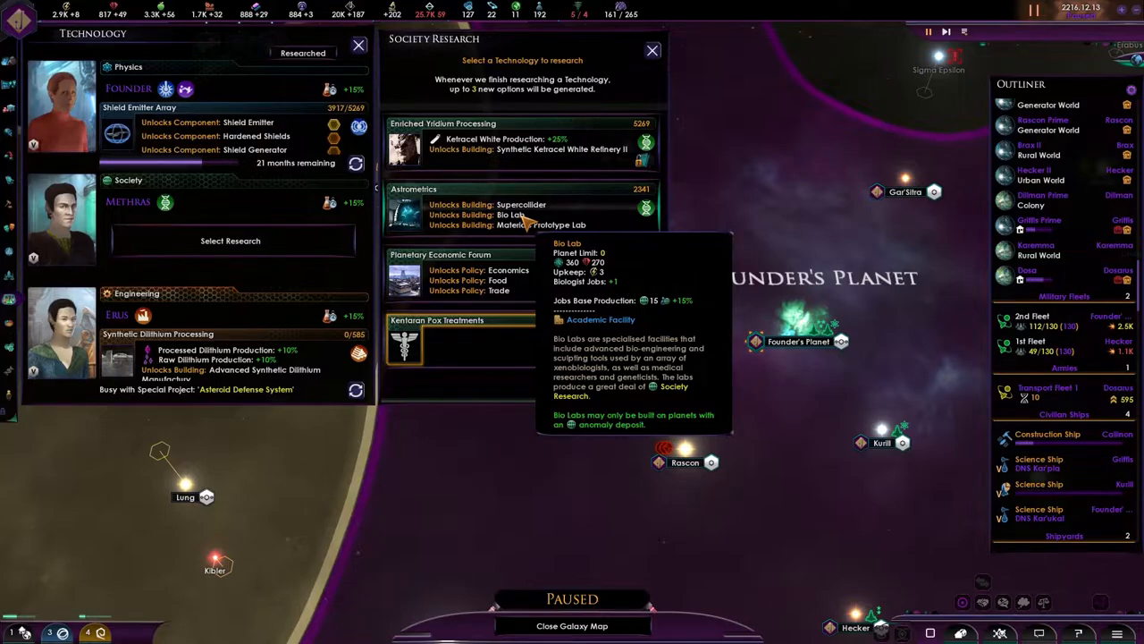
{"action": "mouse_move", "coordinate": [518, 227]}
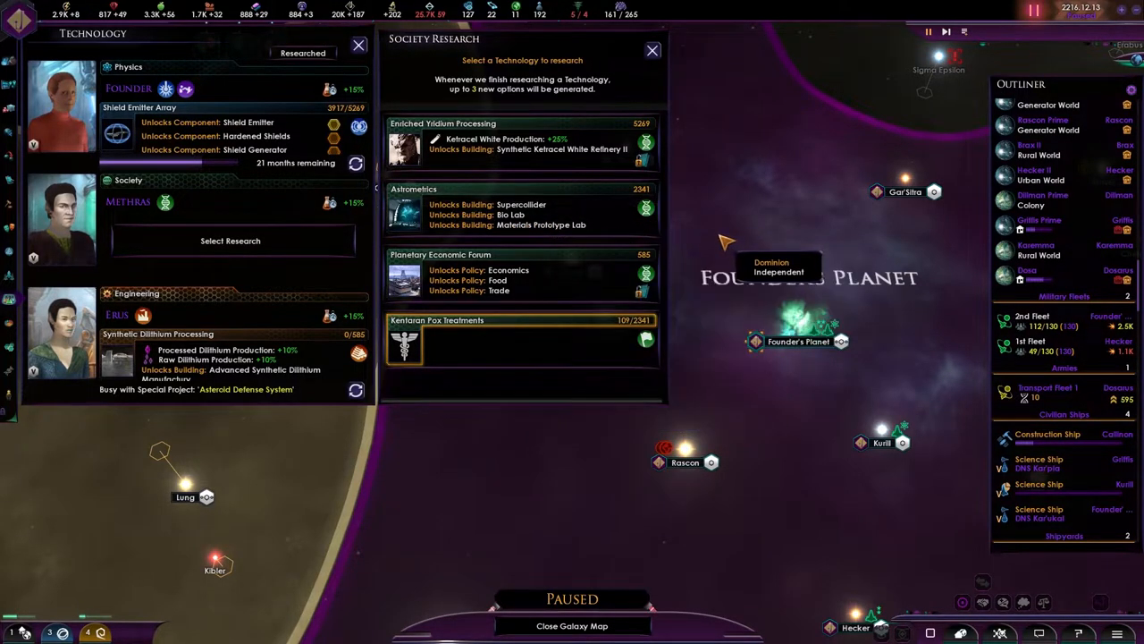
{"action": "mouse_move", "coordinate": [497, 280]}
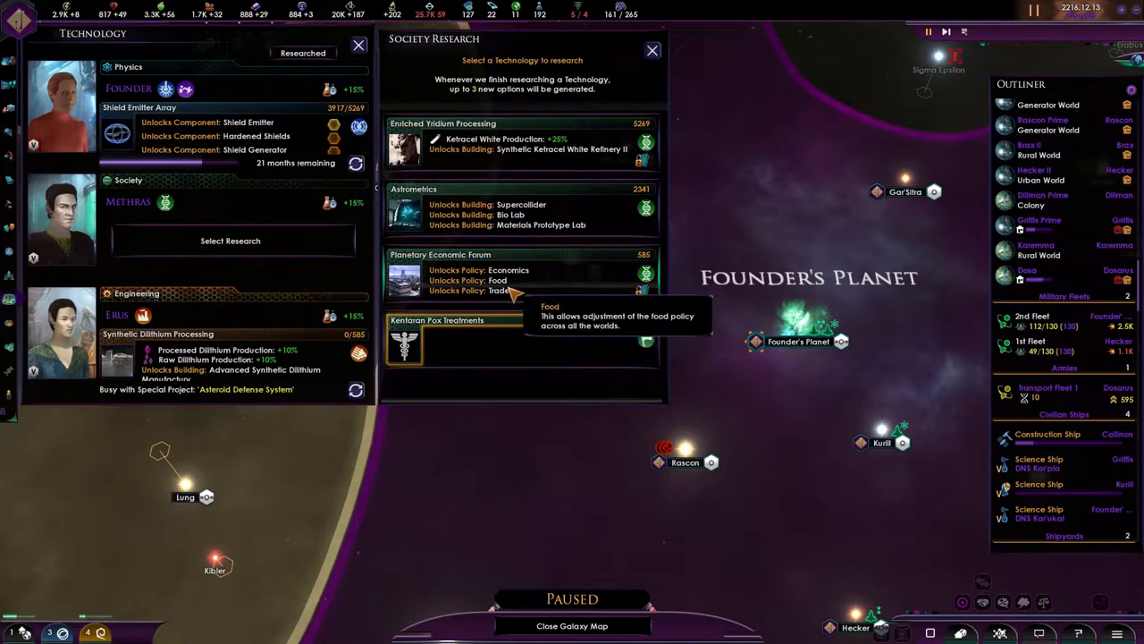
{"action": "mouse_move", "coordinate": [498, 347]}
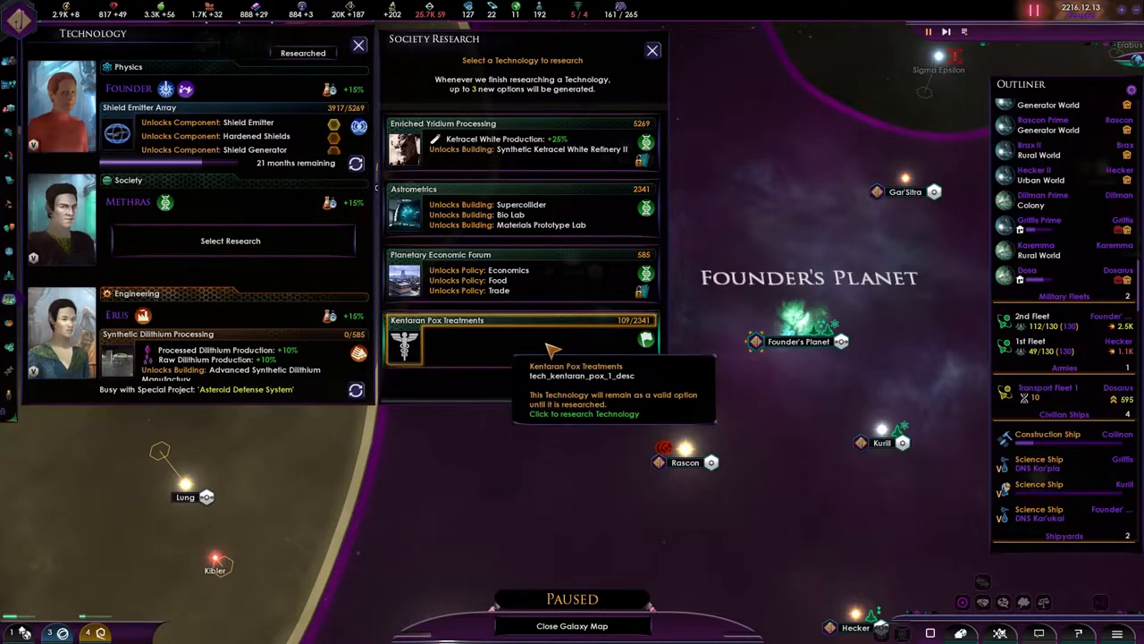
{"action": "mouse_move", "coordinate": [653, 353]}
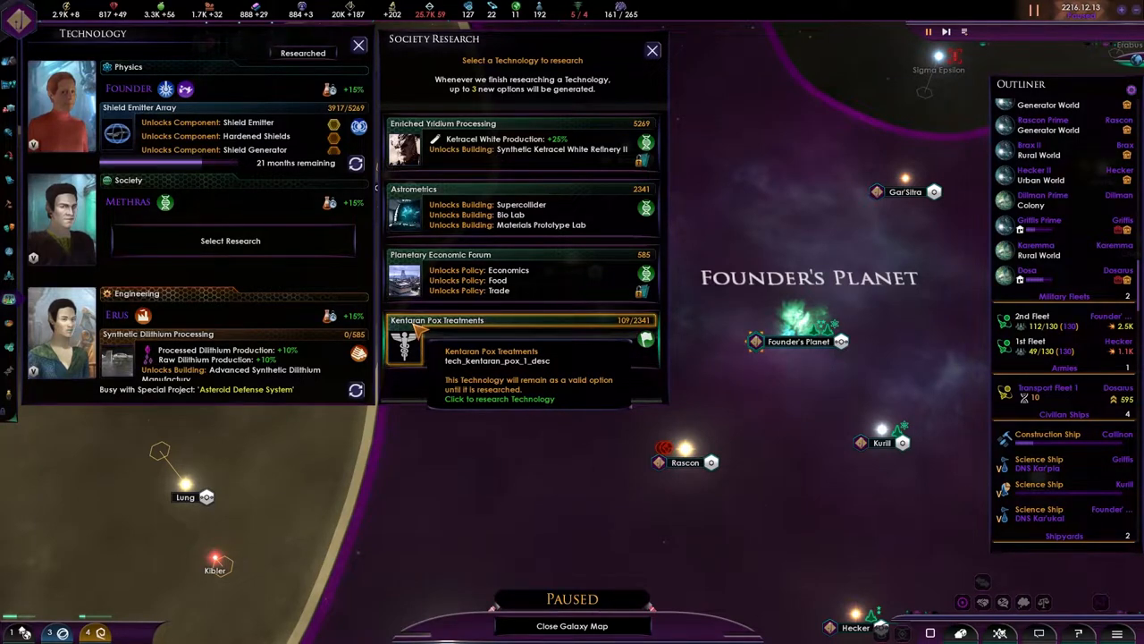
Pick Kentaran Pox Treatments as the Society research project.
{"action": "left_click", "coordinate": [499, 320]}
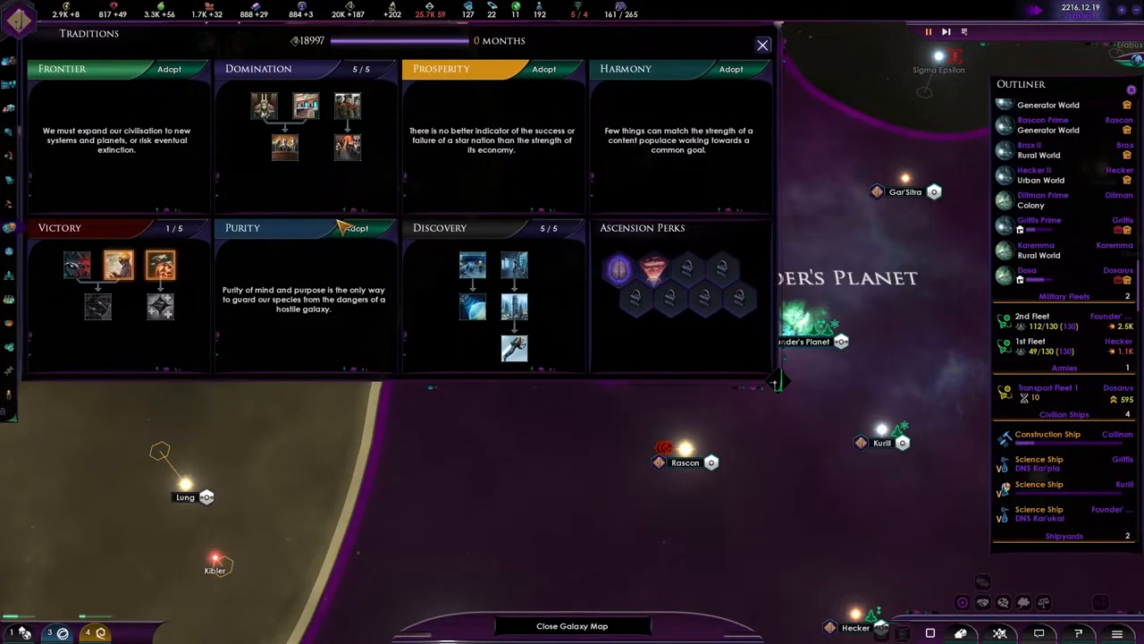
{"action": "mouse_move", "coordinate": [161, 265]}
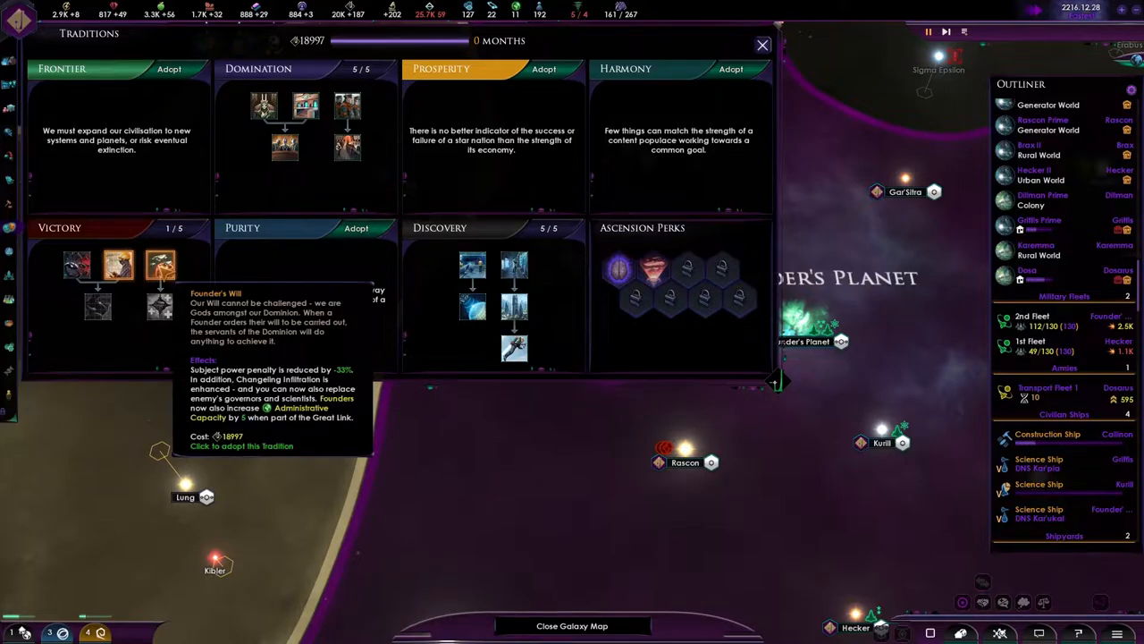
Adopt Founder's Will in the Victory tradition tree.
{"action": "left_click", "coordinate": [158, 266]}
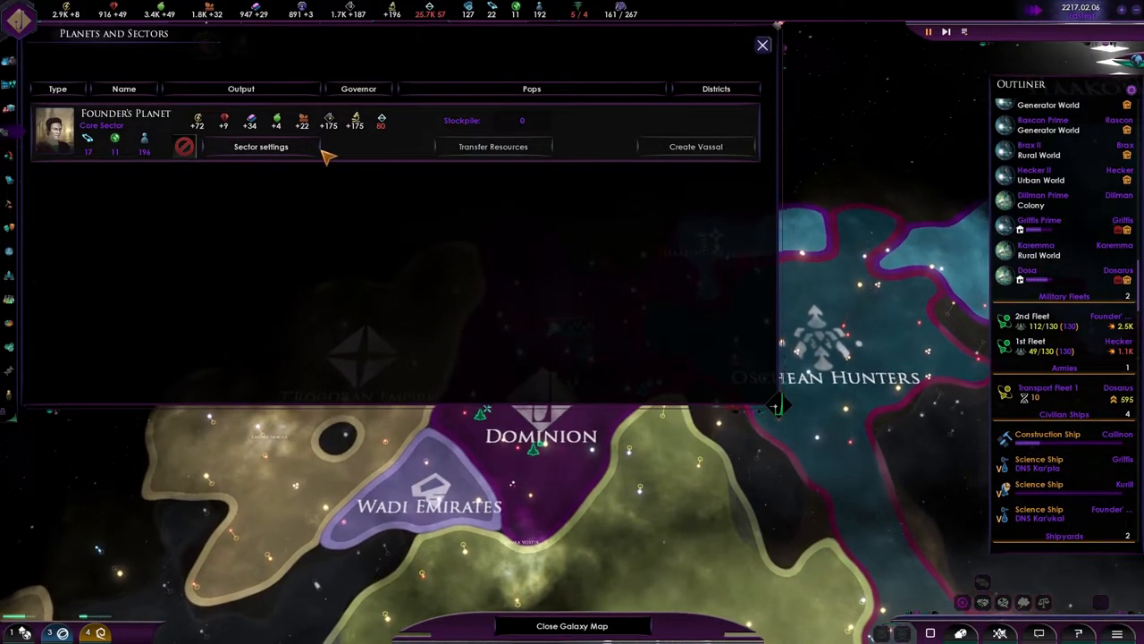
{"action": "mouse_move", "coordinate": [494, 147]}
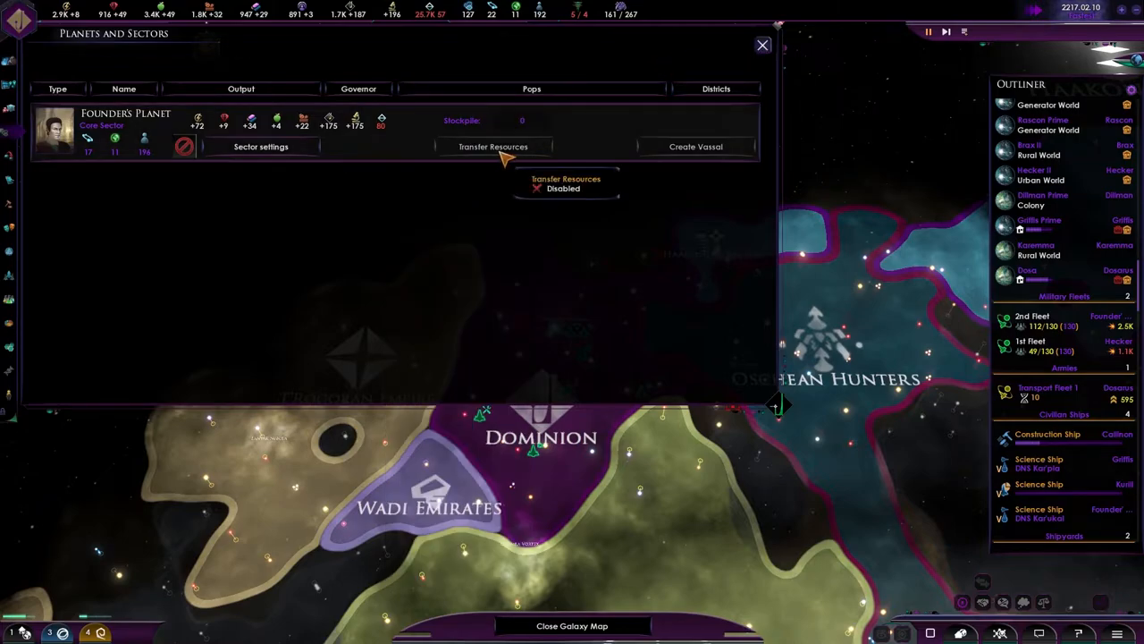
Close the Planets and Sectors window for Founder's Planet.
{"action": "left_click", "coordinate": [760, 45]}
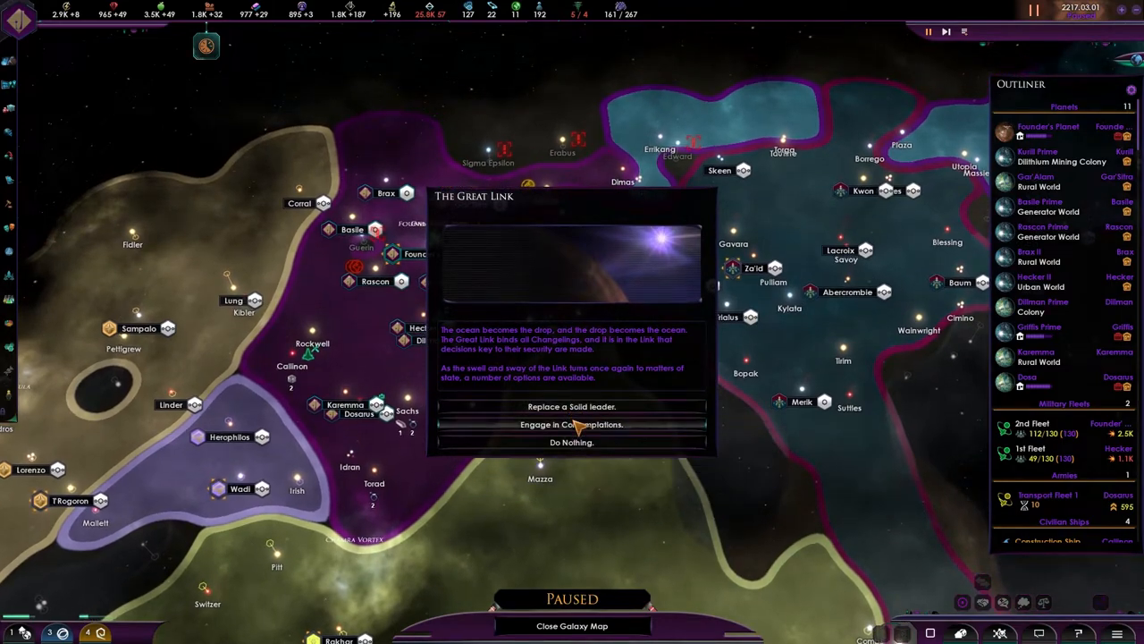
Explore replacing a Solid leader against Oschean Hunters, then settle on Engage in Contemplations.
{"action": "left_click", "coordinate": [571, 424]}
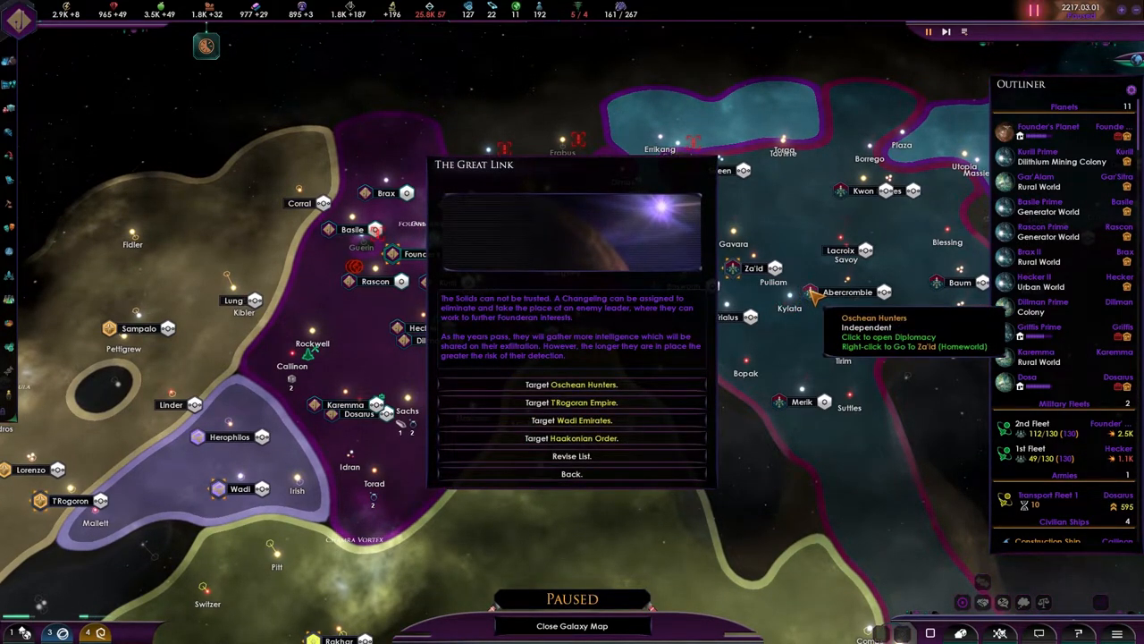
{"action": "left_click", "coordinate": [571, 384]}
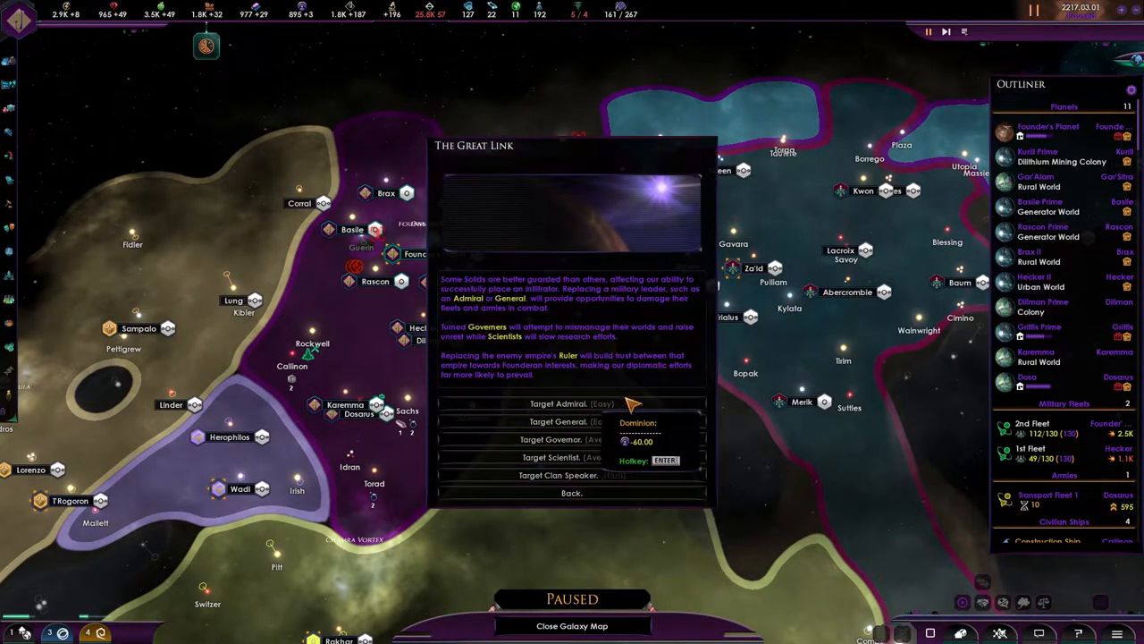
{"action": "mouse_move", "coordinate": [589, 409]}
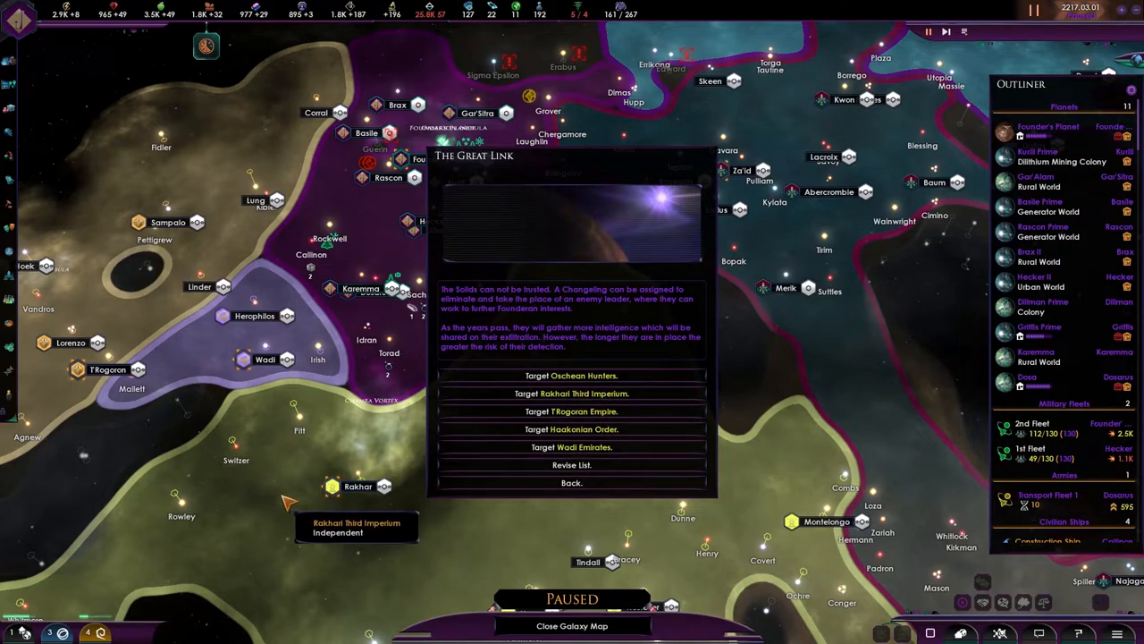
{"action": "left_click", "coordinate": [571, 393]}
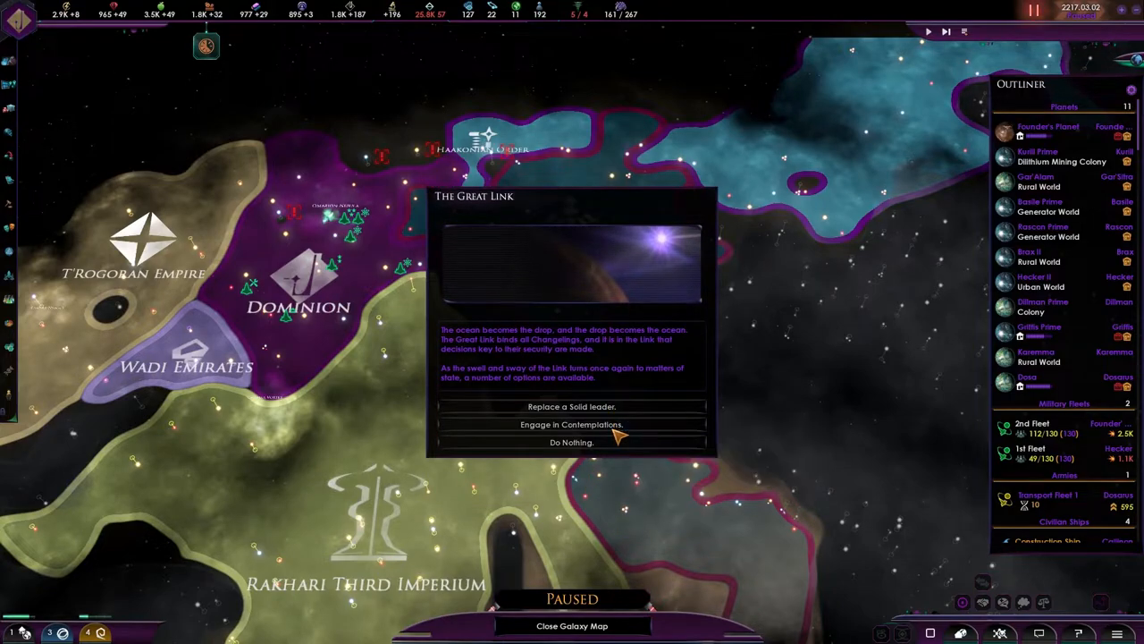
{"action": "left_click", "coordinate": [569, 424]}
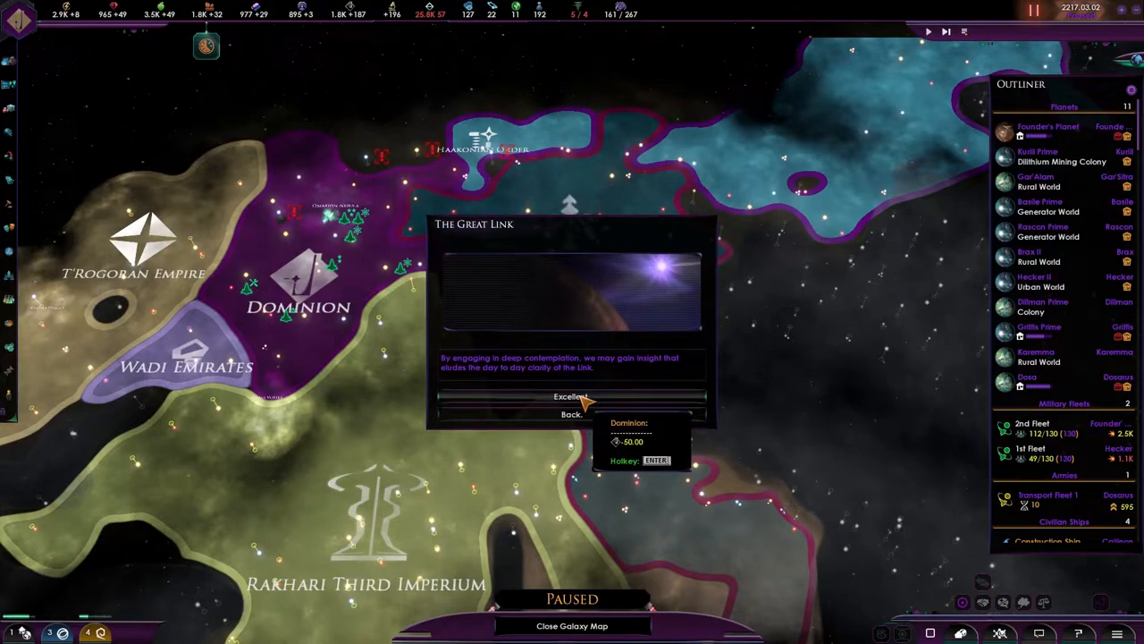
{"action": "left_click", "coordinate": [564, 396]}
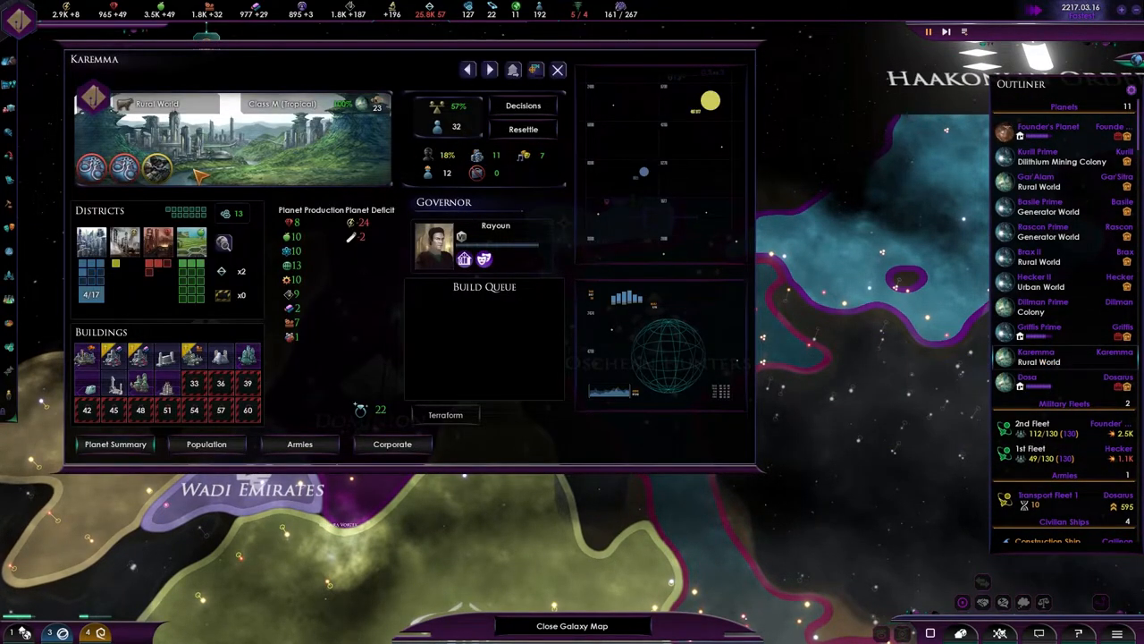
Close the Karemma planet window and select the 2nd Fleet from the Outliner.
{"action": "left_click", "coordinate": [523, 105]}
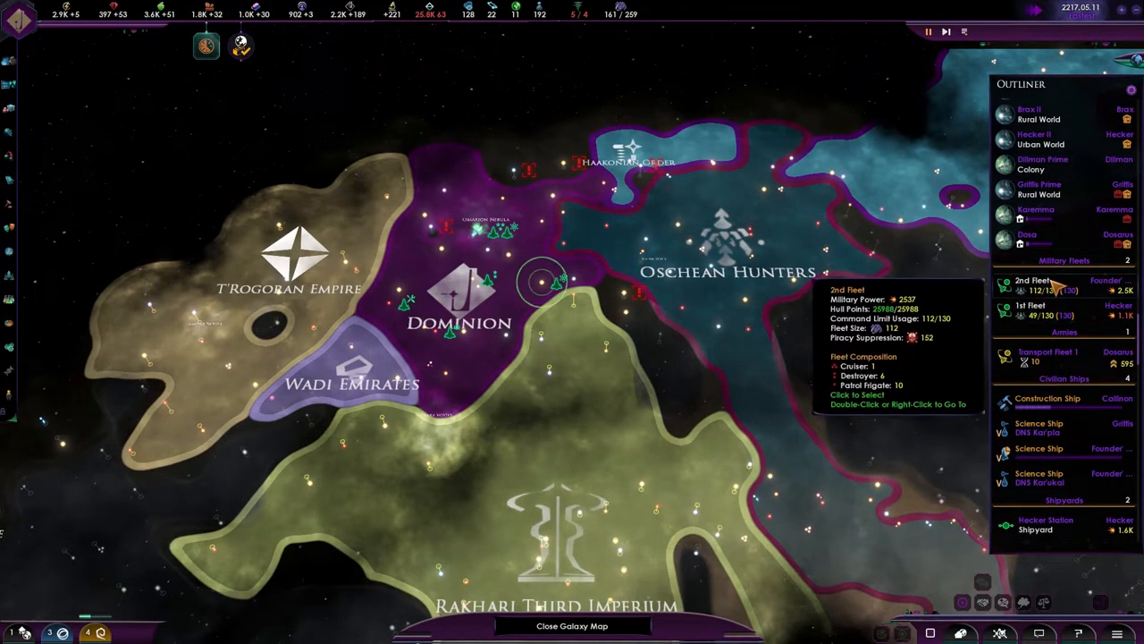
{"action": "left_click", "coordinate": [1030, 280]}
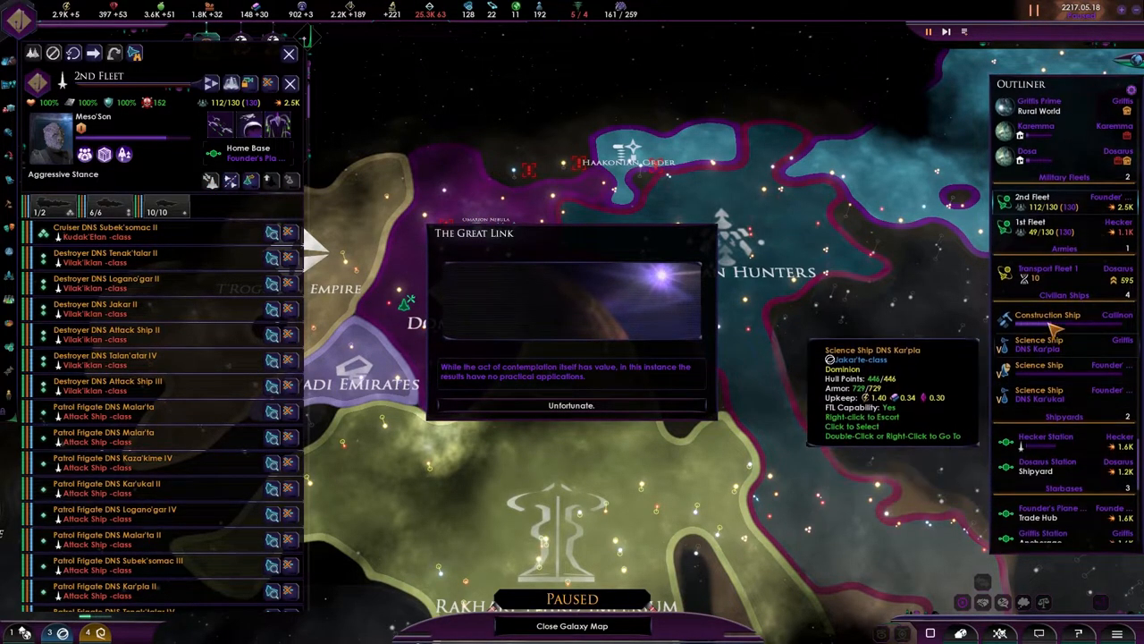
Dismiss the Great Link's fruitless contemplation result with Unfortunate.
{"action": "left_click", "coordinate": [570, 405]}
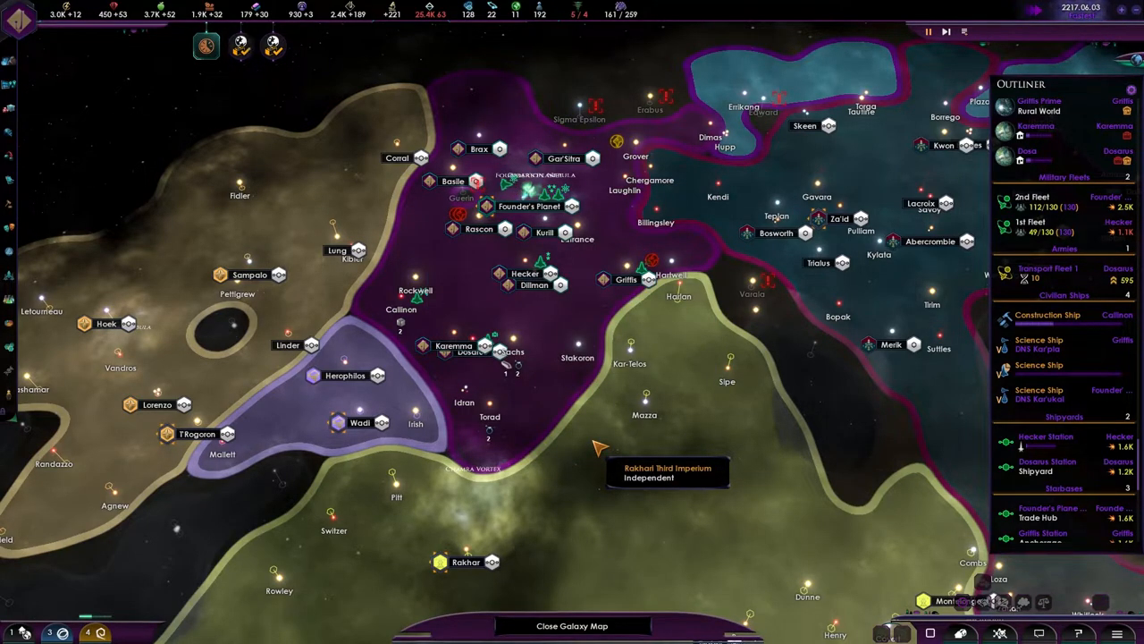
{"action": "mouse_move", "coordinate": [615, 150]}
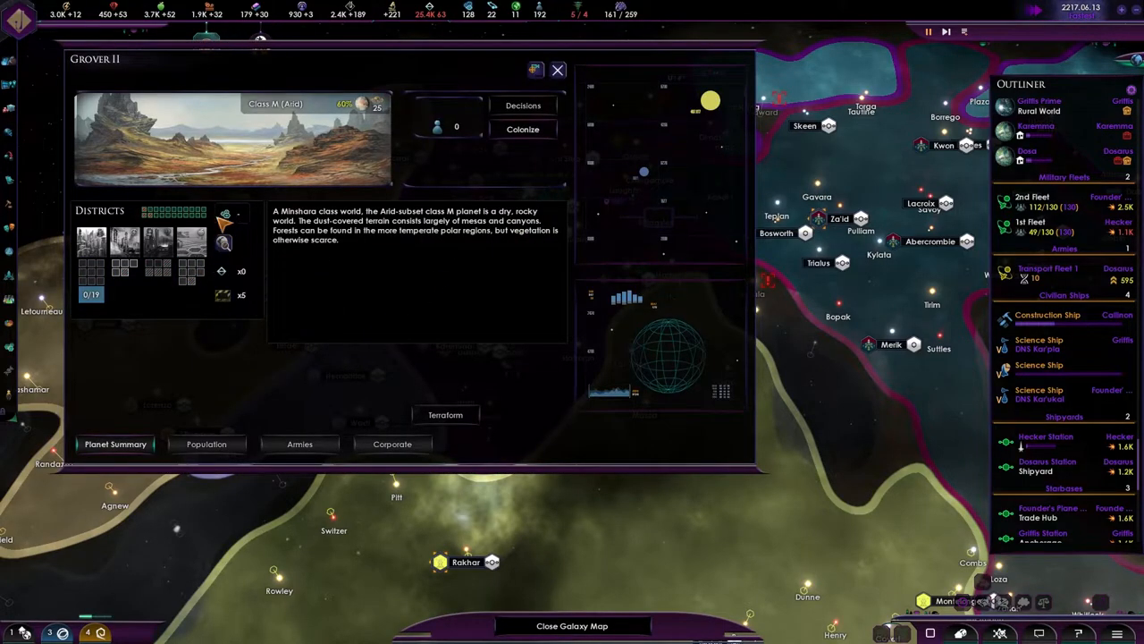
Review Grover II's colonization options, then bring up diplomacy with the Oschean Hunters.
{"action": "left_click", "coordinate": [523, 128]}
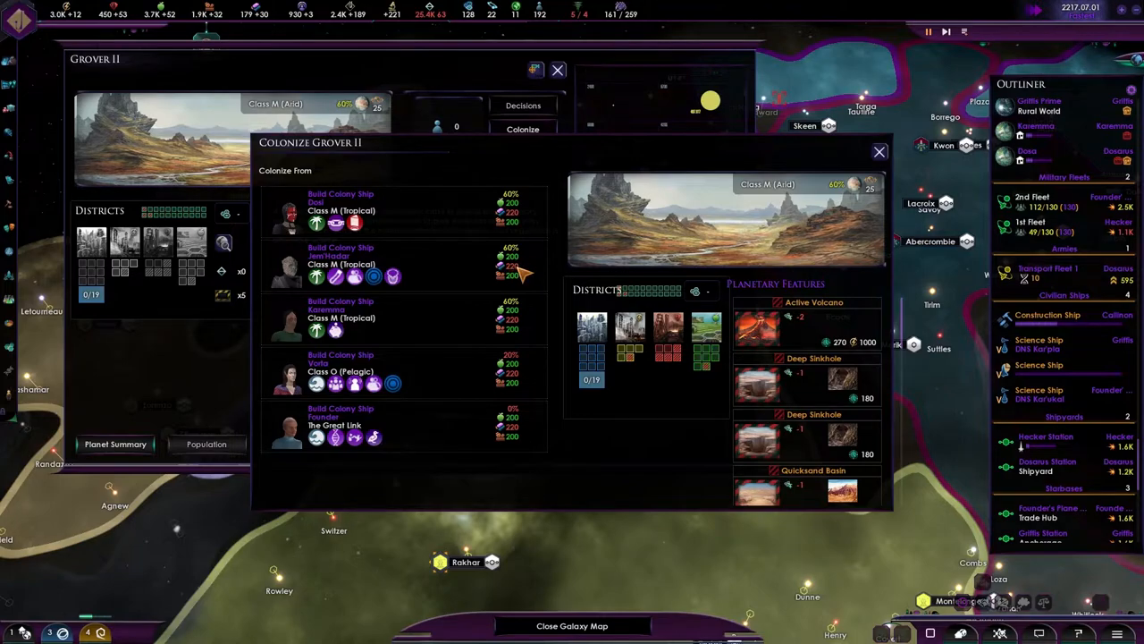
{"action": "mouse_move", "coordinate": [373, 276]}
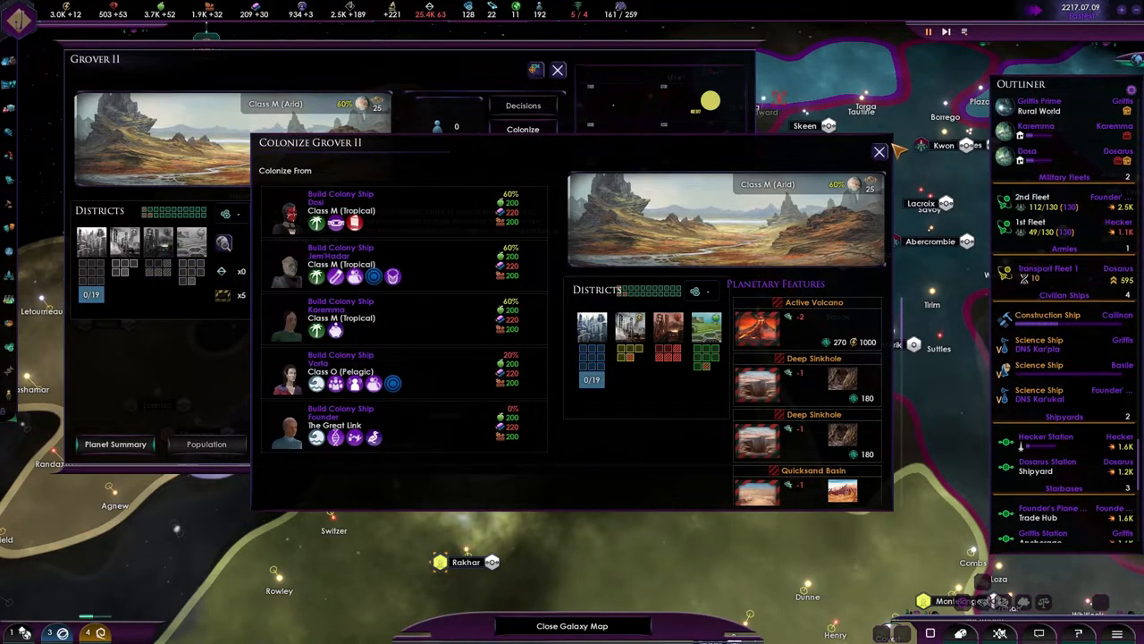
{"action": "left_click", "coordinate": [879, 152]}
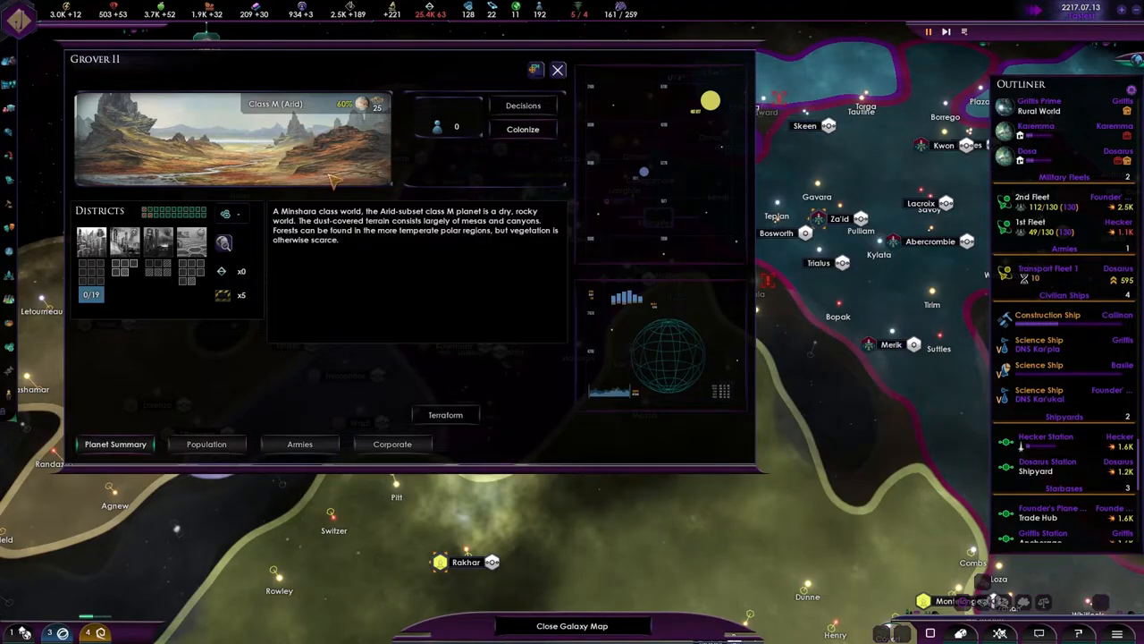
{"action": "mouse_move", "coordinate": [90, 241]}
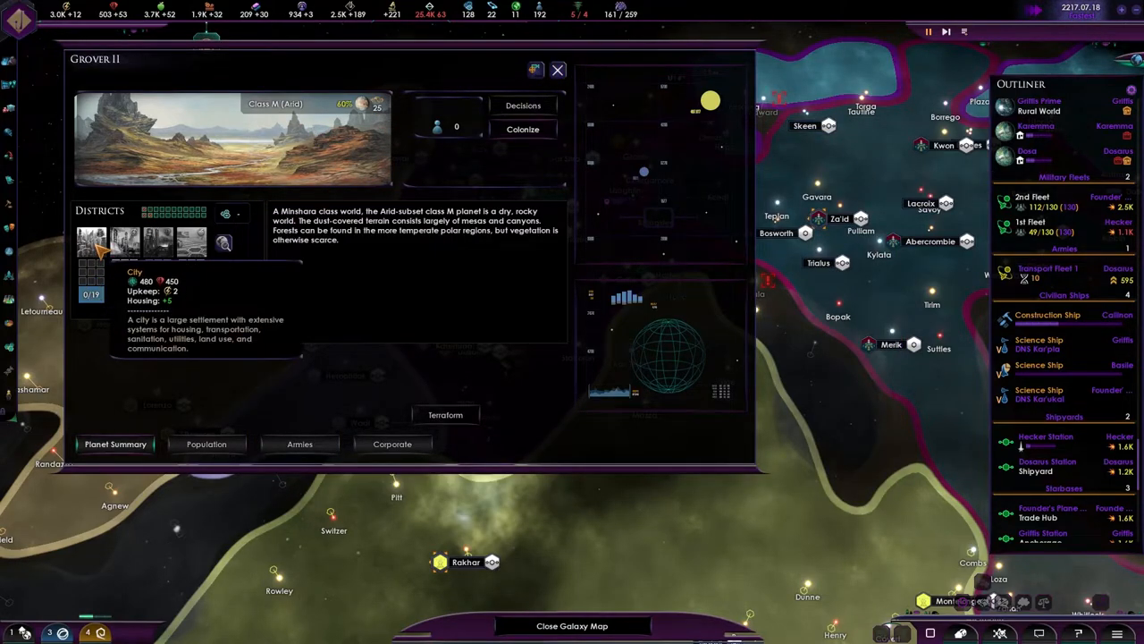
{"action": "left_click", "coordinate": [556, 70]}
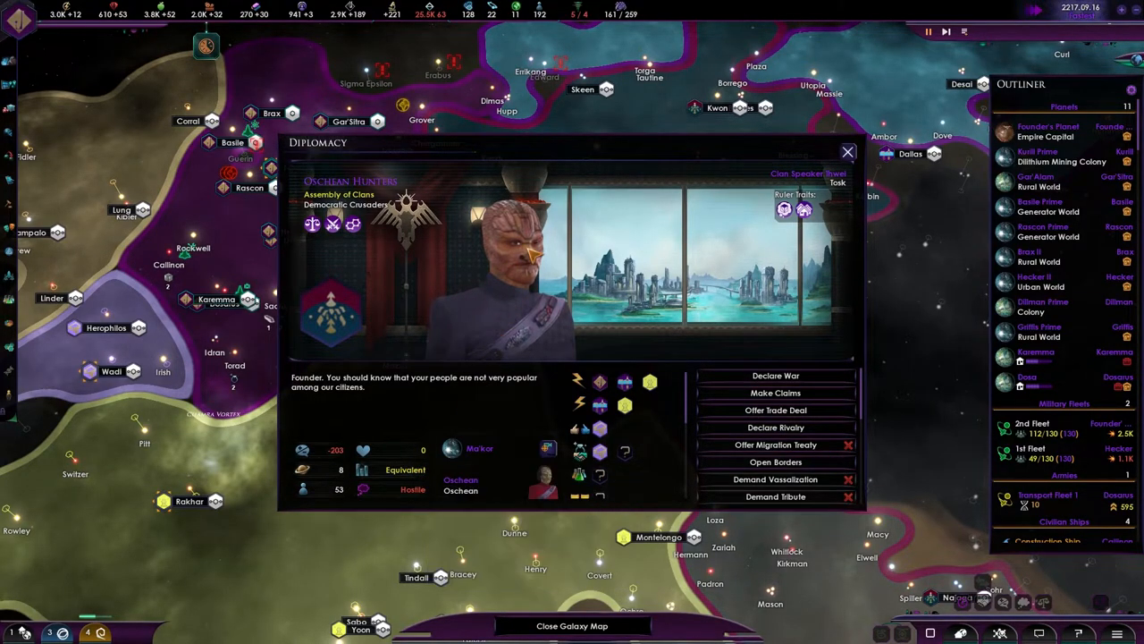
{"action": "mouse_move", "coordinate": [775, 375]}
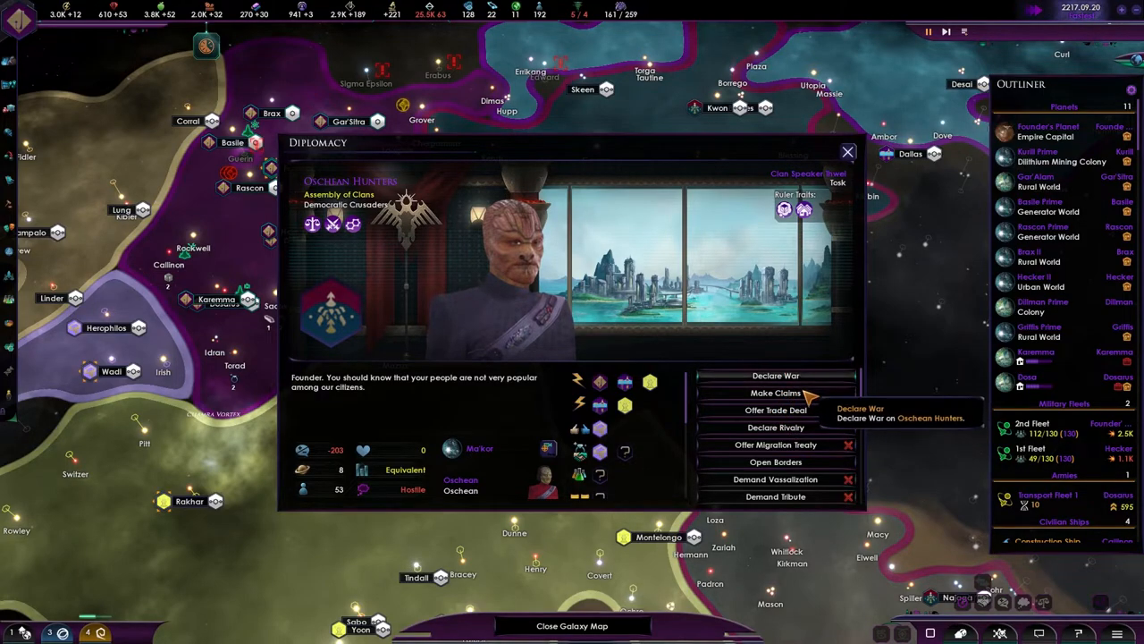
Make claims on Oschean Hunters systems and close their diplomacy screen.
{"action": "left_click", "coordinate": [774, 392]}
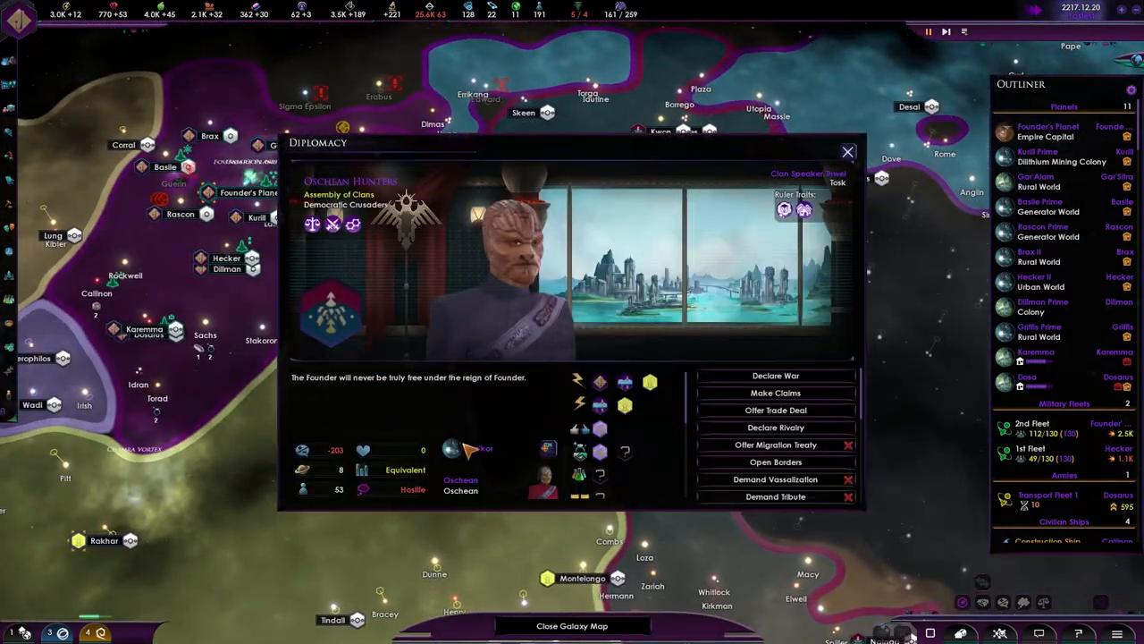
{"action": "mouse_move", "coordinate": [388, 470]}
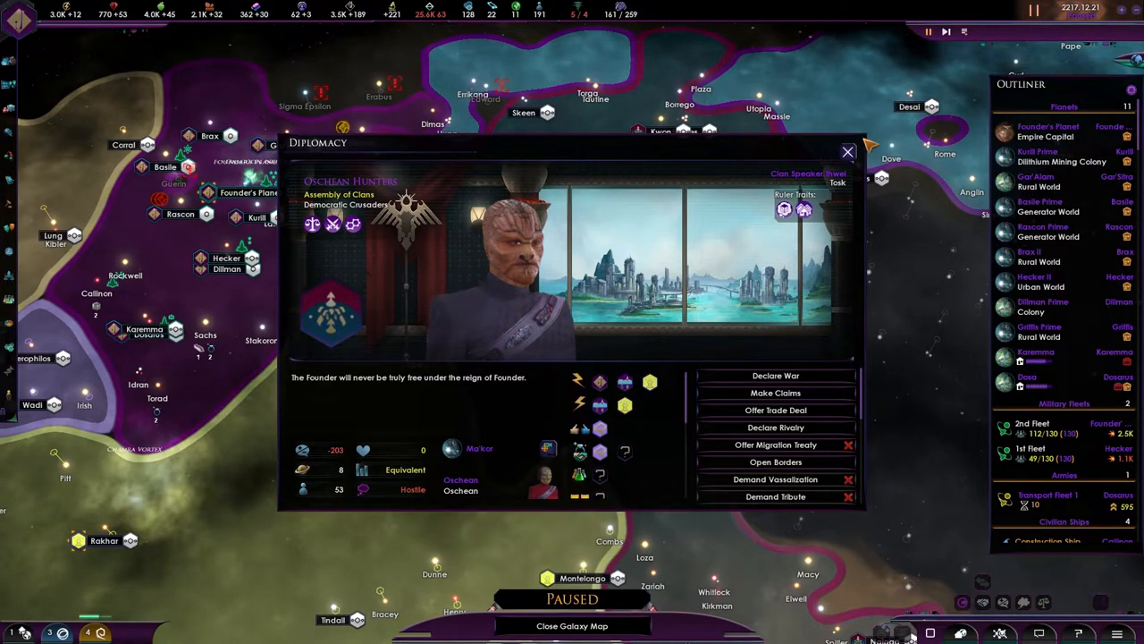
{"action": "left_click", "coordinate": [847, 151]}
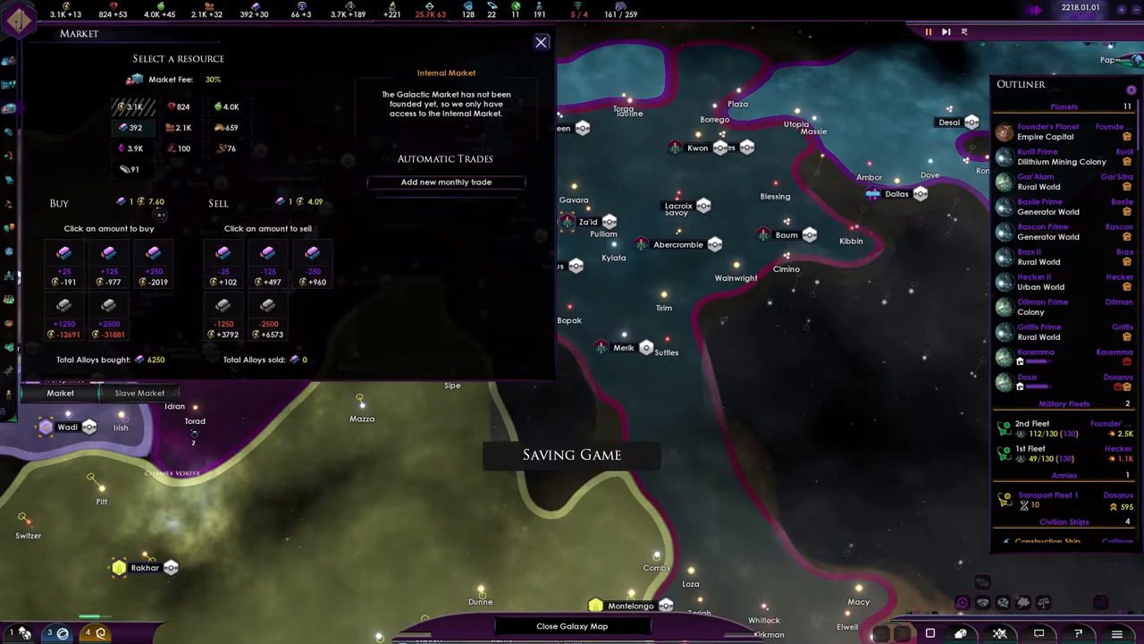
{"action": "mouse_move", "coordinate": [169, 127]}
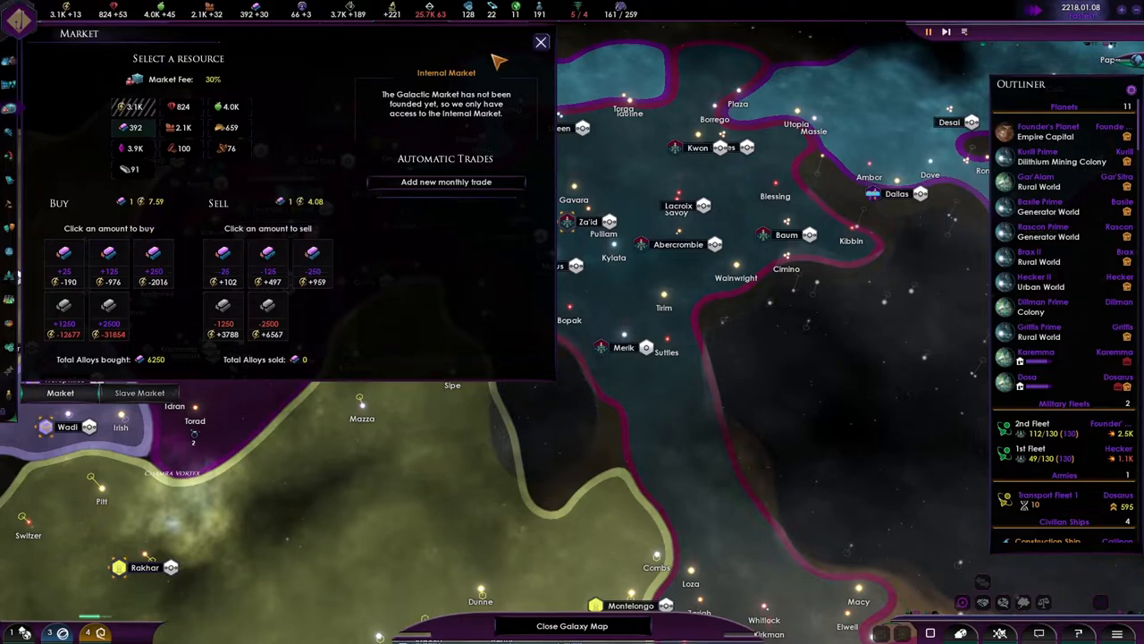
{"action": "mouse_move", "coordinate": [547, 47]}
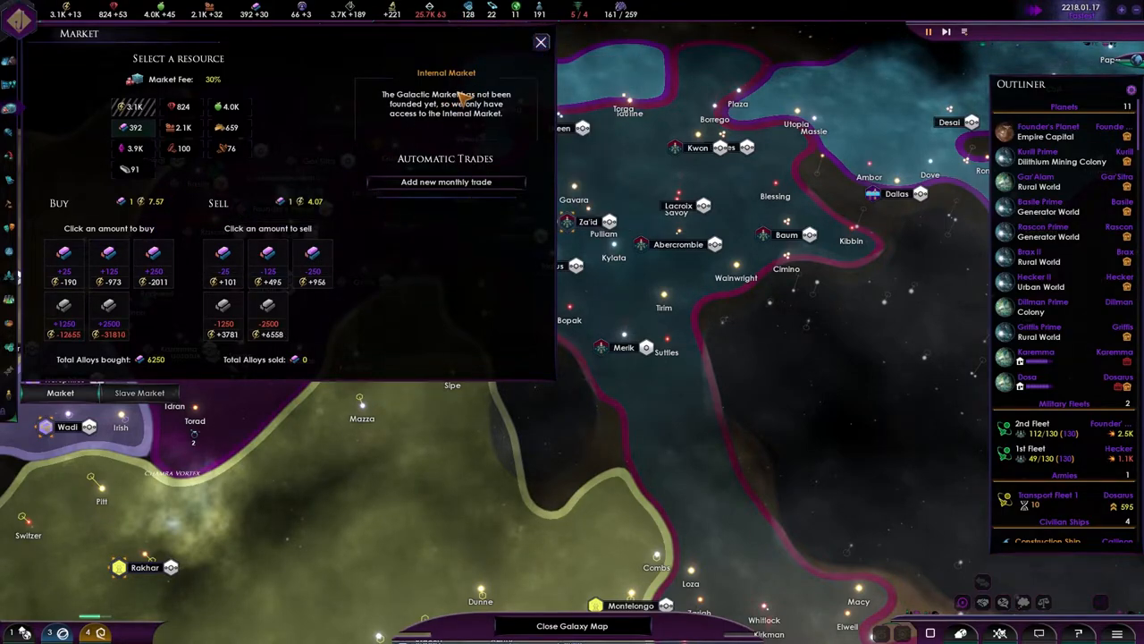
Review Internal Market prices without selling any alloys.
{"action": "left_click", "coordinate": [538, 43]}
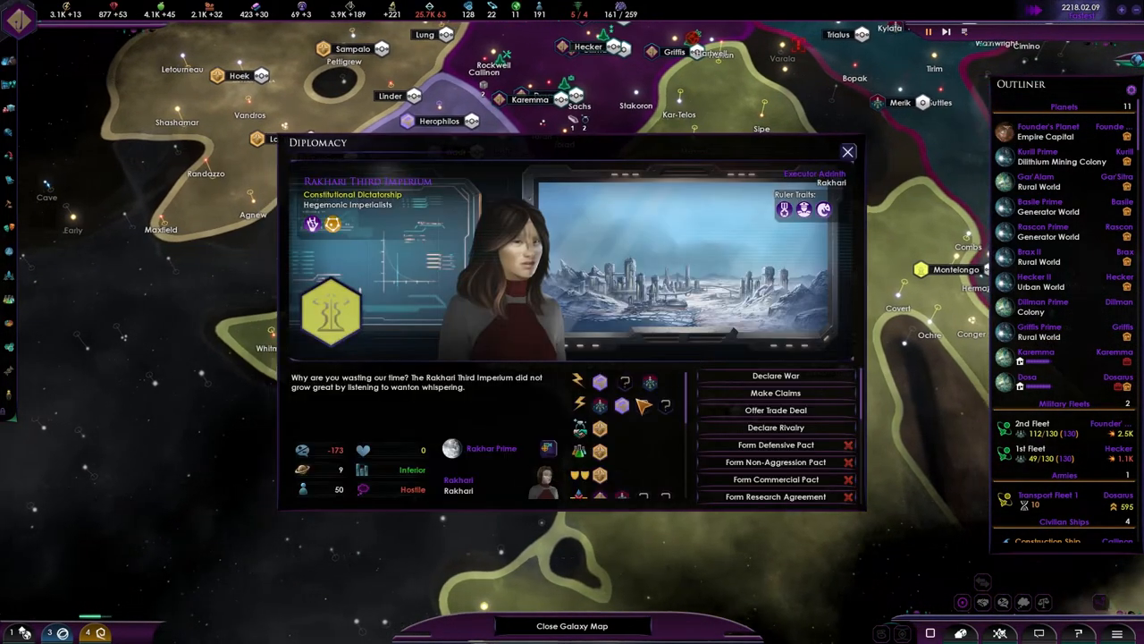
Declare rivalry on the Rakhari Third Imperium, dropping their opinion to -348.
{"action": "left_click", "coordinate": [846, 151]}
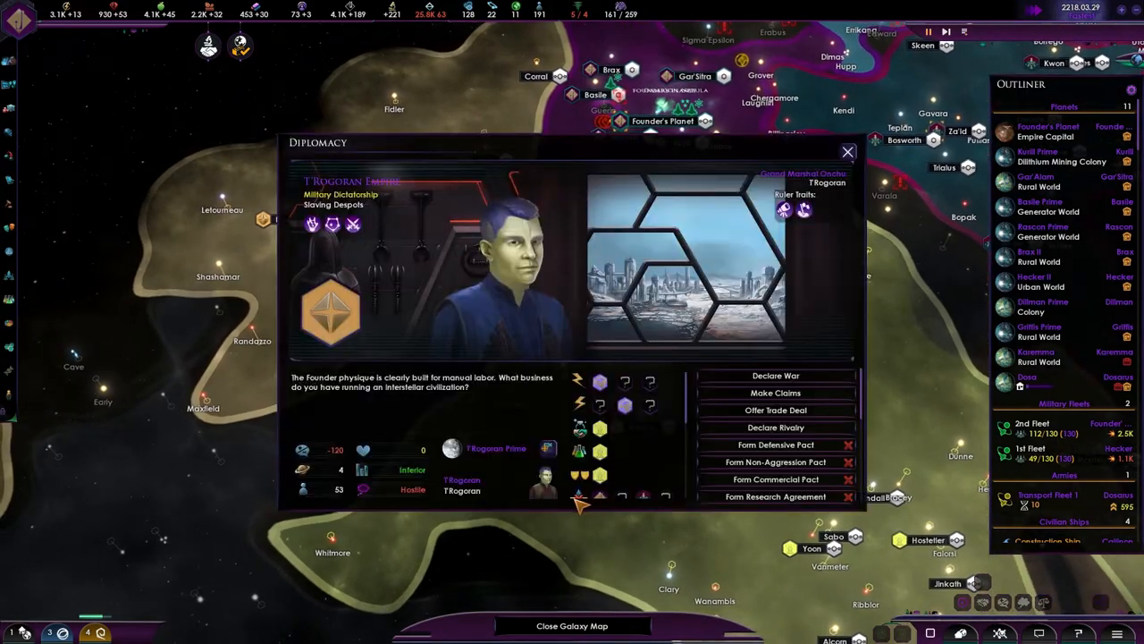
{"action": "left_click", "coordinate": [775, 427]}
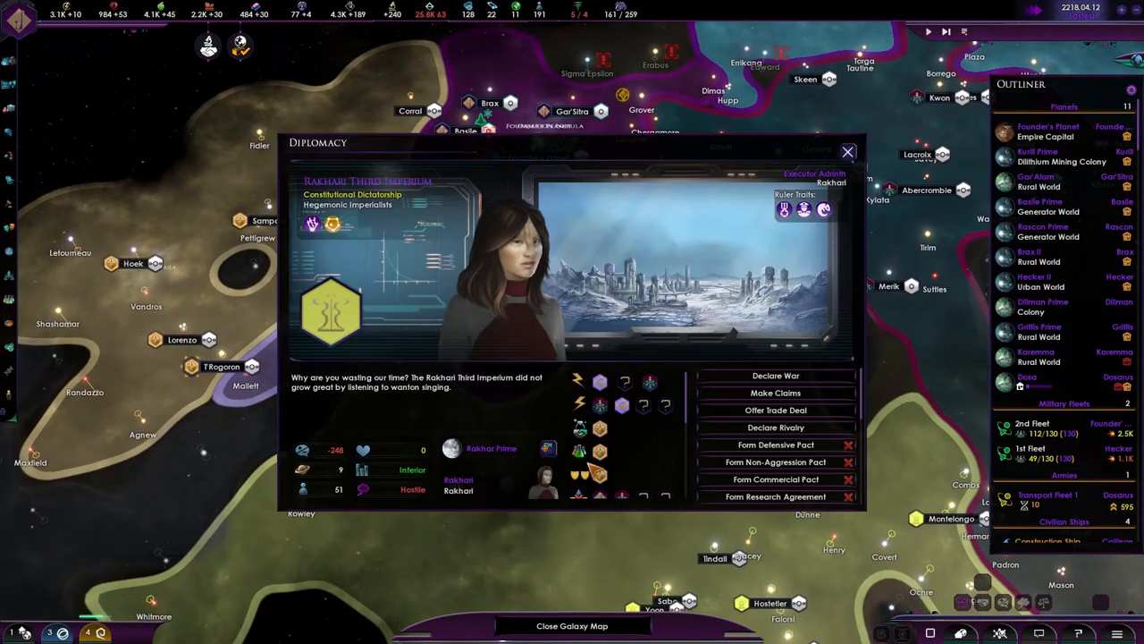
{"action": "mouse_move", "coordinate": [776, 427]}
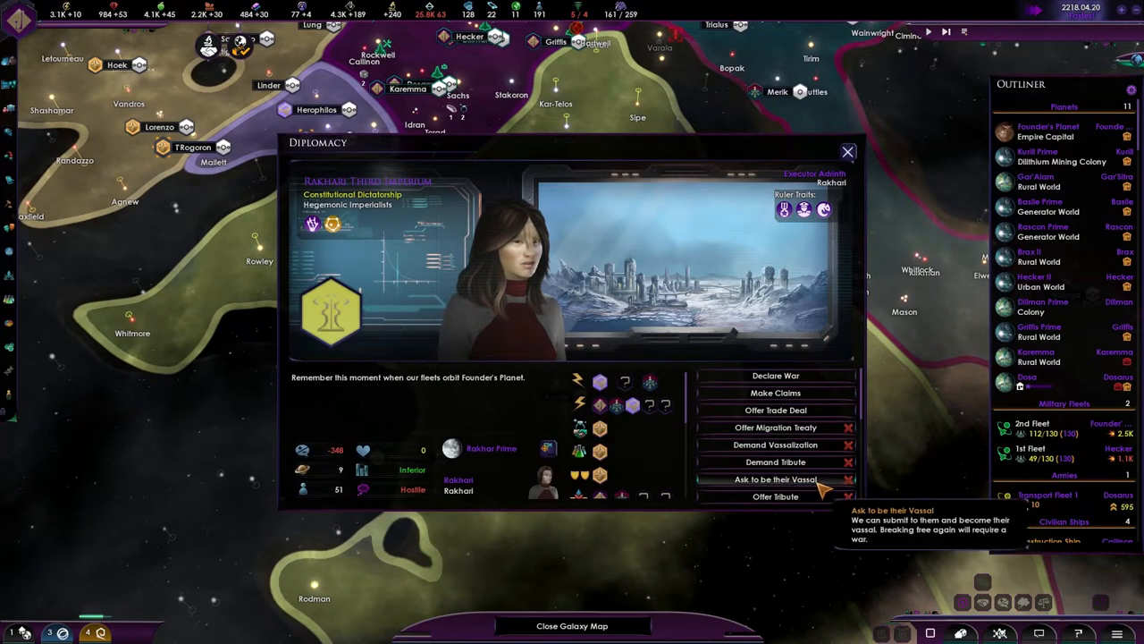
{"action": "left_click", "coordinate": [847, 151]}
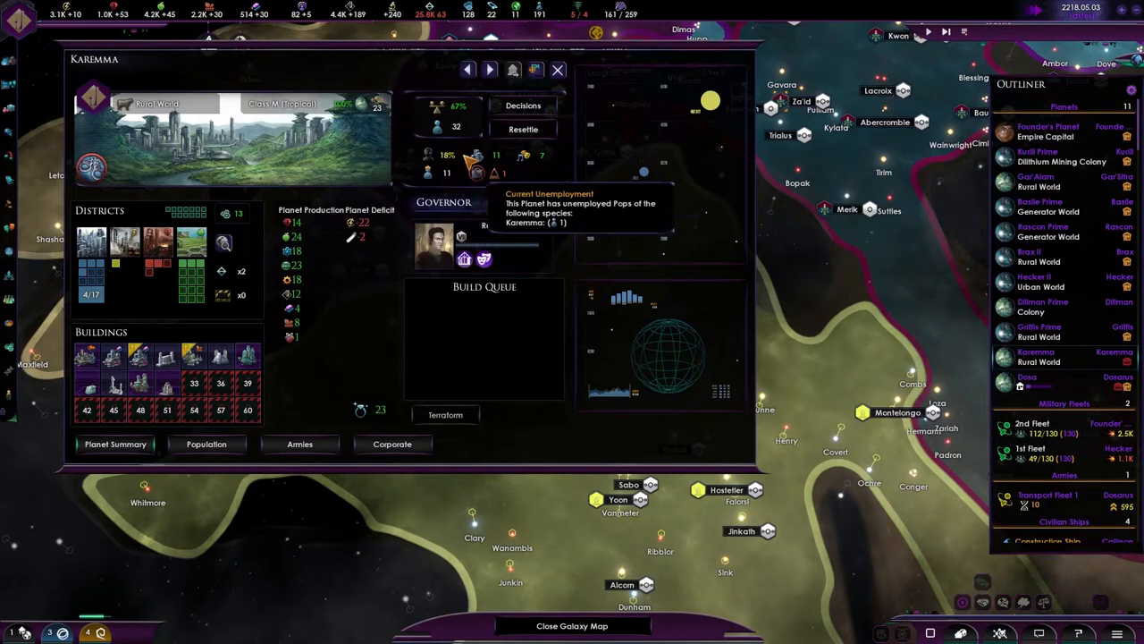
{"action": "mouse_move", "coordinate": [166, 382]}
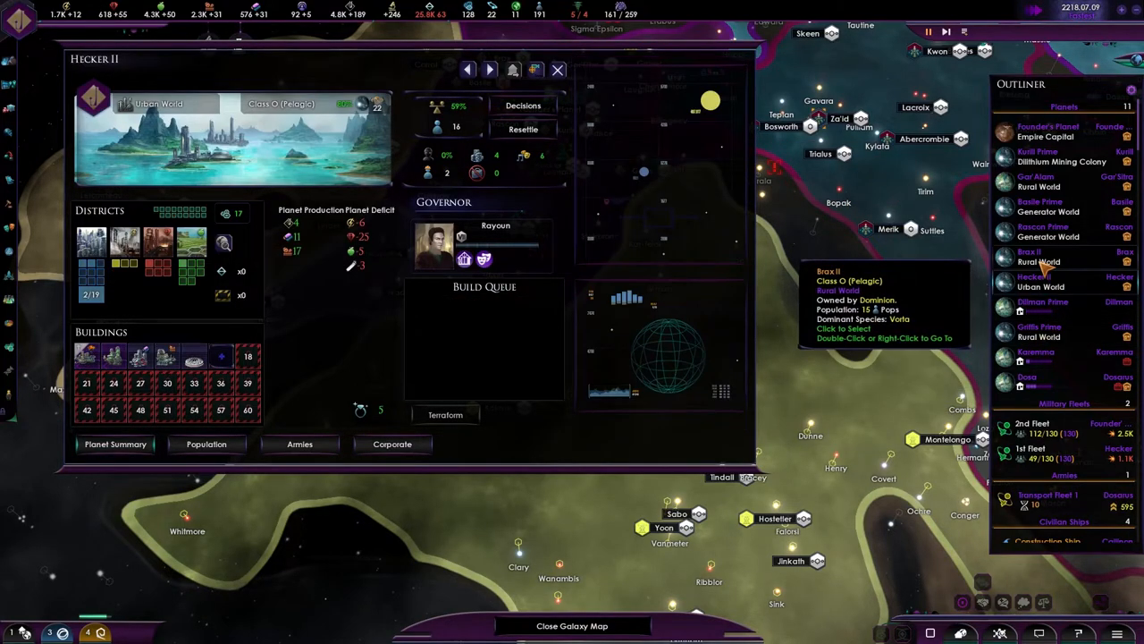
Select Brax II in the Outliner to show its planet overview.
{"action": "left_click", "coordinate": [1037, 254]}
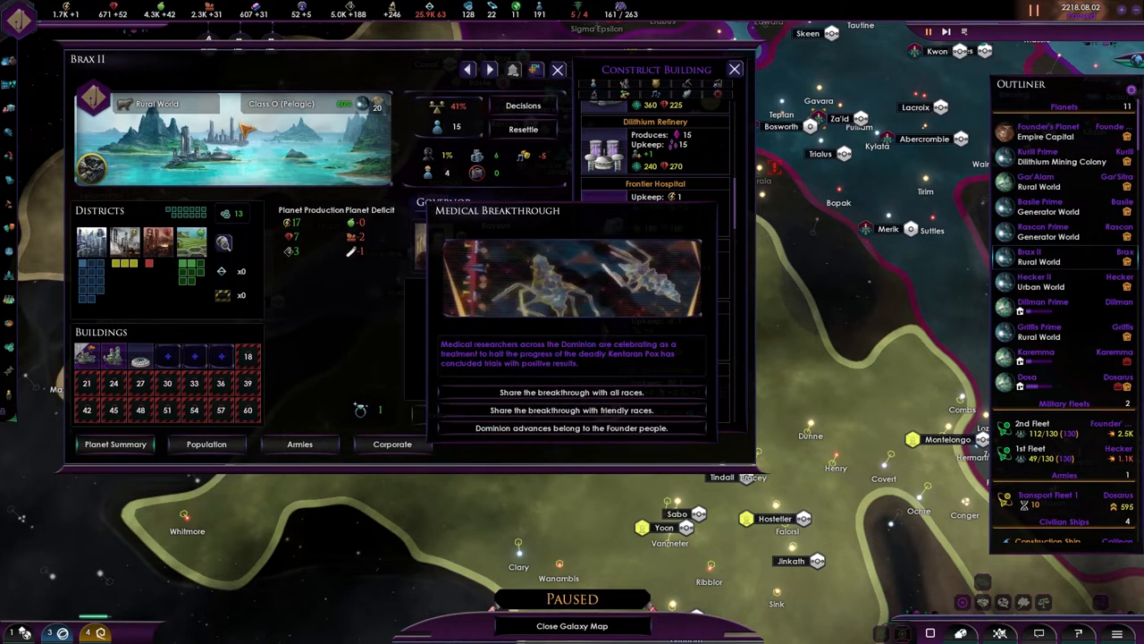
{"action": "mouse_move", "coordinate": [555, 392]}
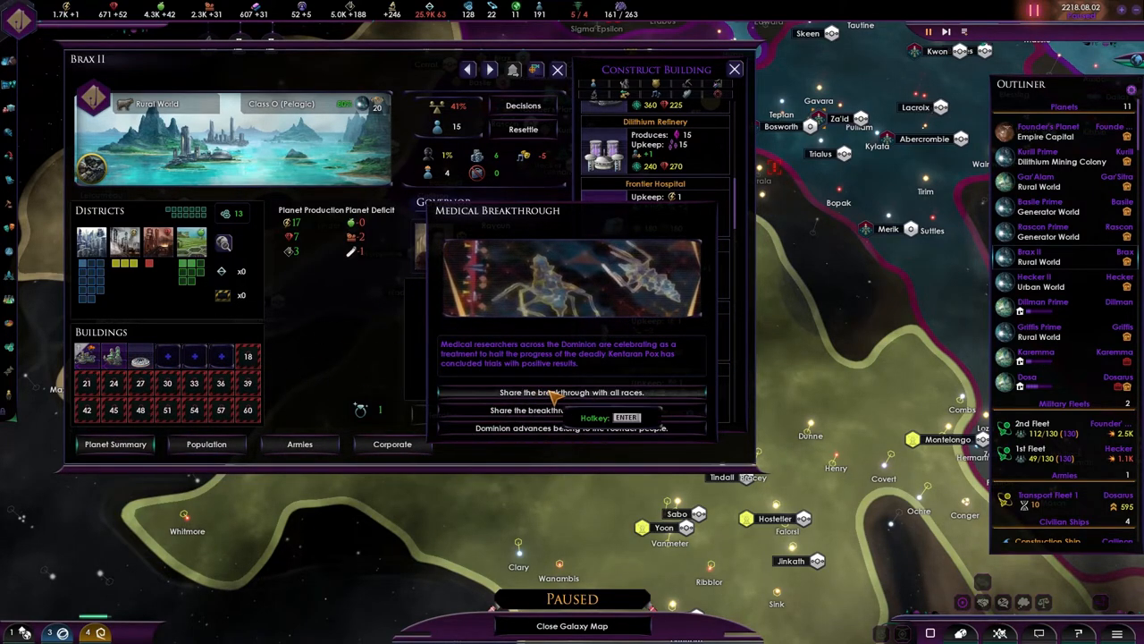
{"action": "mouse_move", "coordinate": [594, 428]}
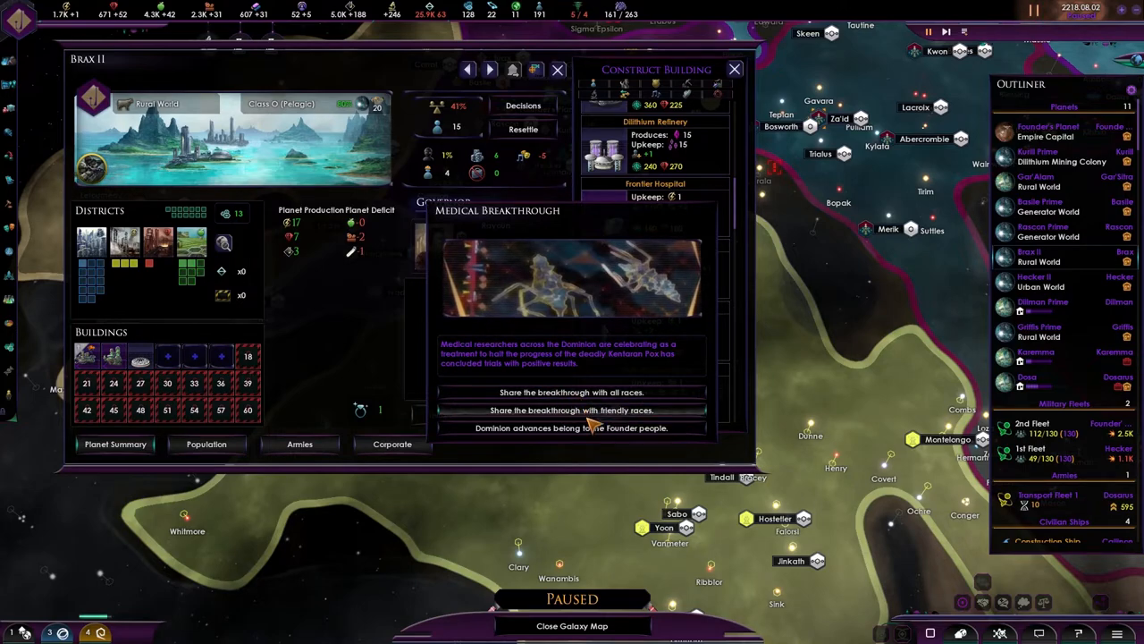
{"action": "mouse_move", "coordinate": [608, 436]}
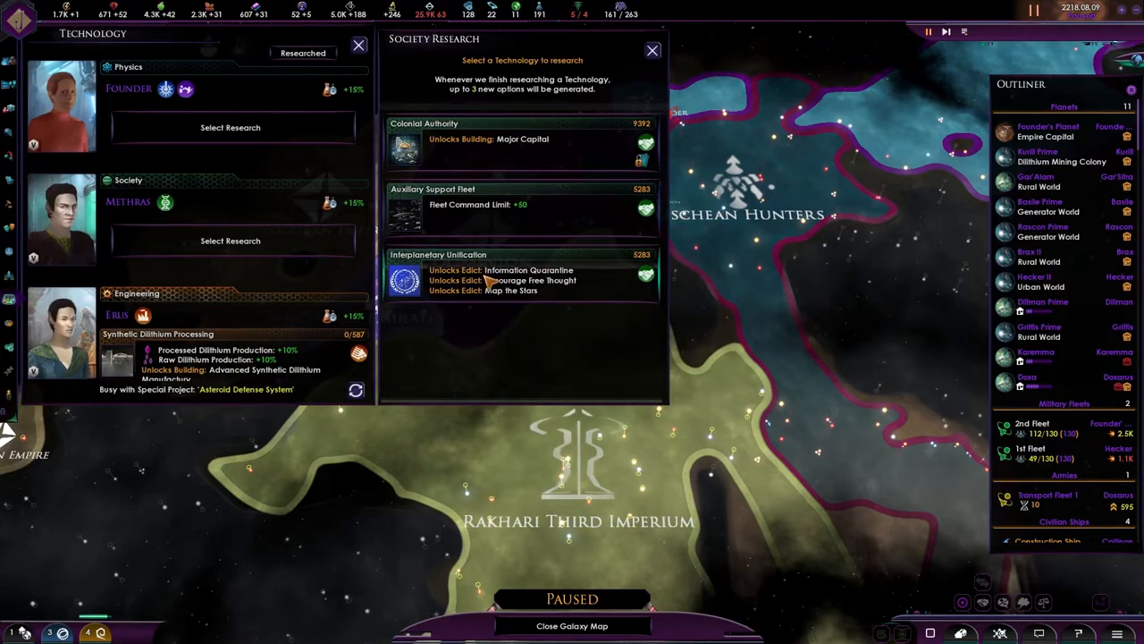
{"action": "mouse_move", "coordinate": [518, 204]}
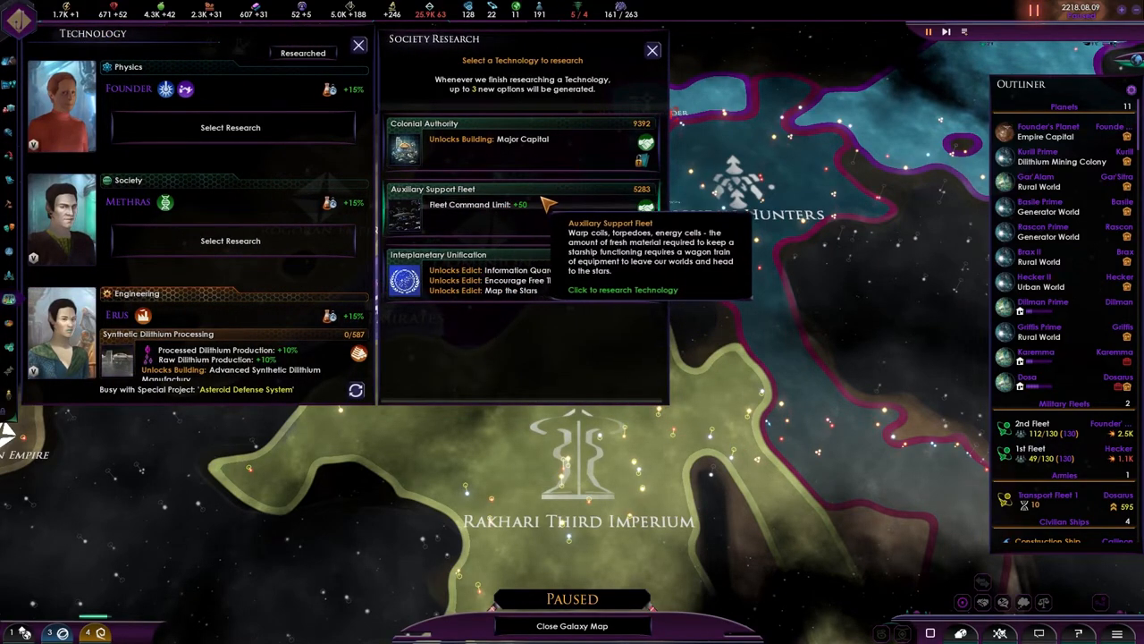
{"action": "mouse_move", "coordinate": [524, 269]}
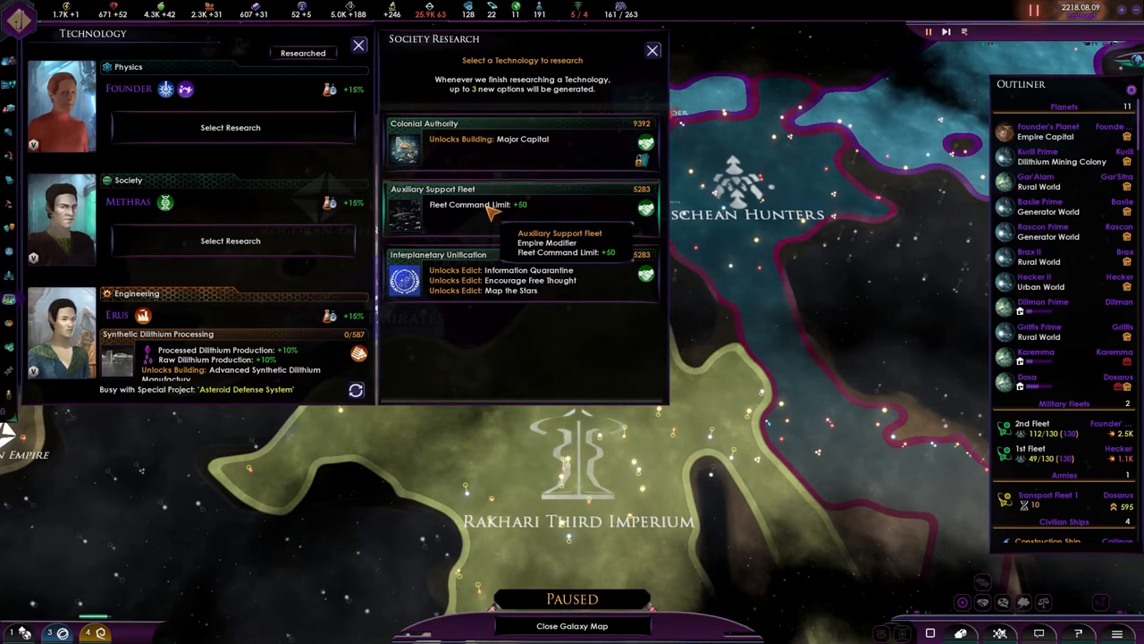
Research Auxiliary Support Fleet and pick new Physics research after Shield Emitter Array.
{"action": "left_click", "coordinate": [521, 206]}
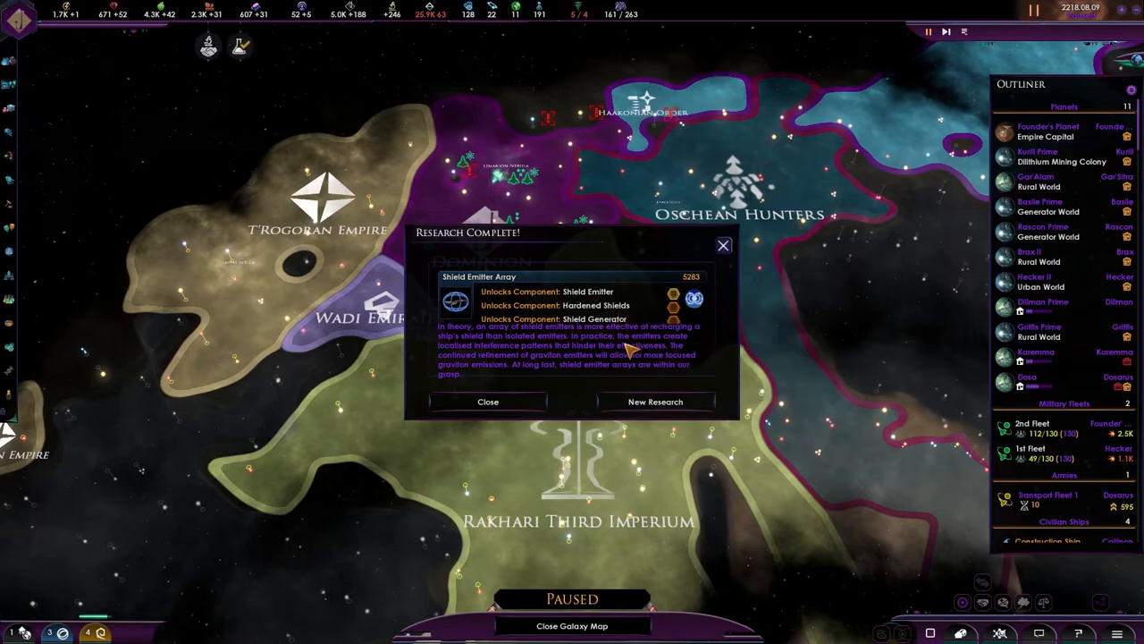
{"action": "left_click", "coordinate": [656, 401]}
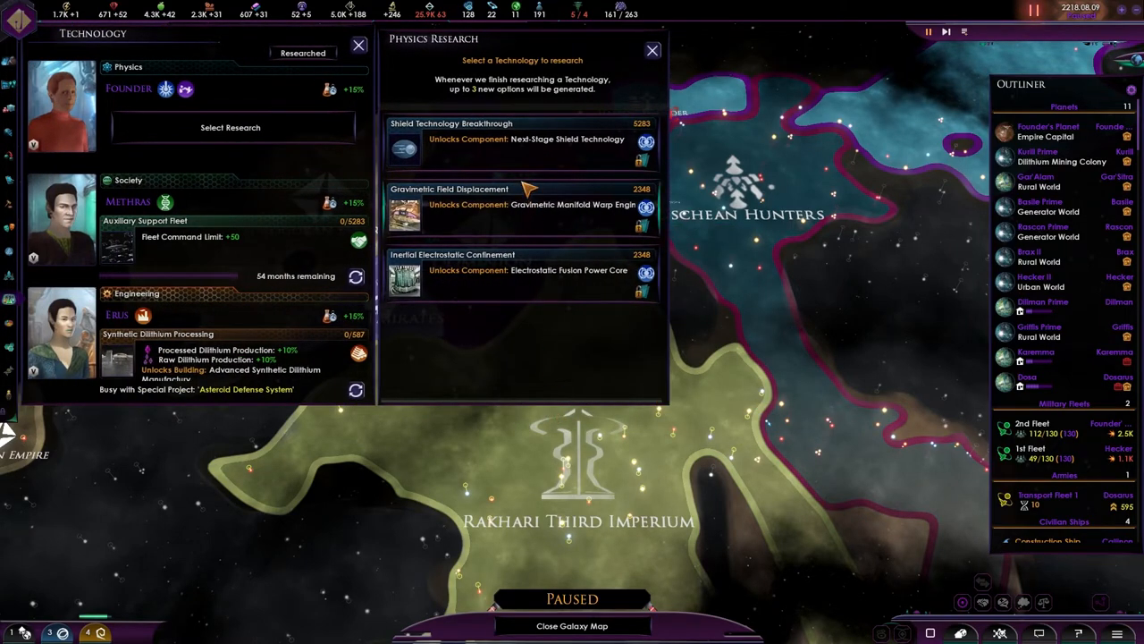
{"action": "mouse_move", "coordinate": [594, 275]}
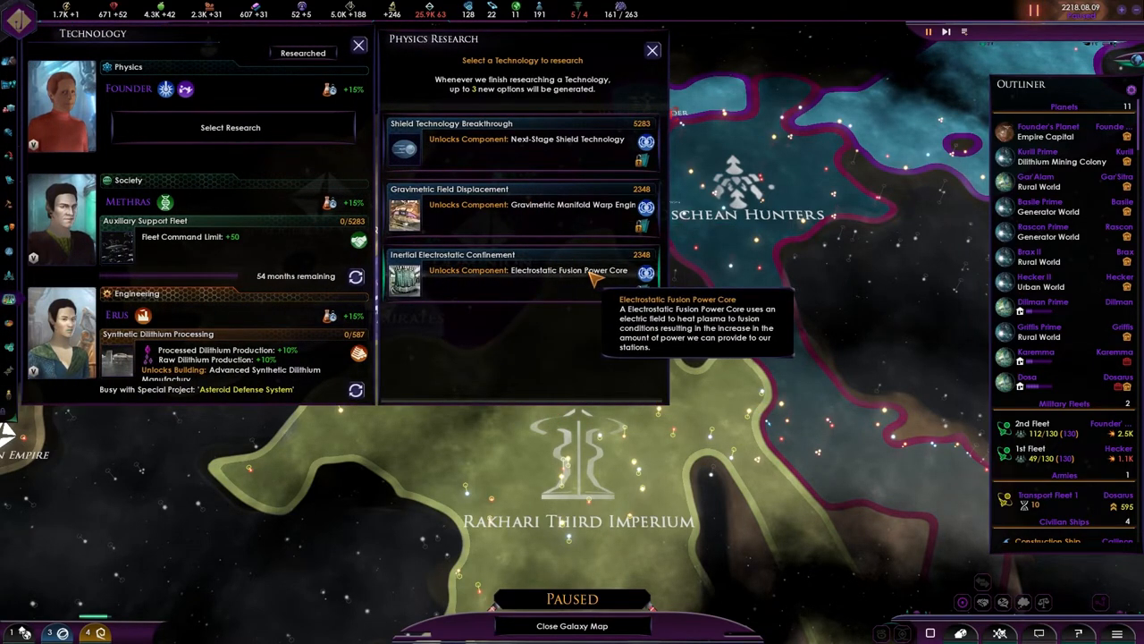
{"action": "mouse_move", "coordinate": [577, 145]}
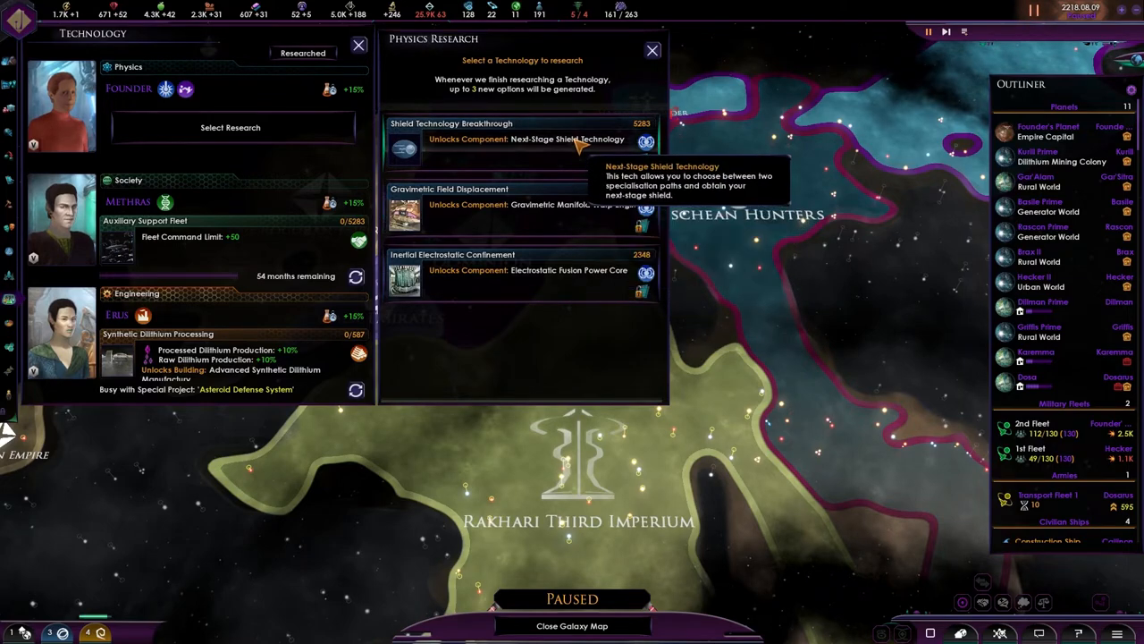
{"action": "mouse_move", "coordinate": [568, 206]}
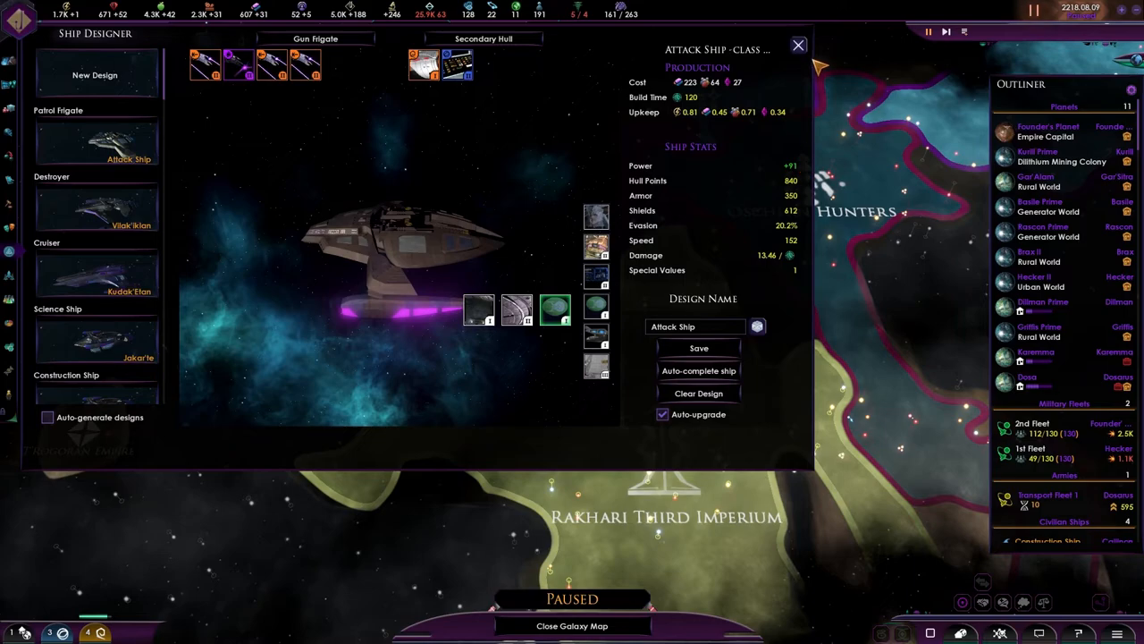
Close the Ship Designer and Technology panel to reveal the galaxy map.
{"action": "left_click", "coordinate": [798, 45]}
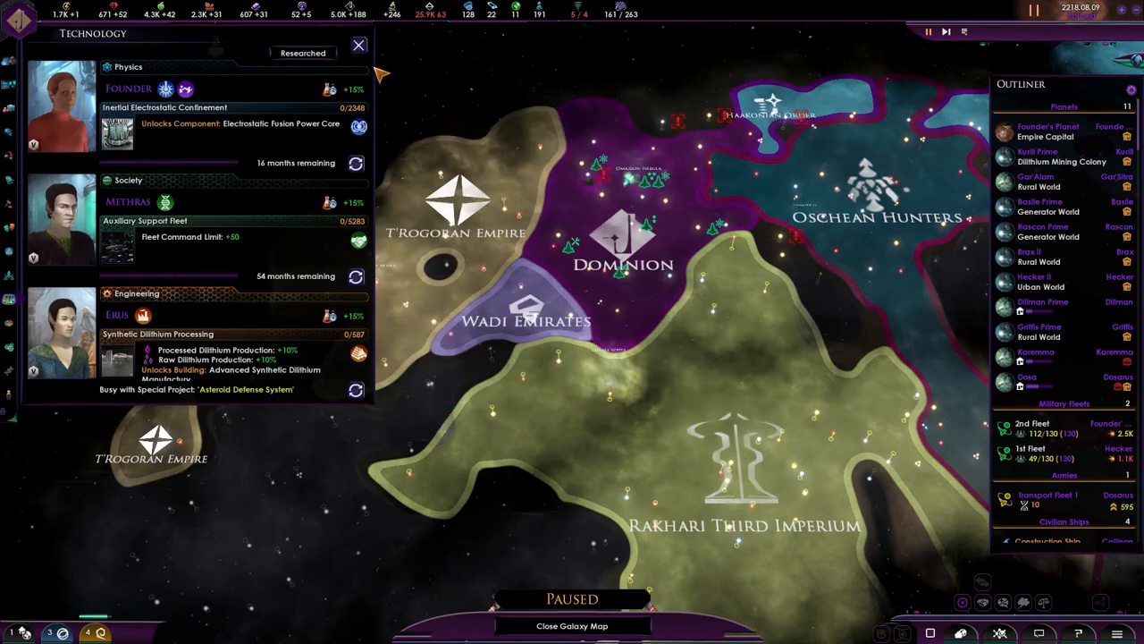
{"action": "left_click", "coordinate": [355, 46]}
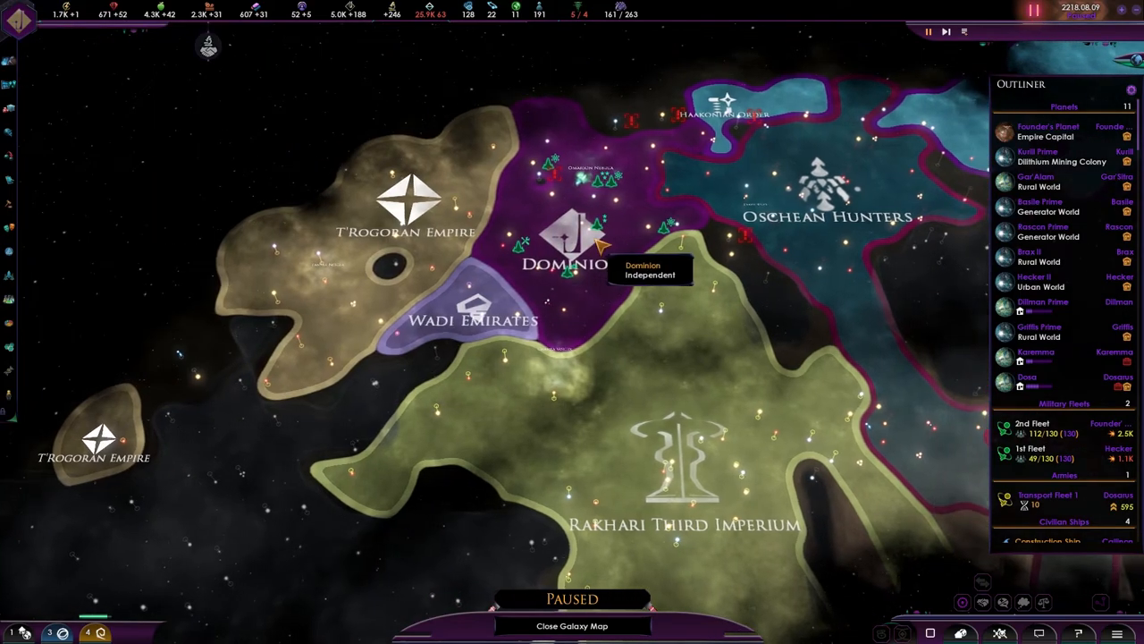